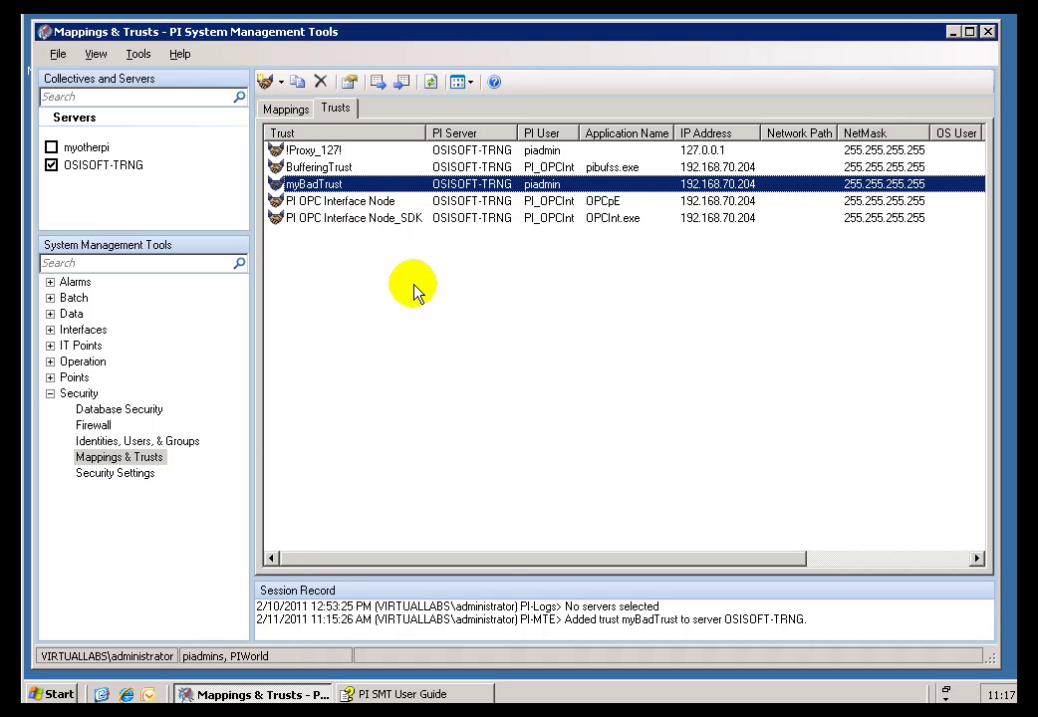
mouse_move(376, 291)
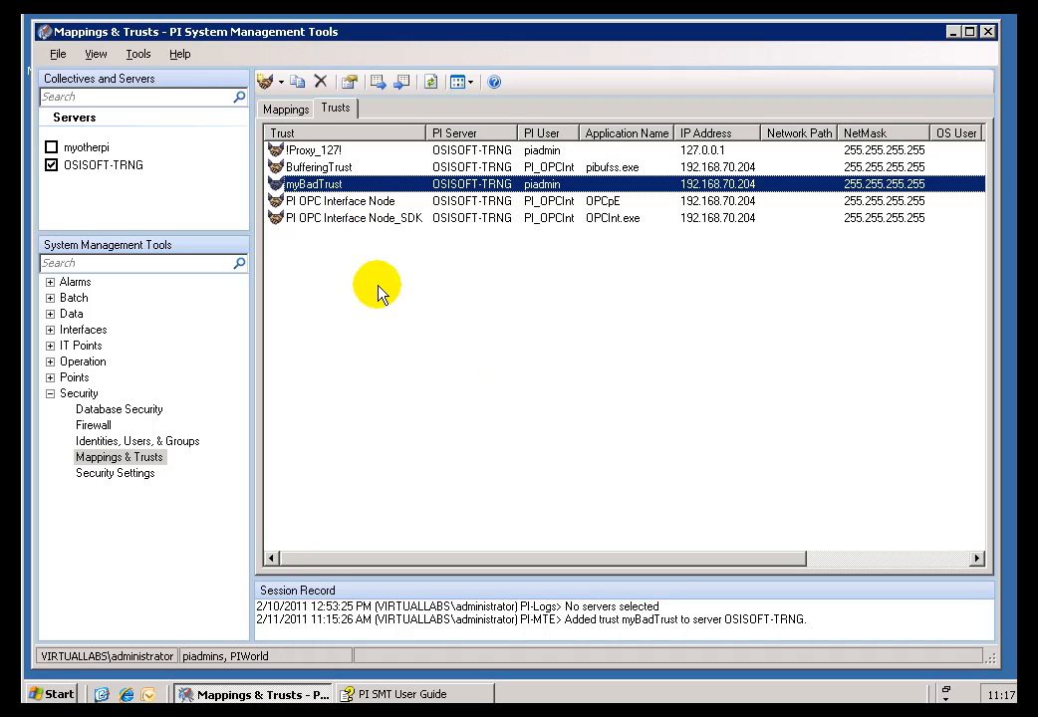
Step: Start a new trust in simple mode on OSISOFT-TRNG and cancel out of it
right_click(377, 289)
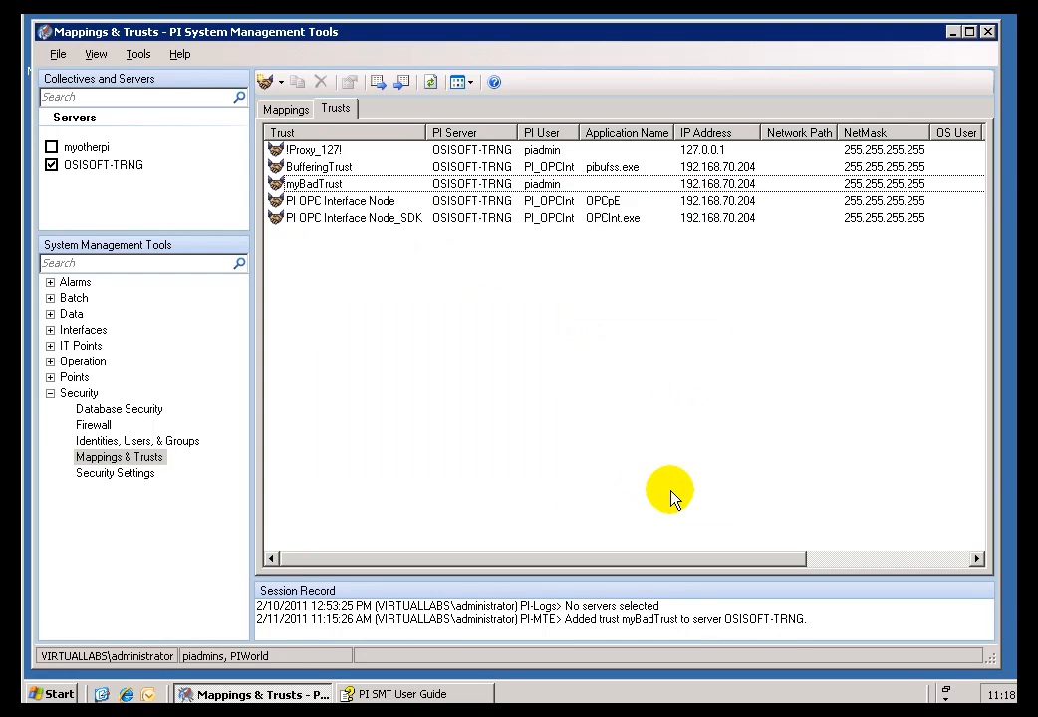
click(285, 82)
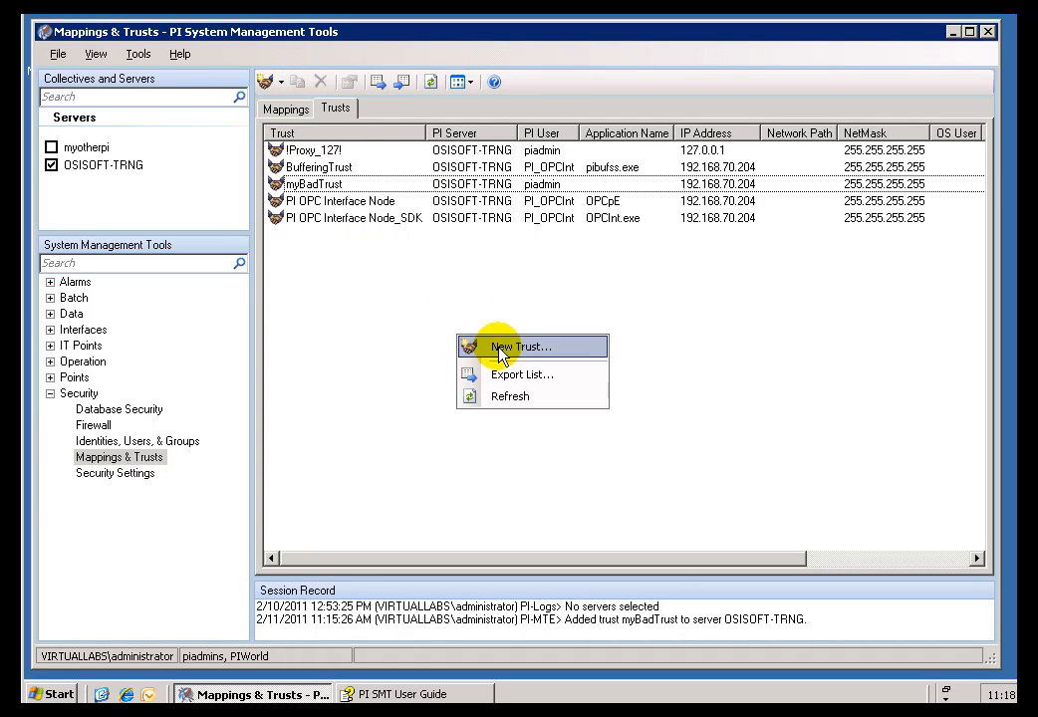
click(506, 346)
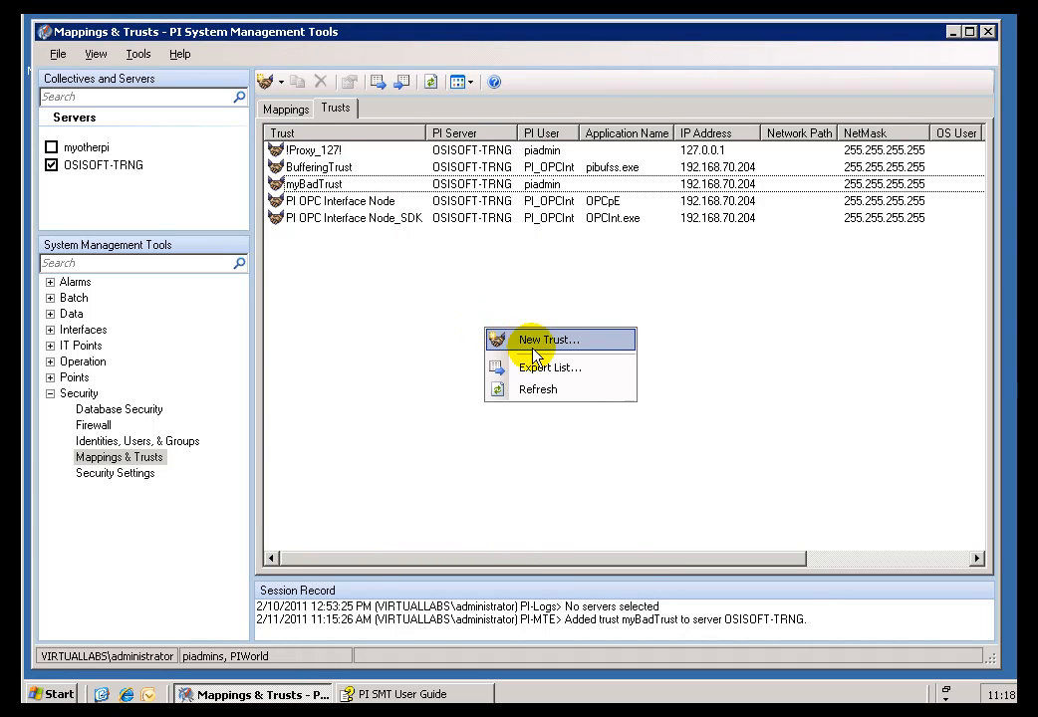
click(547, 339)
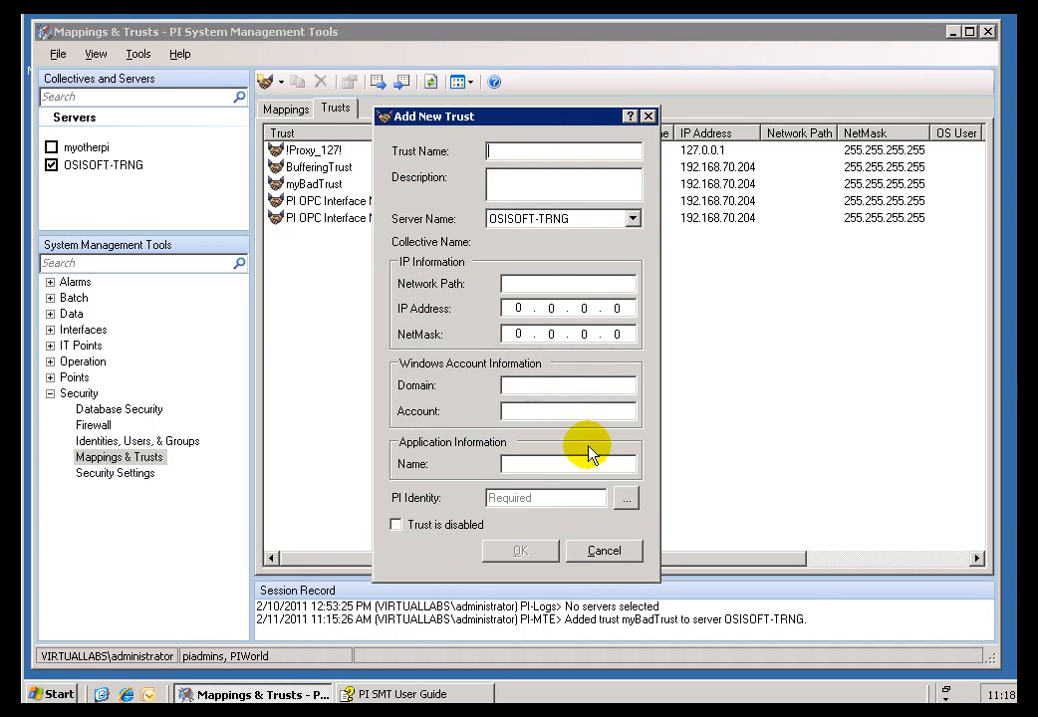
click(606, 550)
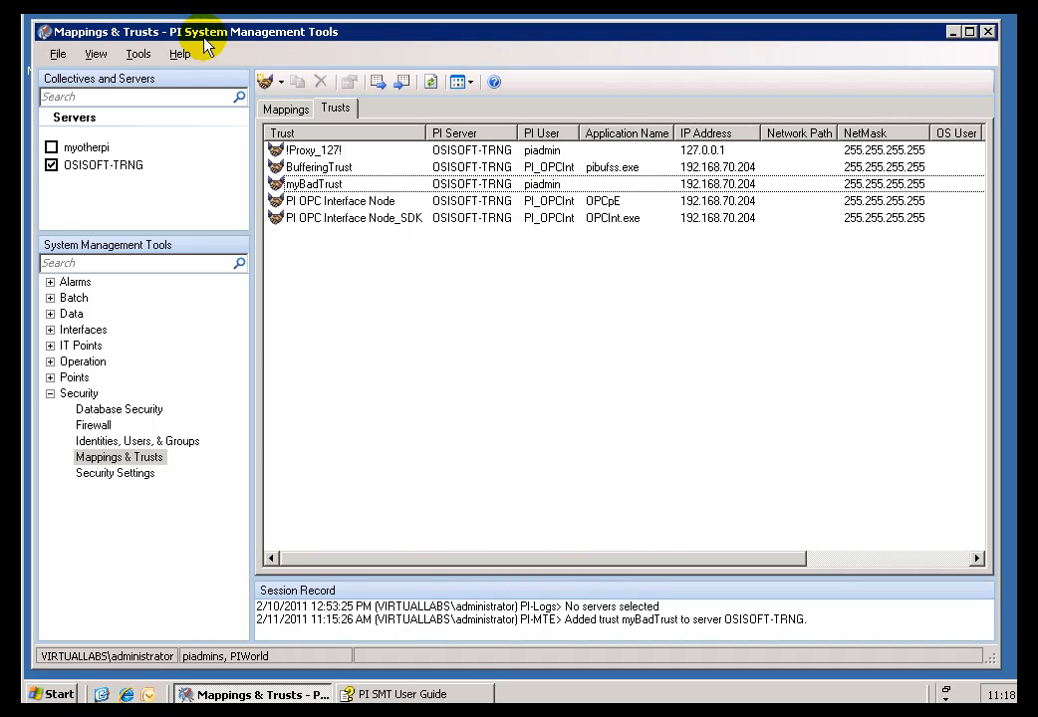
Step: Bring up the empty advanced Add New Trust form
click(281, 80)
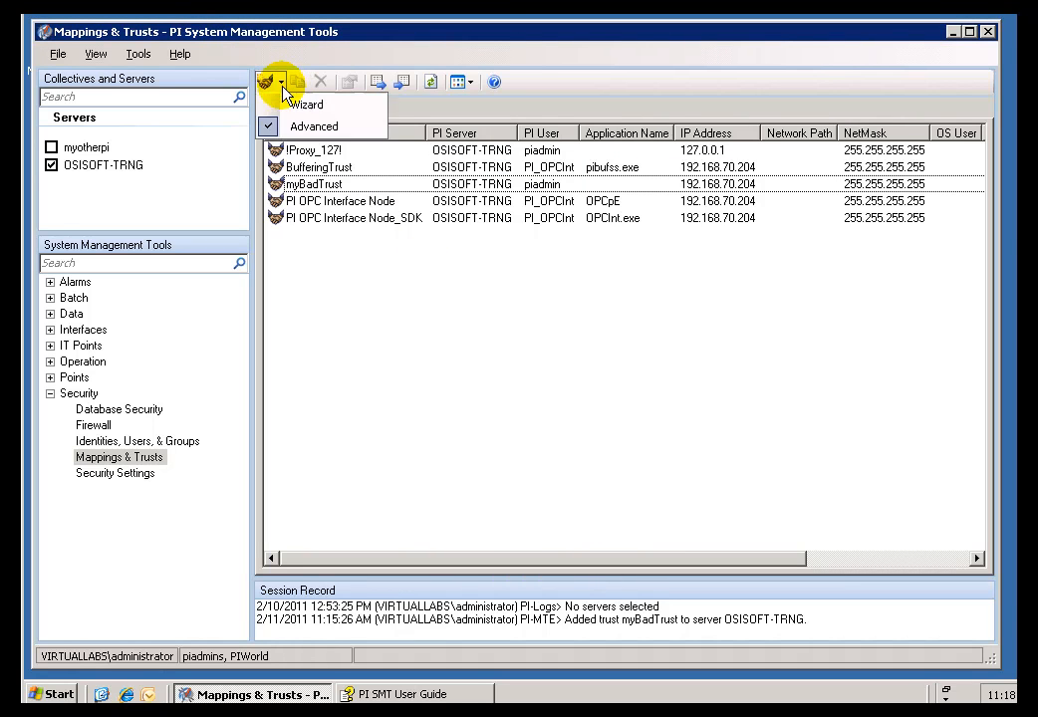
click(315, 125)
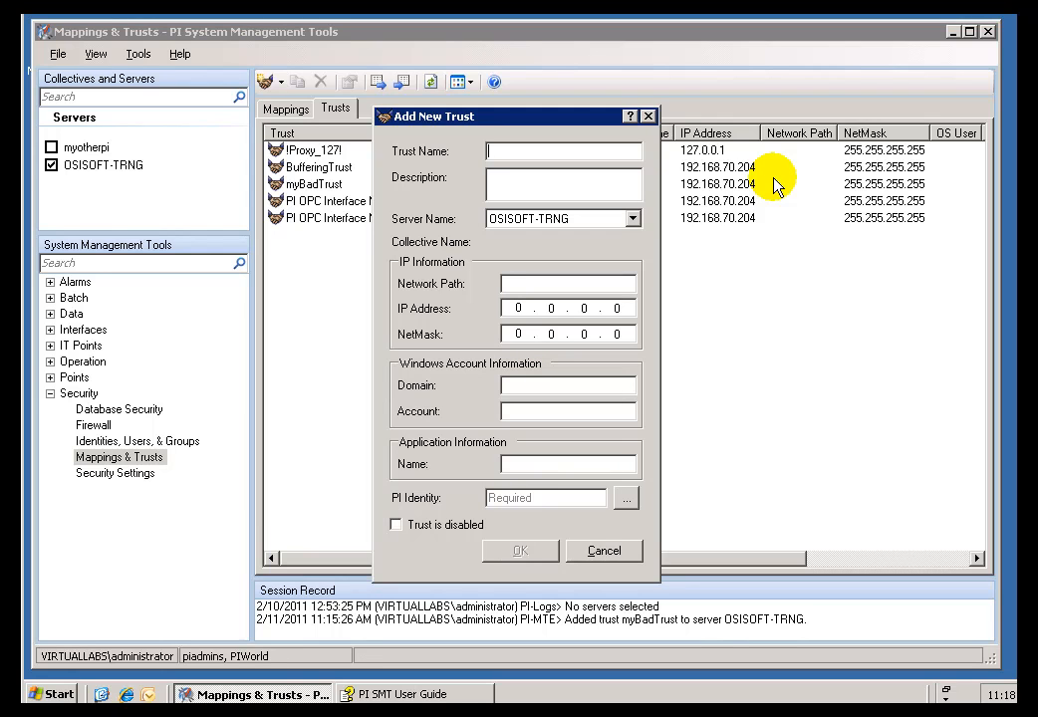
Step: Name the trust myNewTestTrust and describe it as test for training
text(myNewTestTrus)
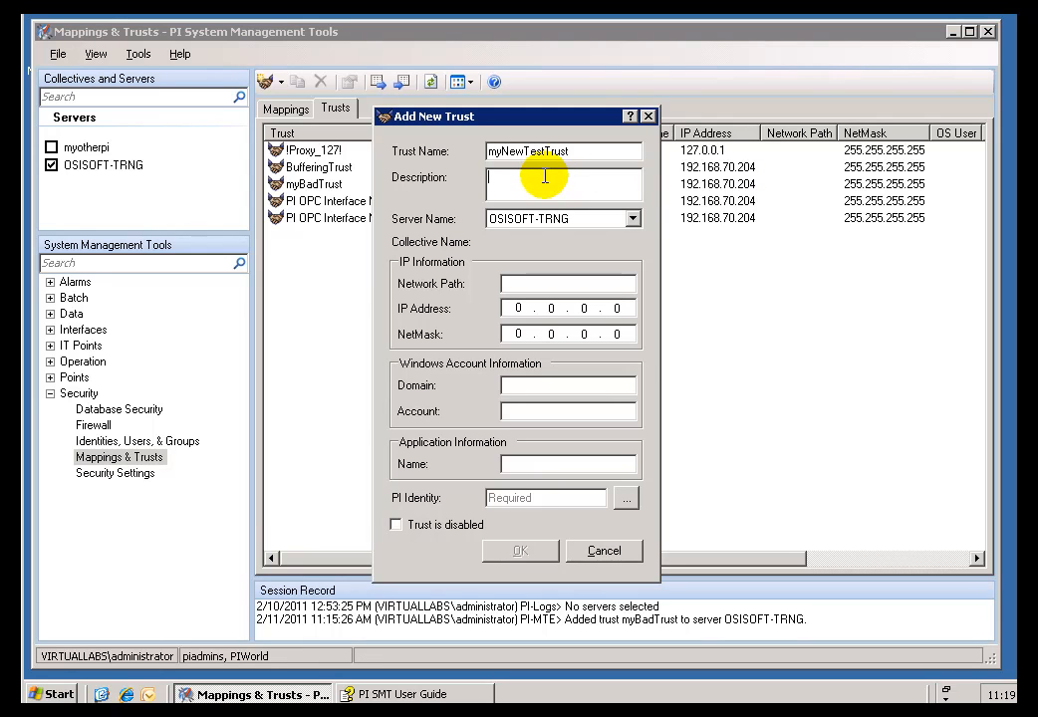
text(test for training)
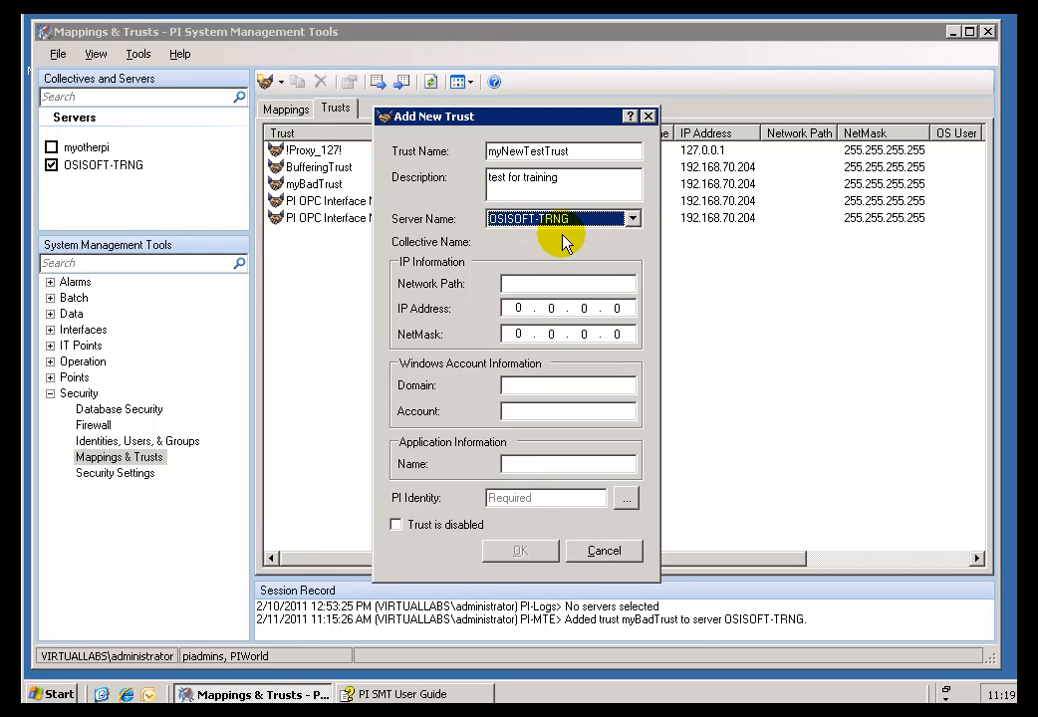
click(568, 283)
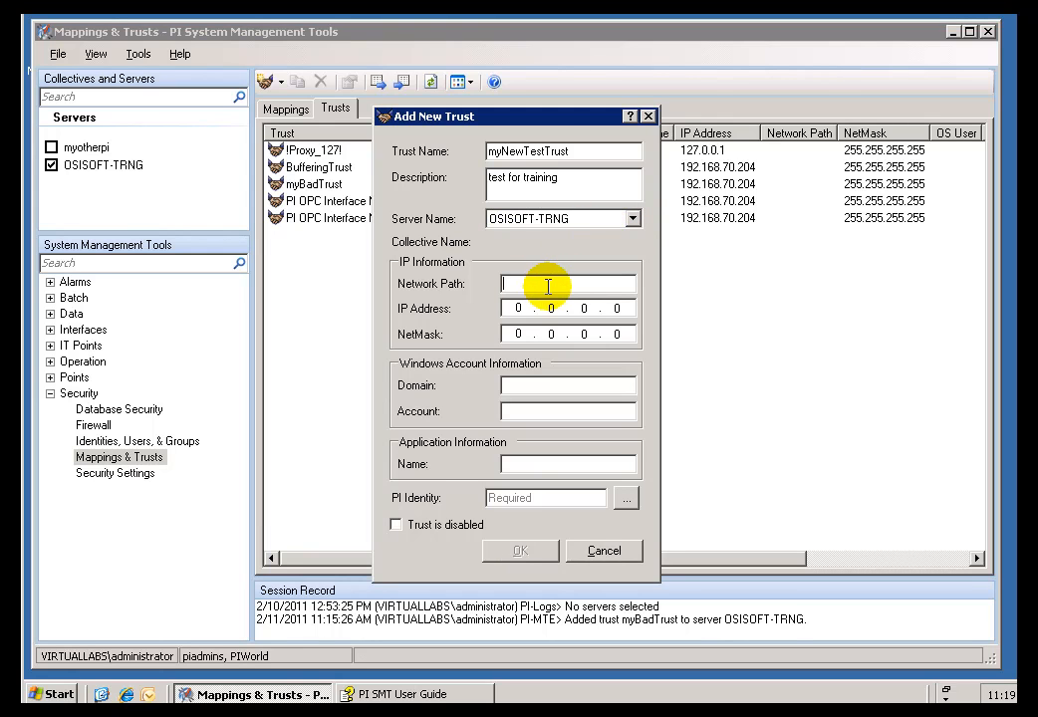
mouse_move(449, 287)
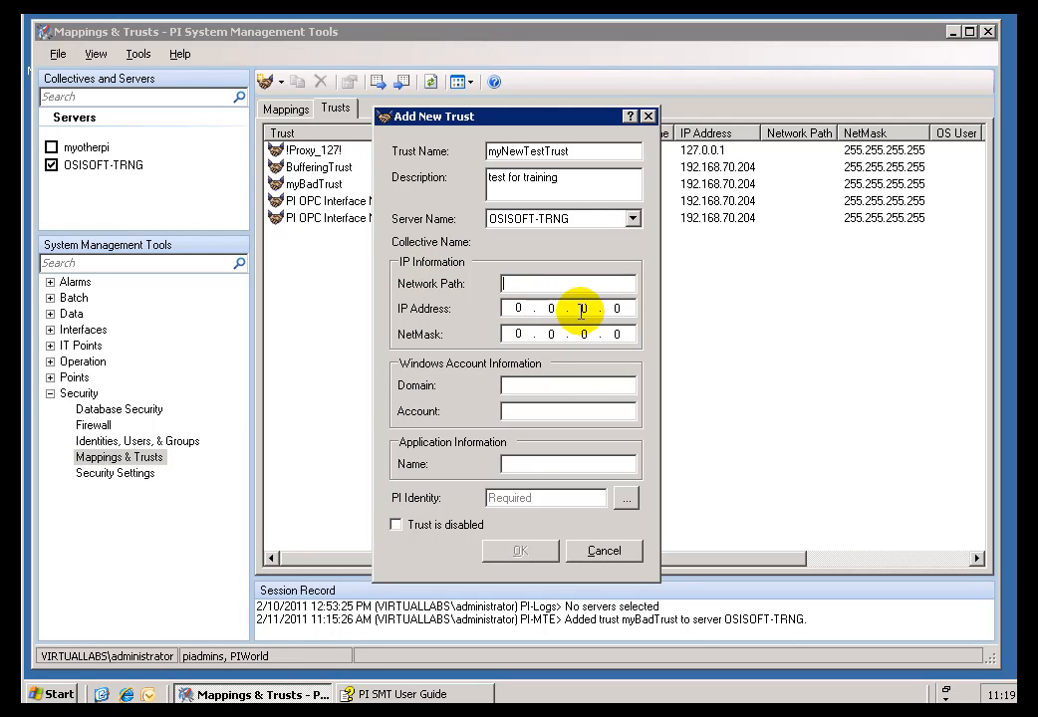
Step: Enter the network path myserver.mycompany.com and select the whole path text
text(myserver)
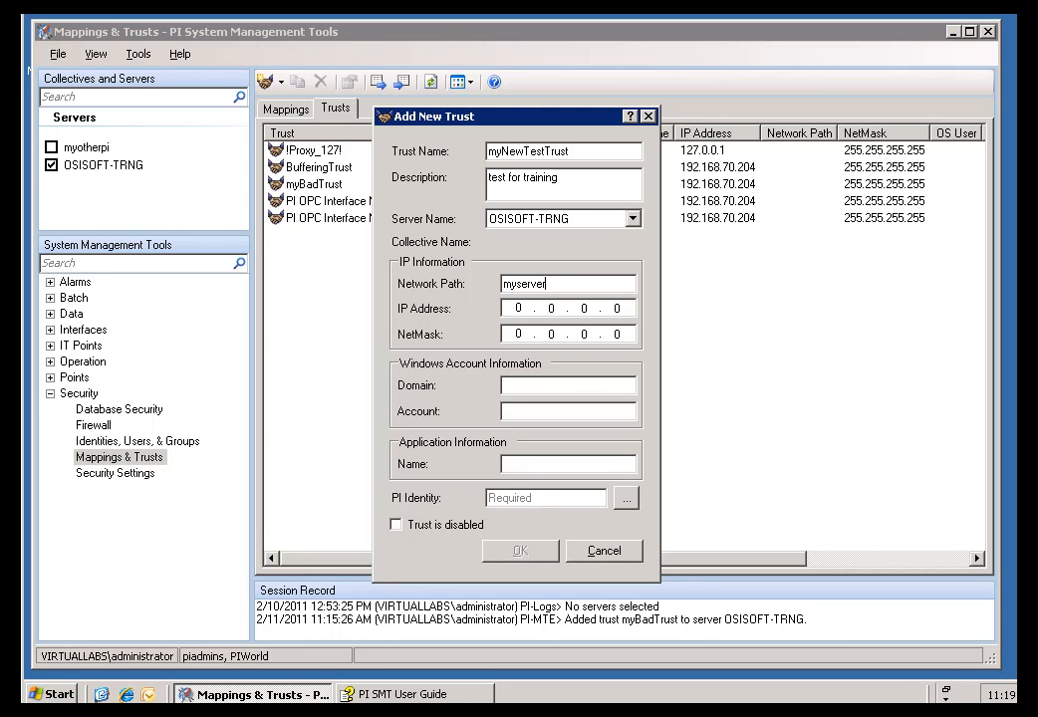
text(.)
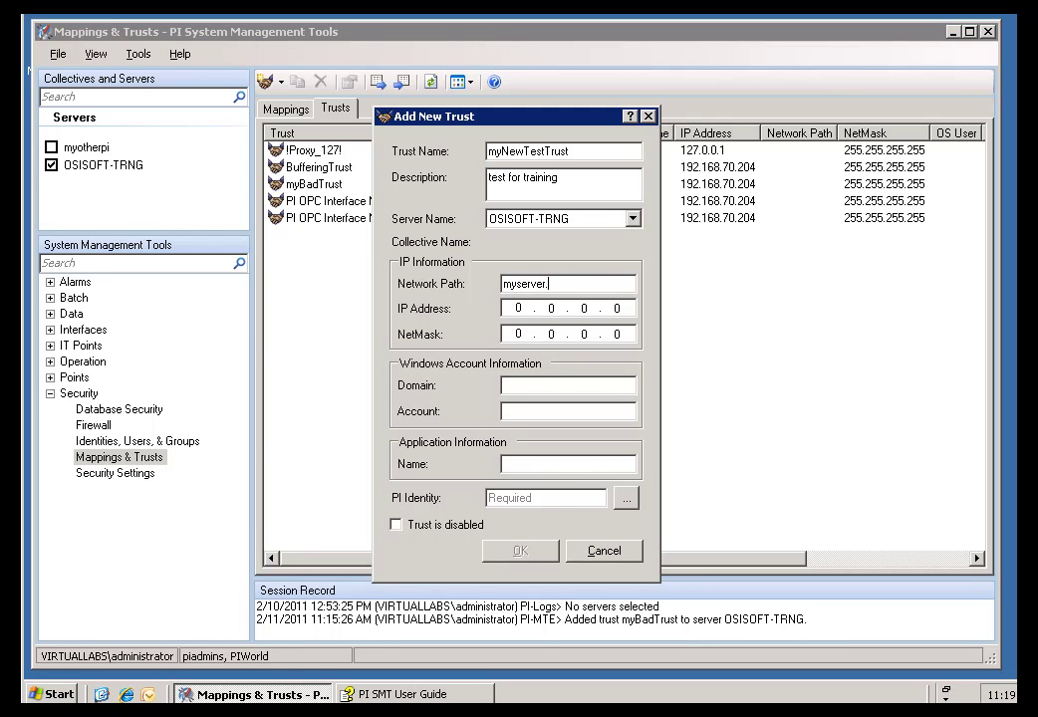
text(mycompo)
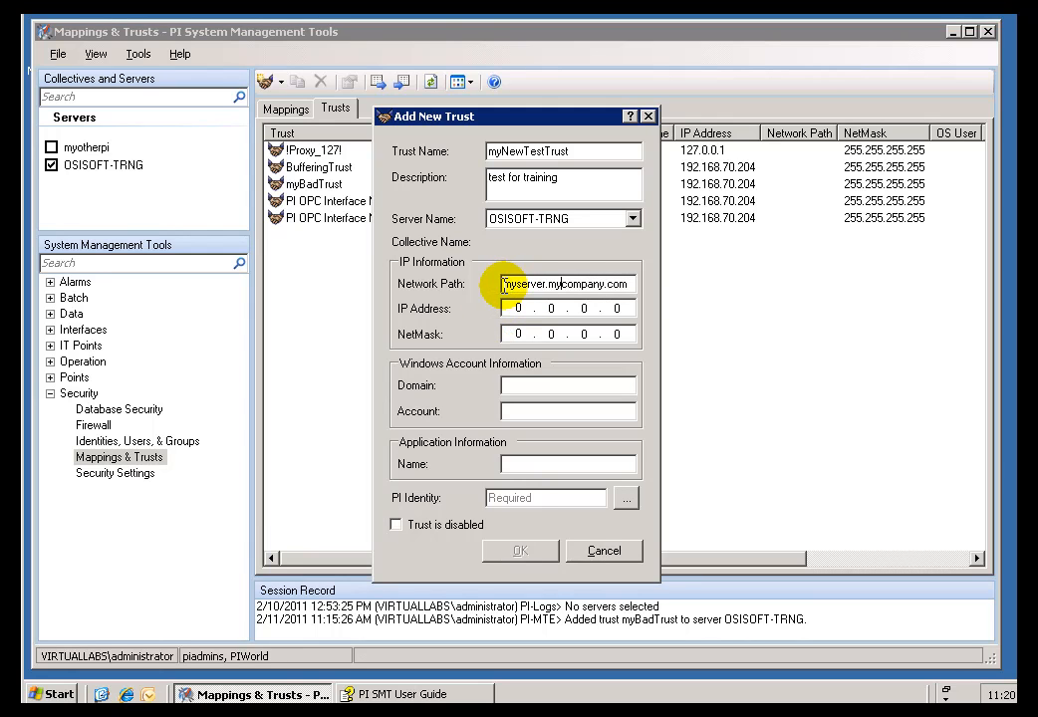
double_click(560, 283)
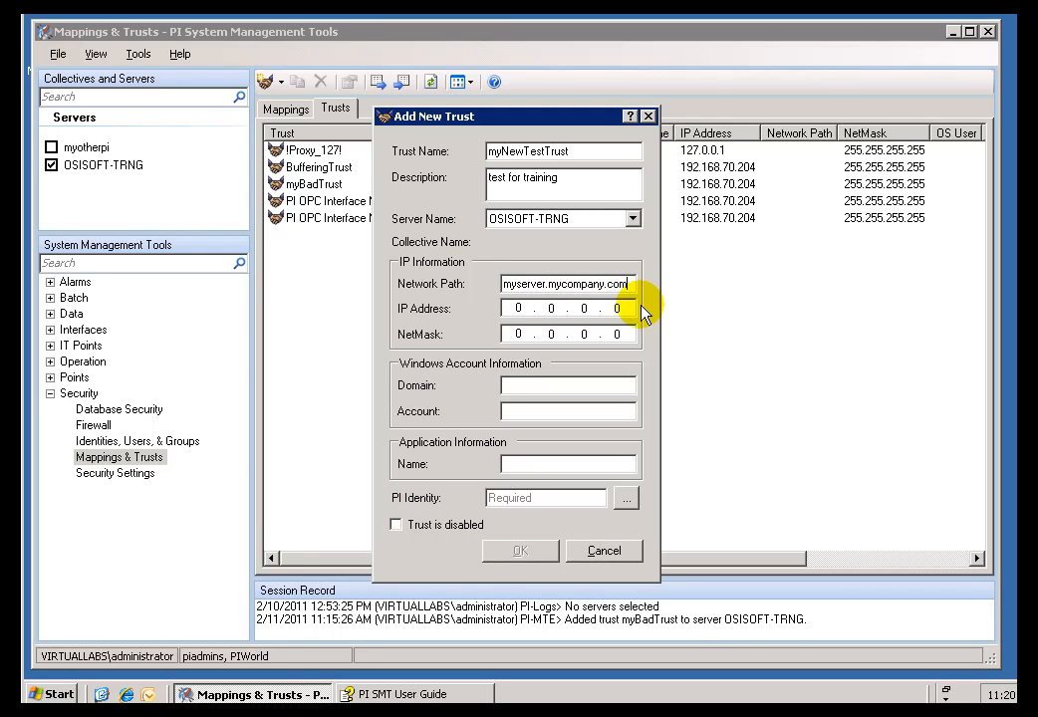
mouse_move(488, 329)
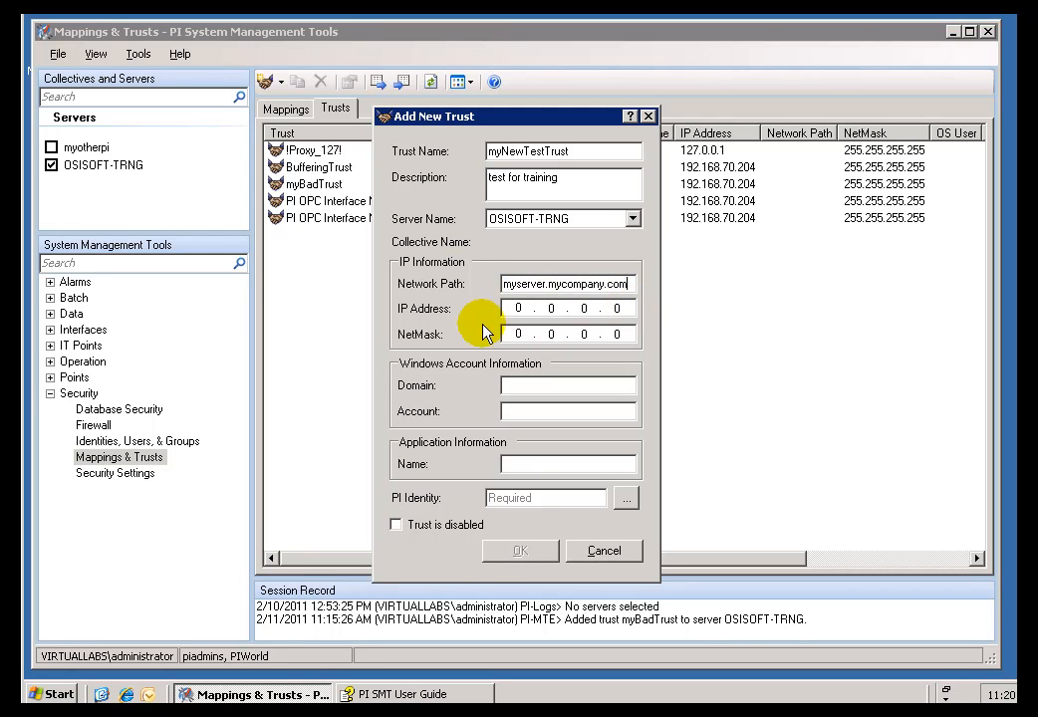
click(510, 307)
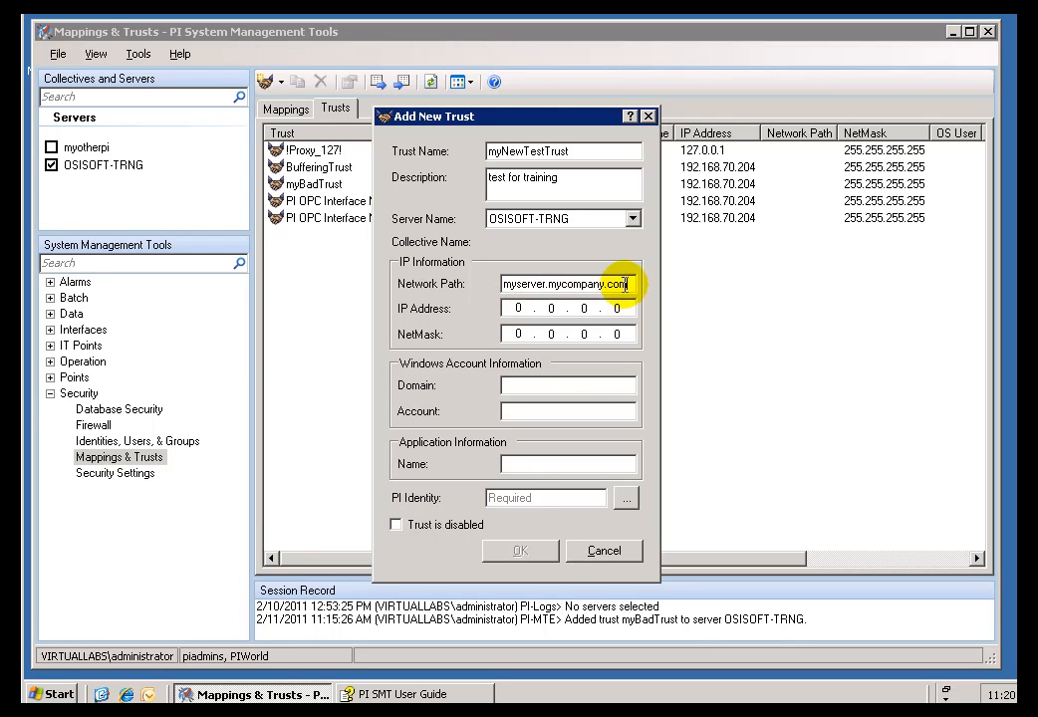
triple_click(566, 283)
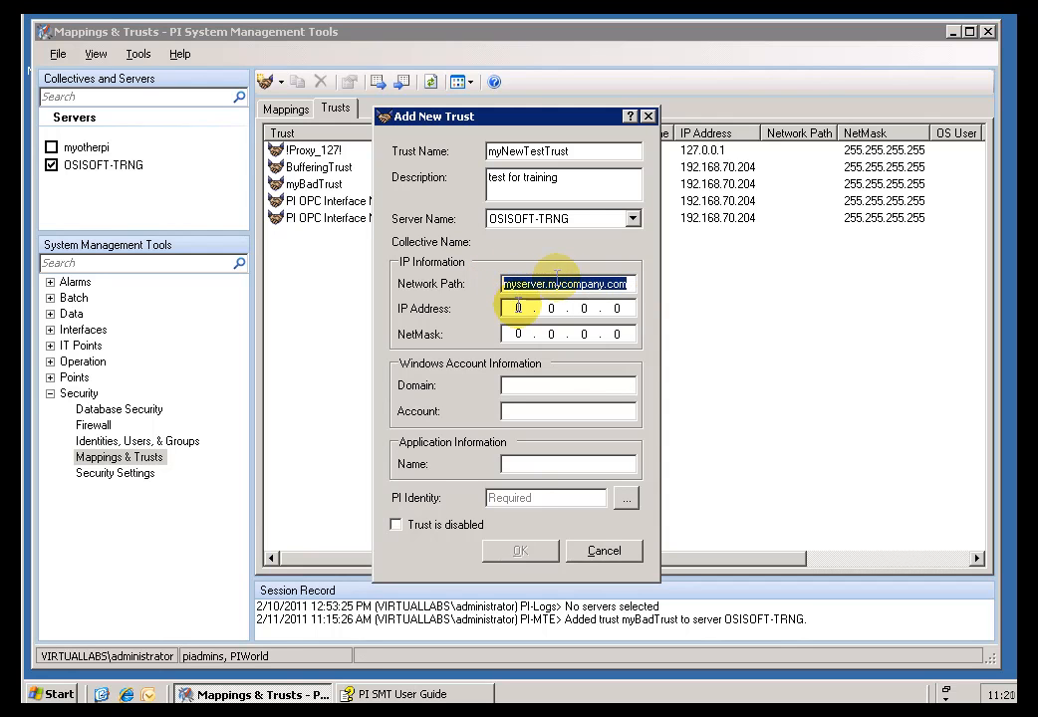
Step: Clear the network path and restrict the trust to IP 192.168.70.204 with netmask 255.255.255.255
key(Delete)
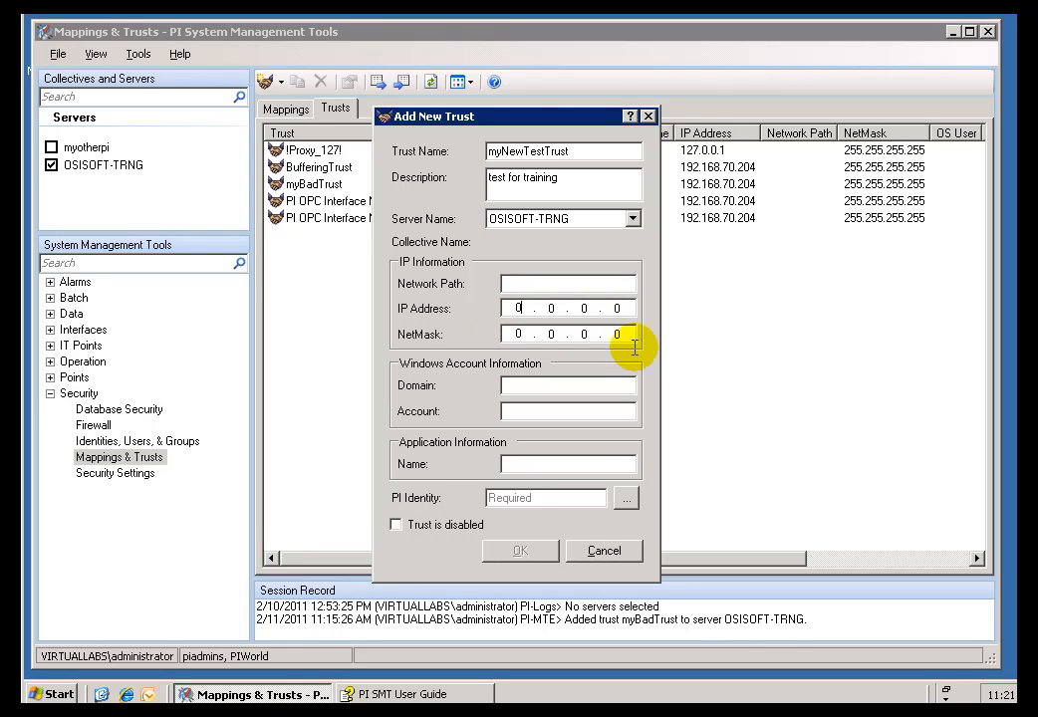
text(192)
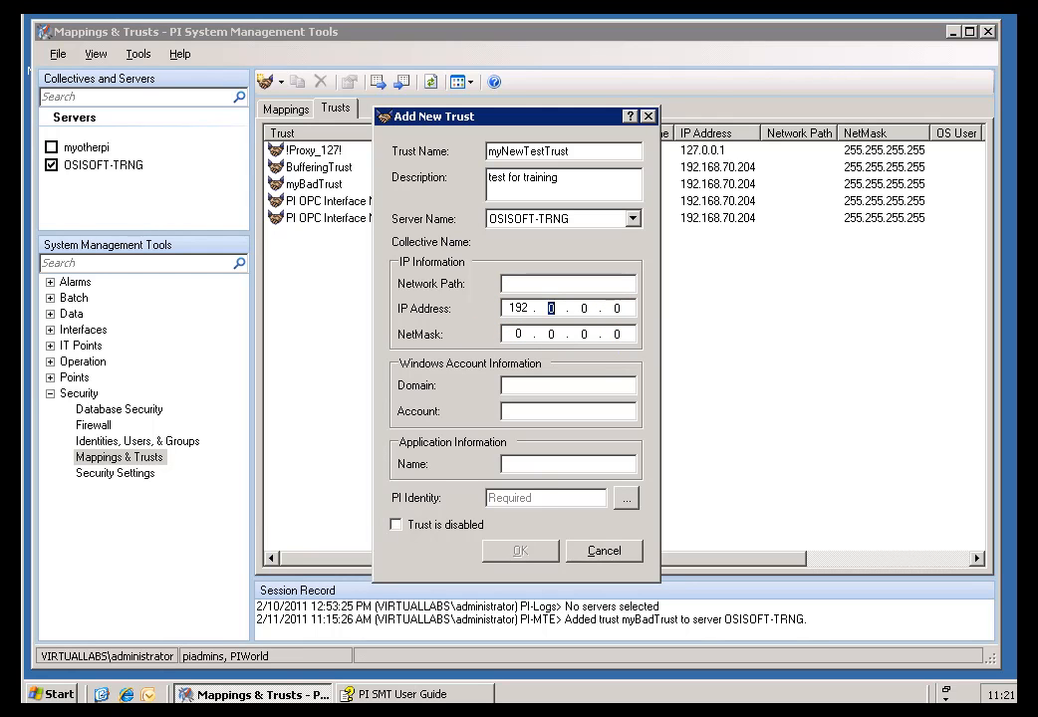
text(168)
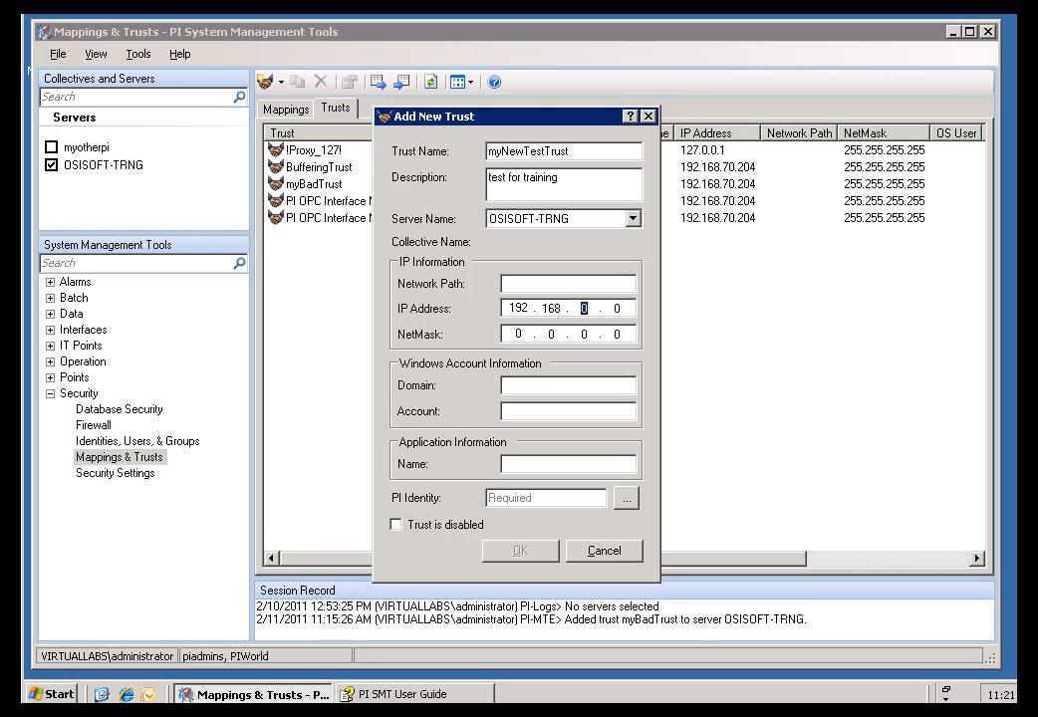
text(70)
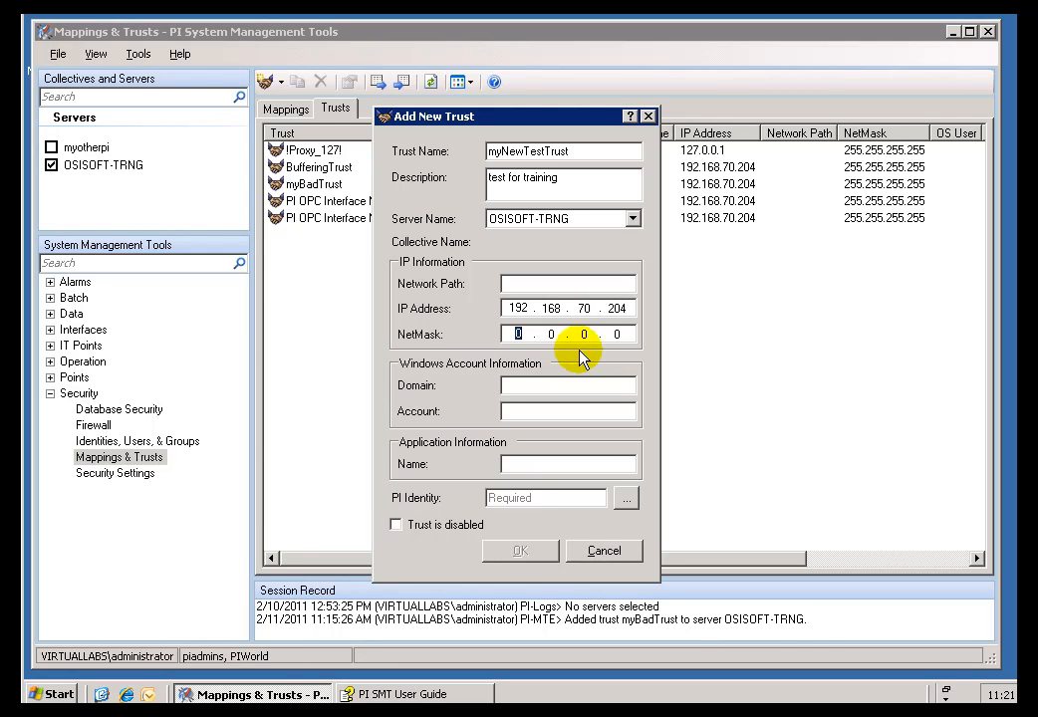
mouse_move(554, 355)
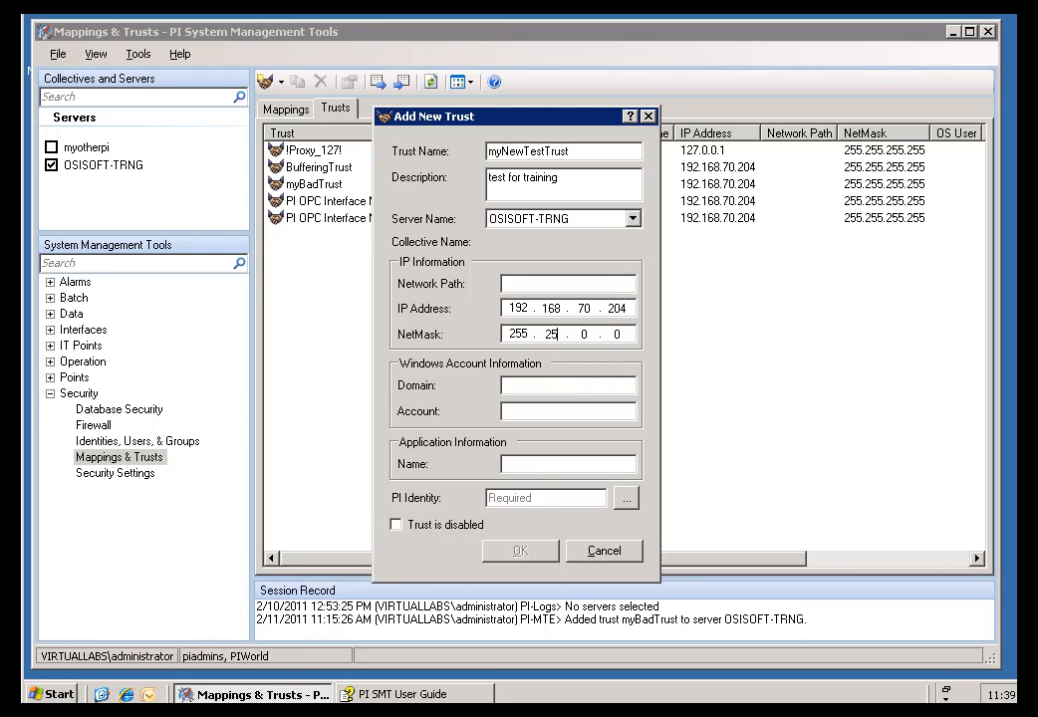
text(255.255.255.255)
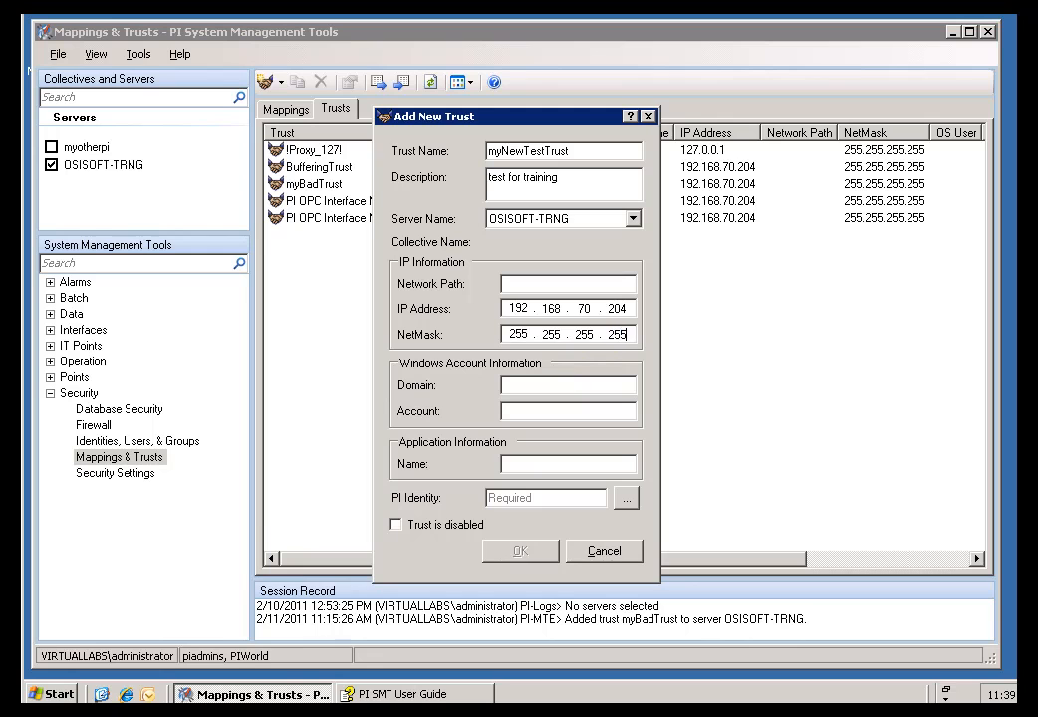
mouse_move(566, 383)
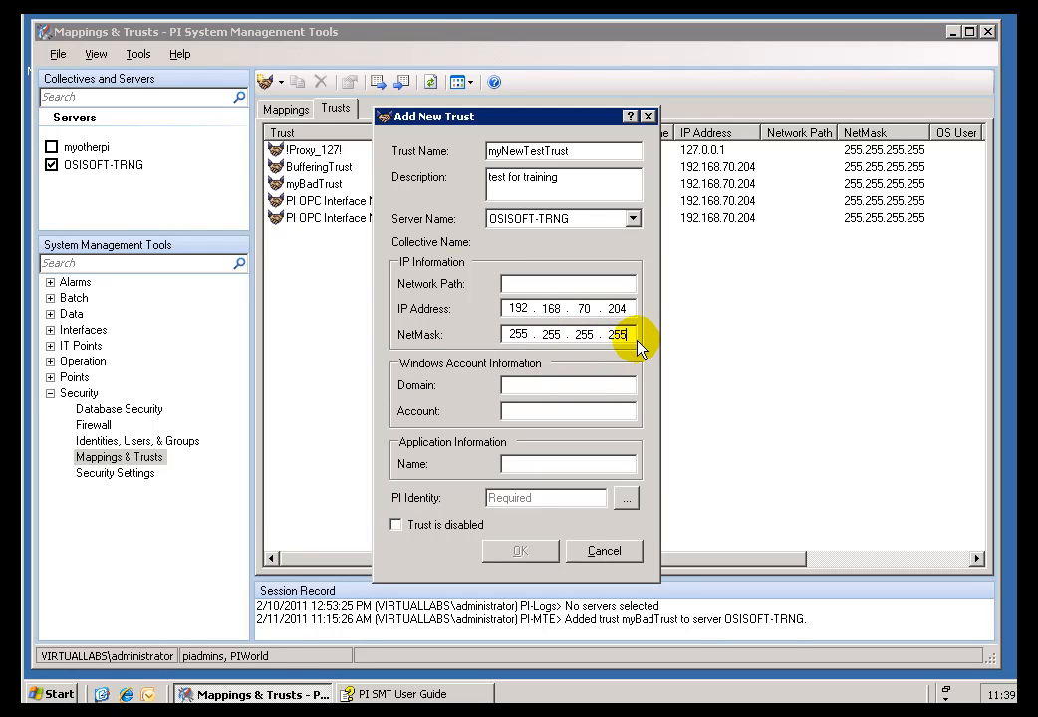
click(617, 307)
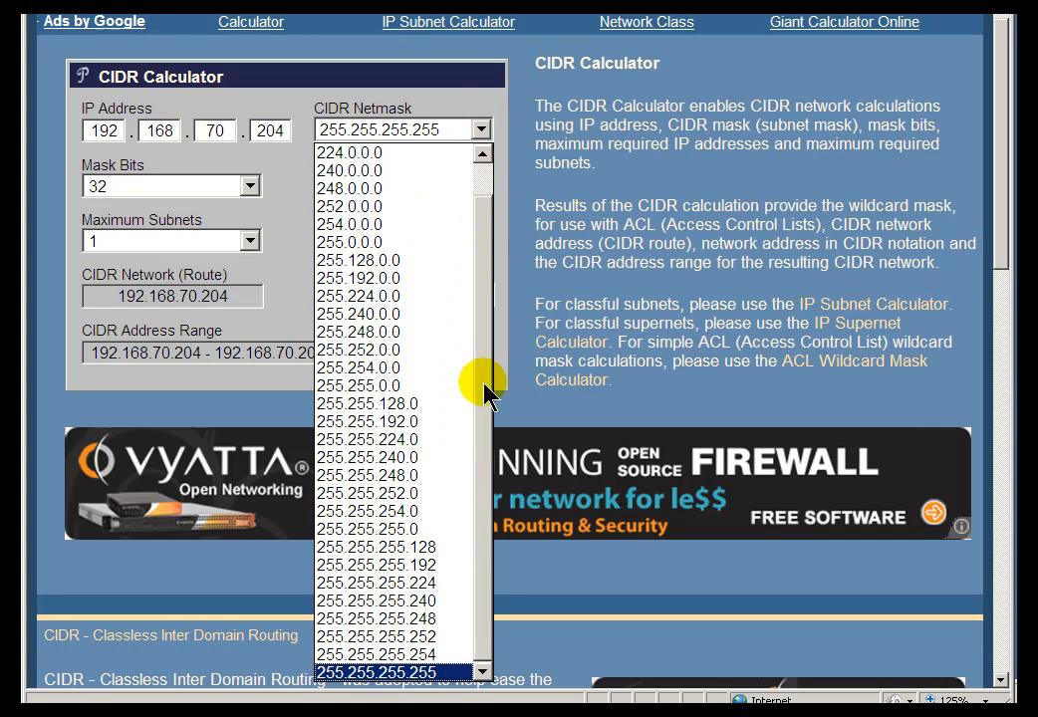
Step: In the CIDR calculator compare netmask 255.255.255.255 with 255.255.255.240, giving range 192.168.70.192–207
click(391, 670)
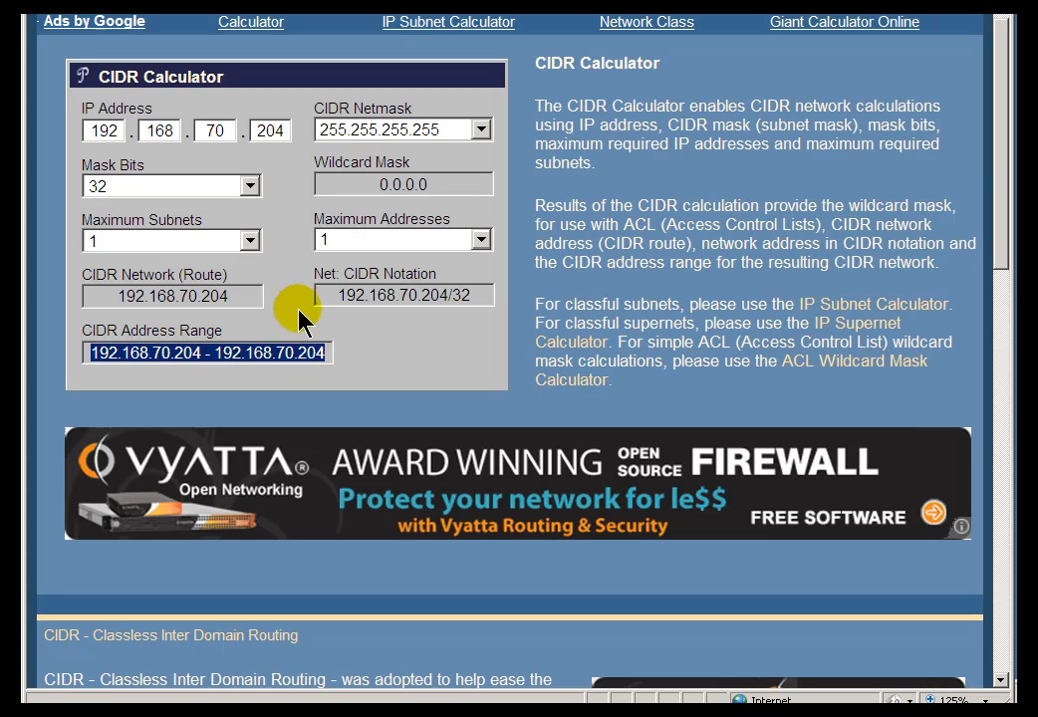
mouse_move(390, 203)
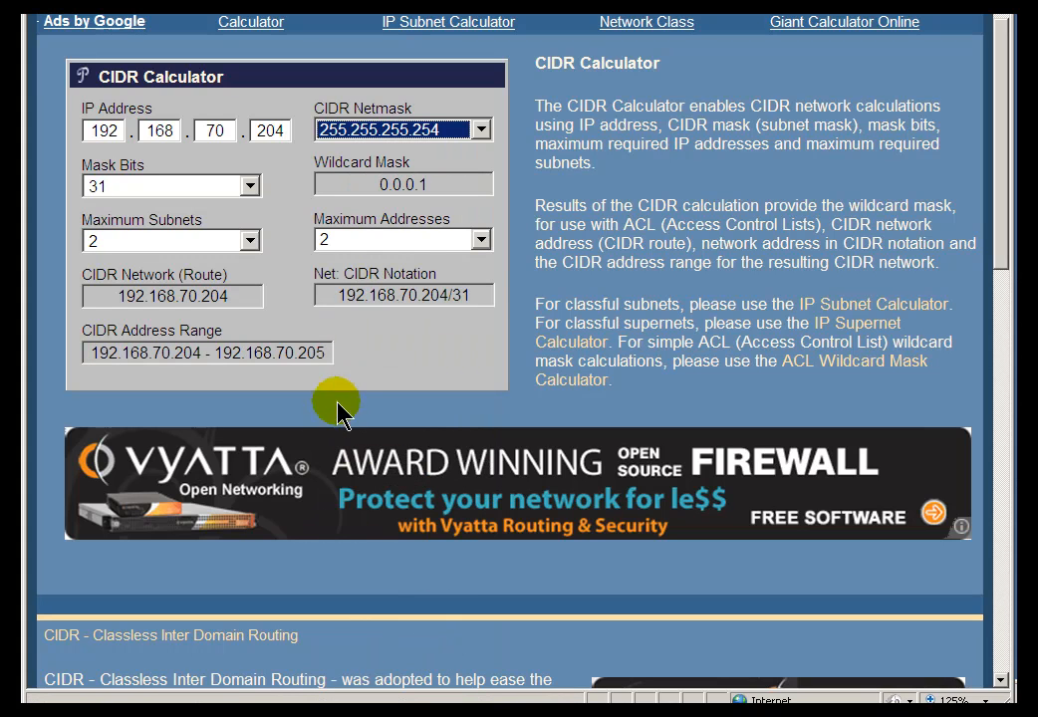
mouse_move(263, 363)
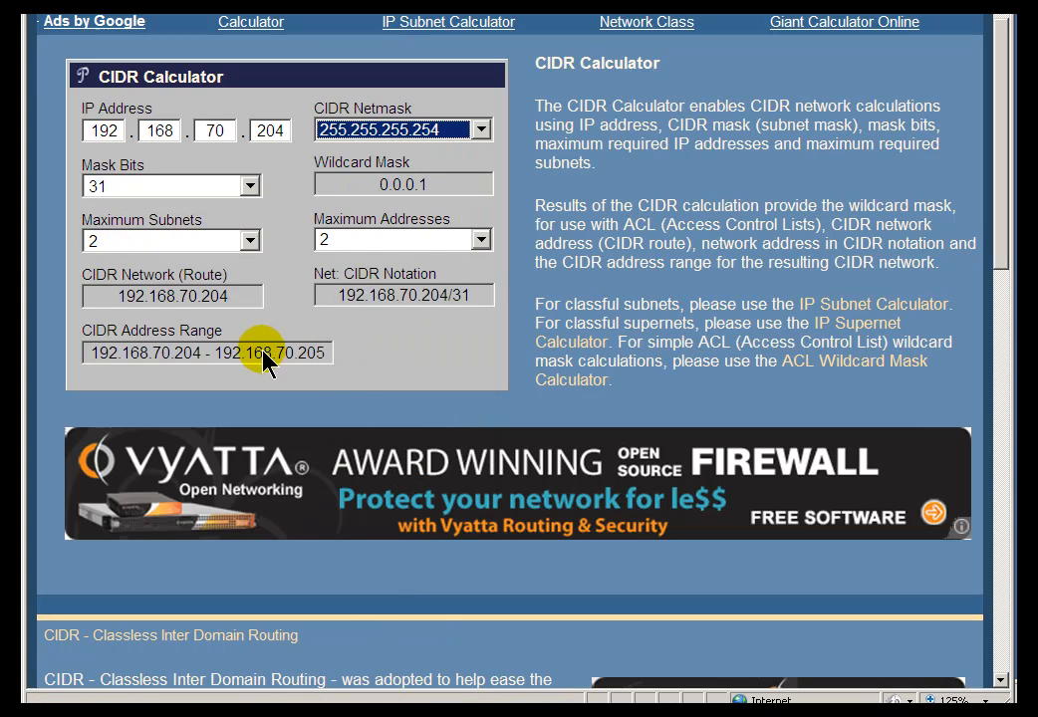
mouse_move(319, 358)
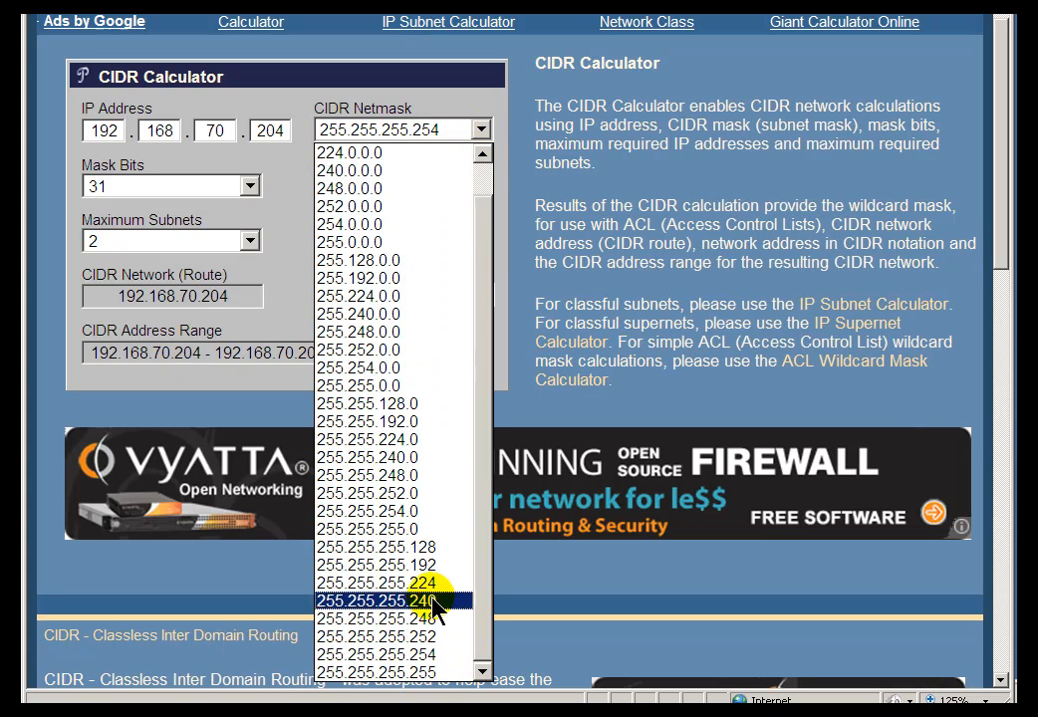
click(389, 602)
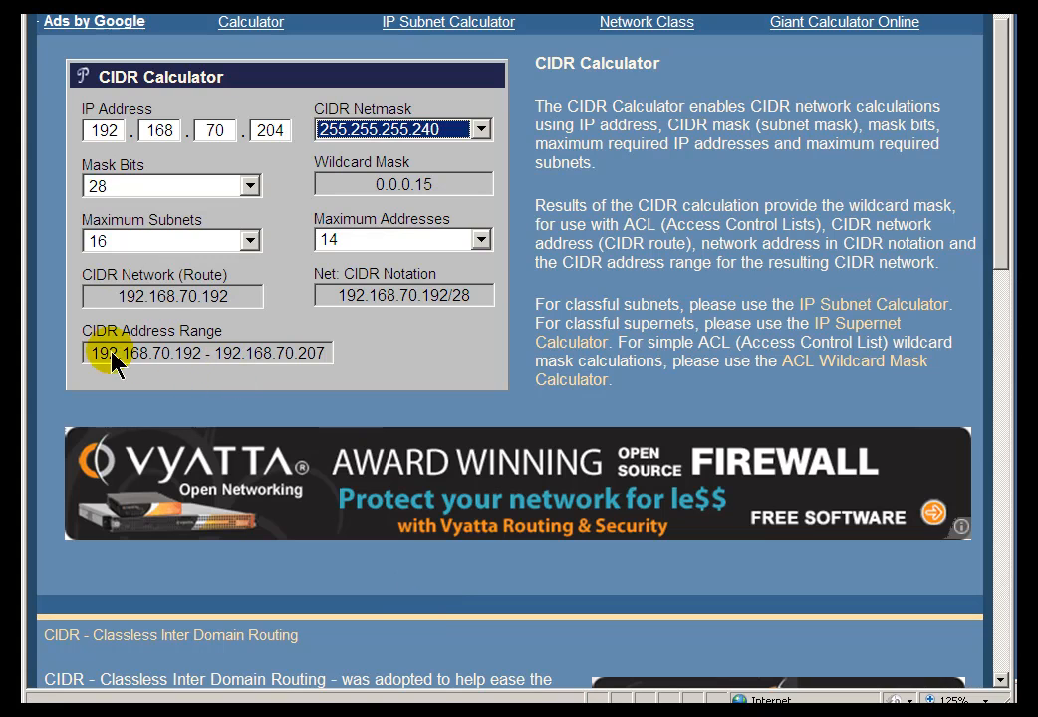
mouse_move(188, 367)
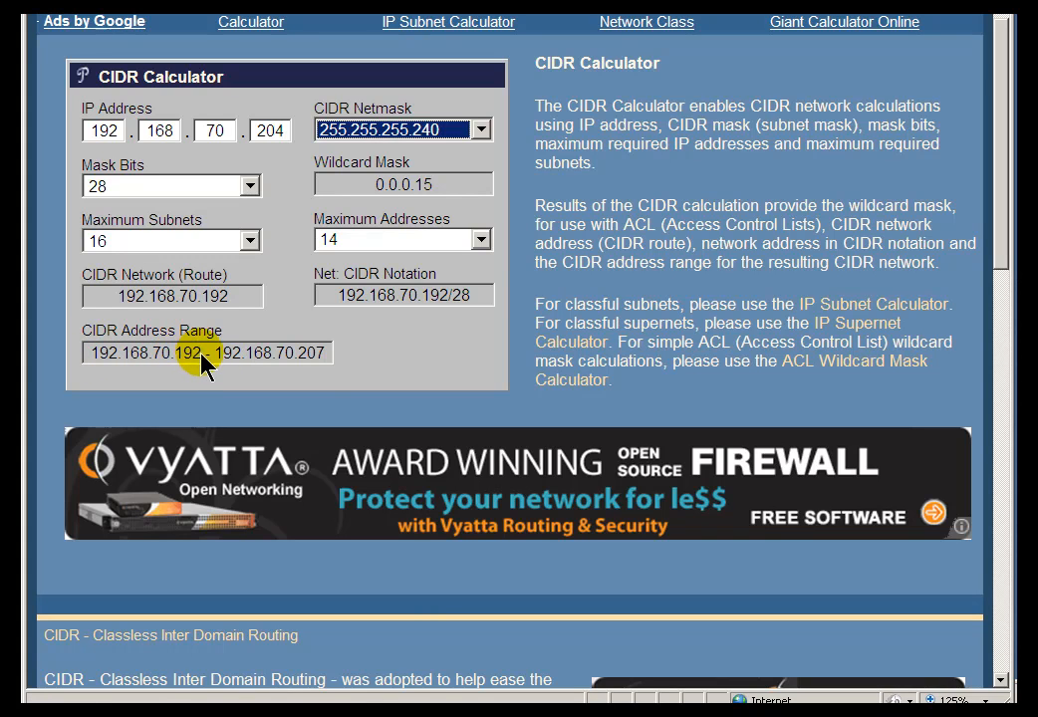
mouse_move(178, 367)
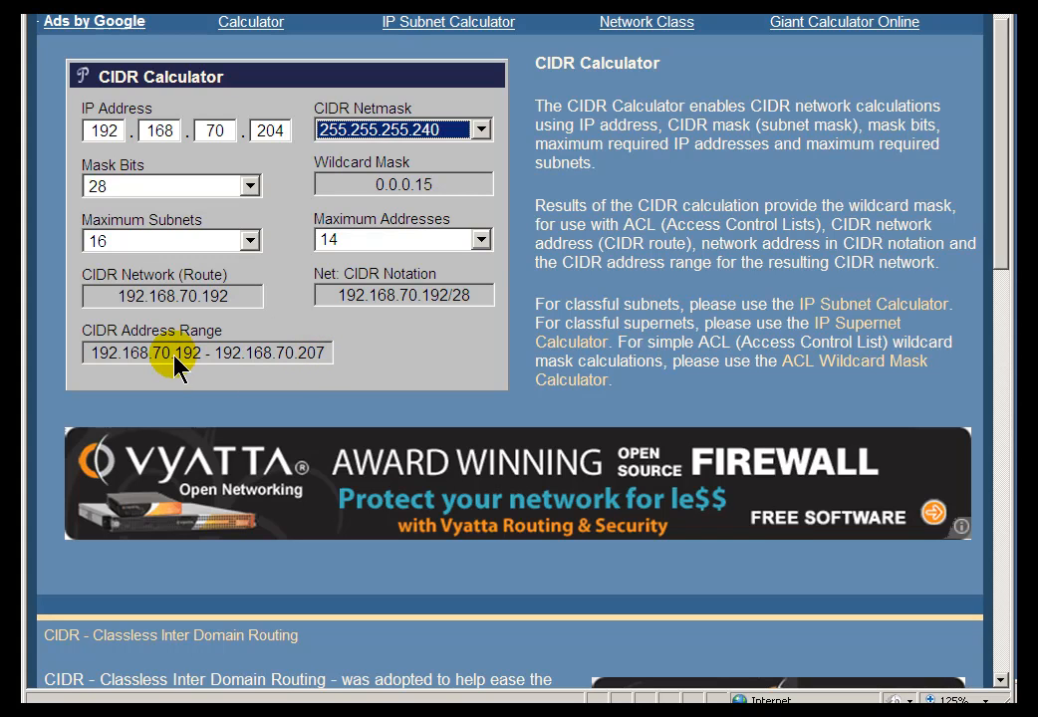
mouse_move(135, 239)
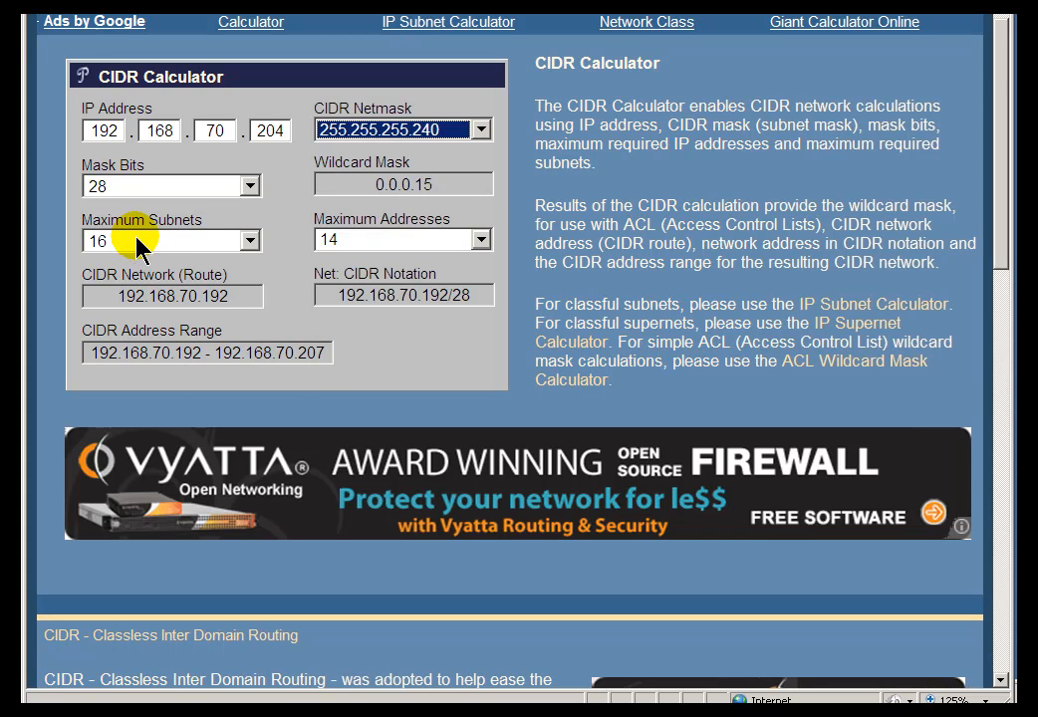
mouse_move(163, 323)
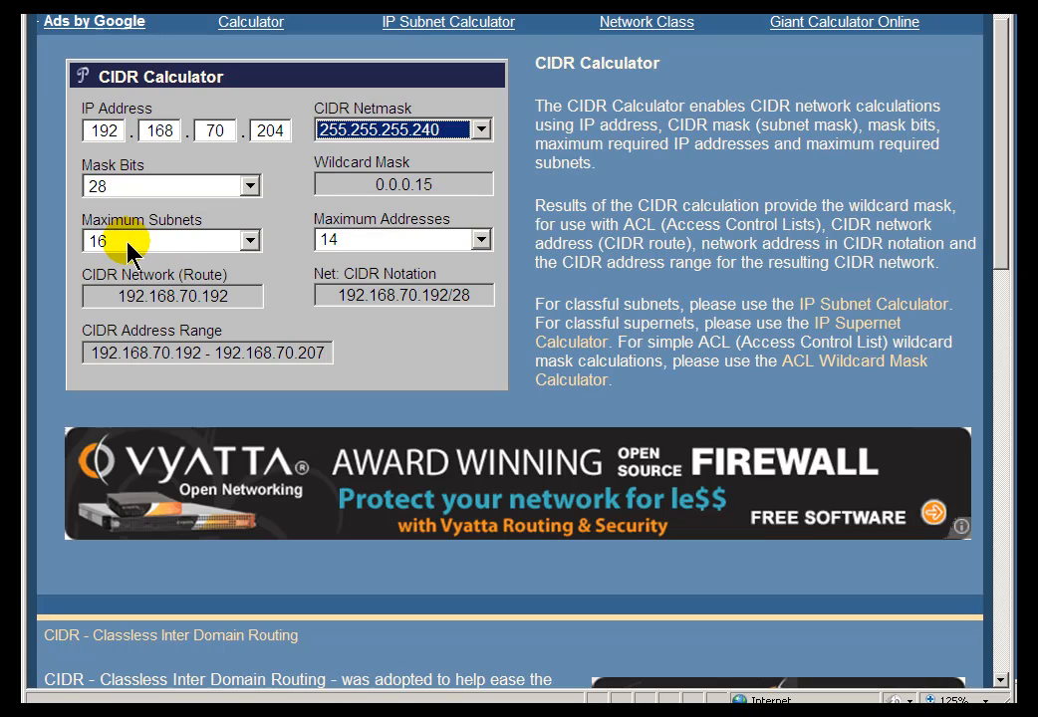
mouse_move(329, 359)
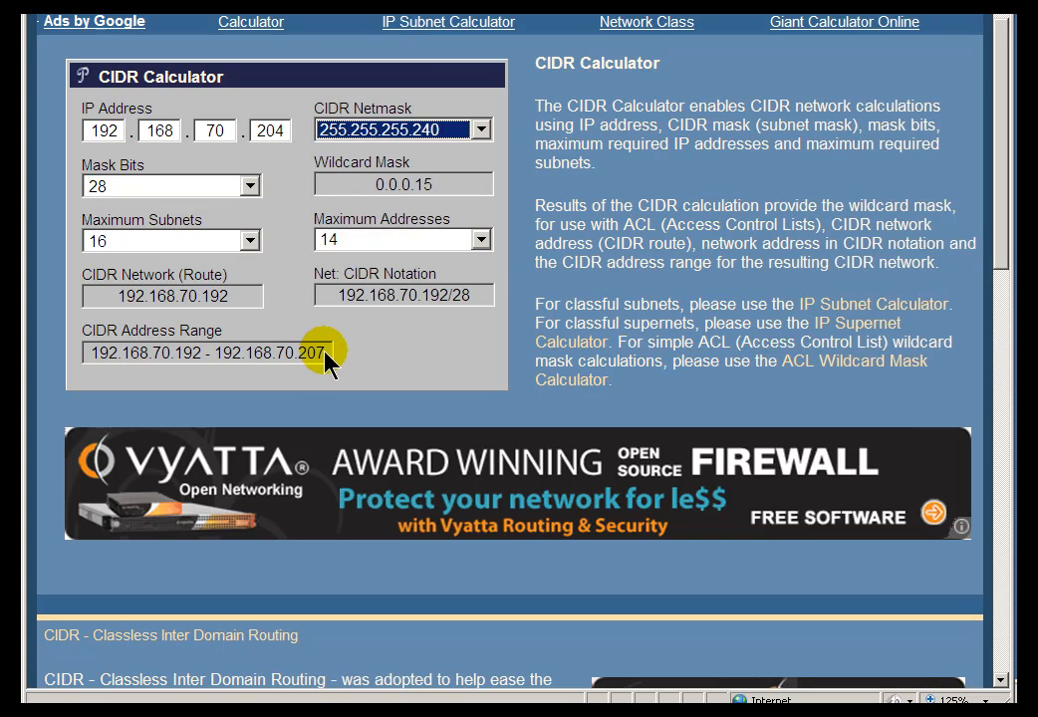
mouse_move(178, 251)
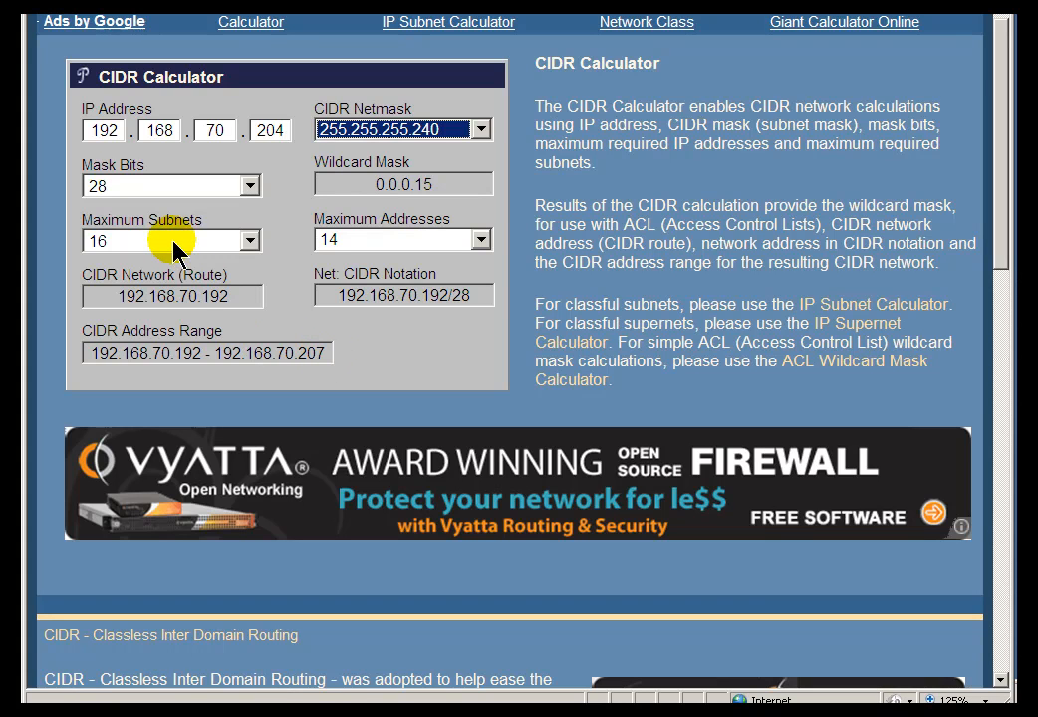
mouse_move(139, 251)
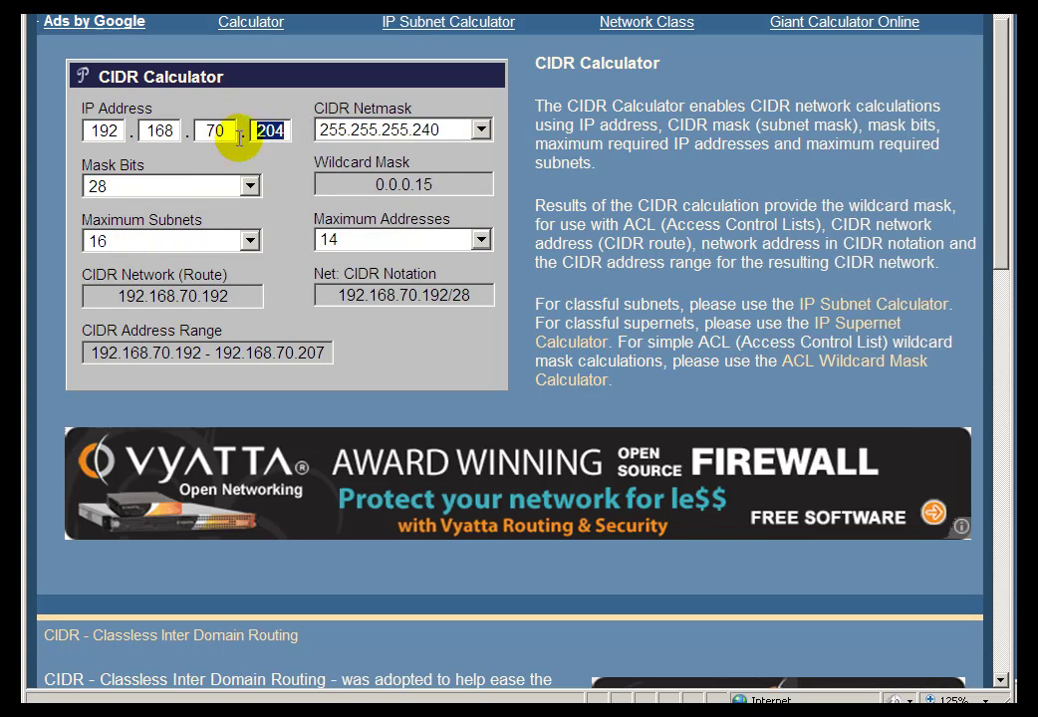
mouse_move(527, 474)
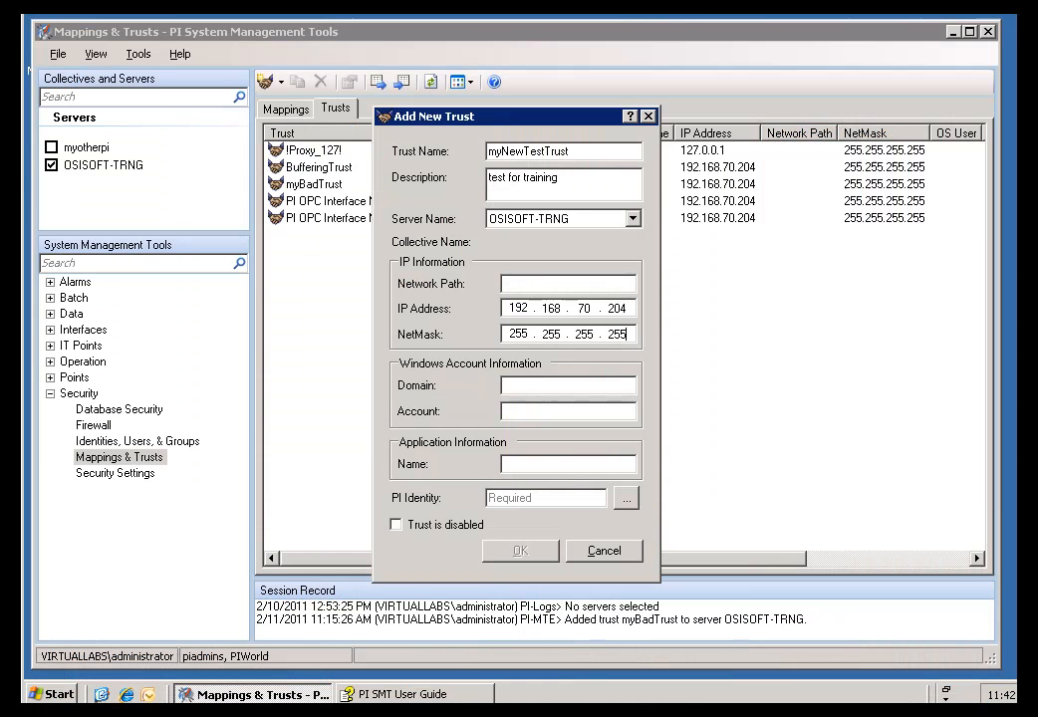
click(622, 335)
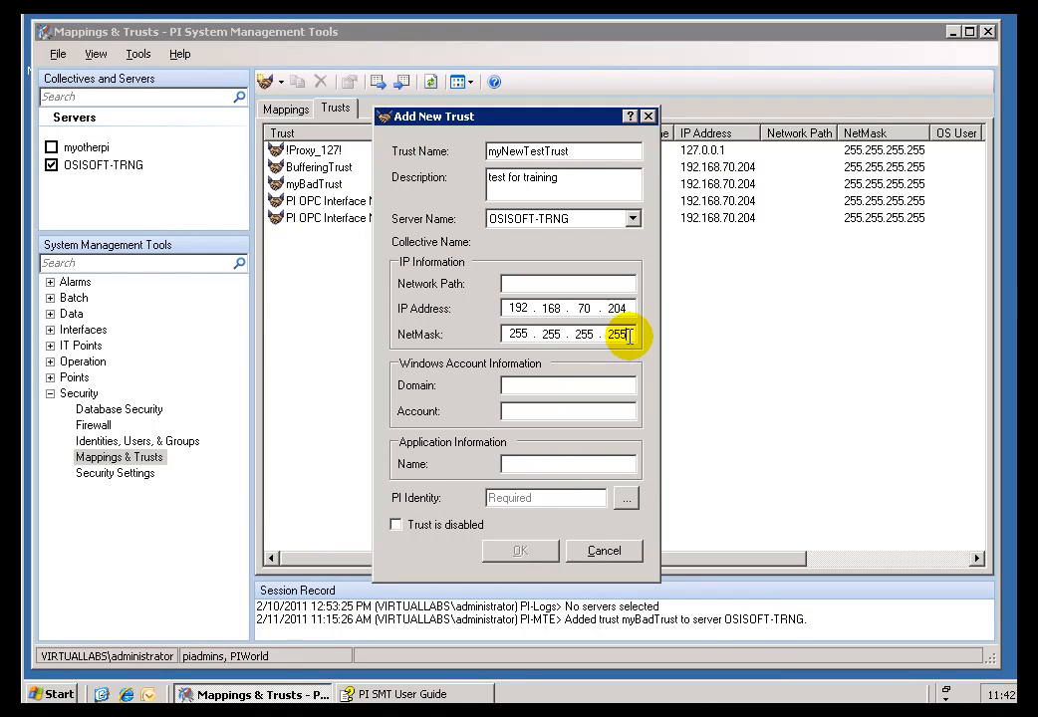
text(240)
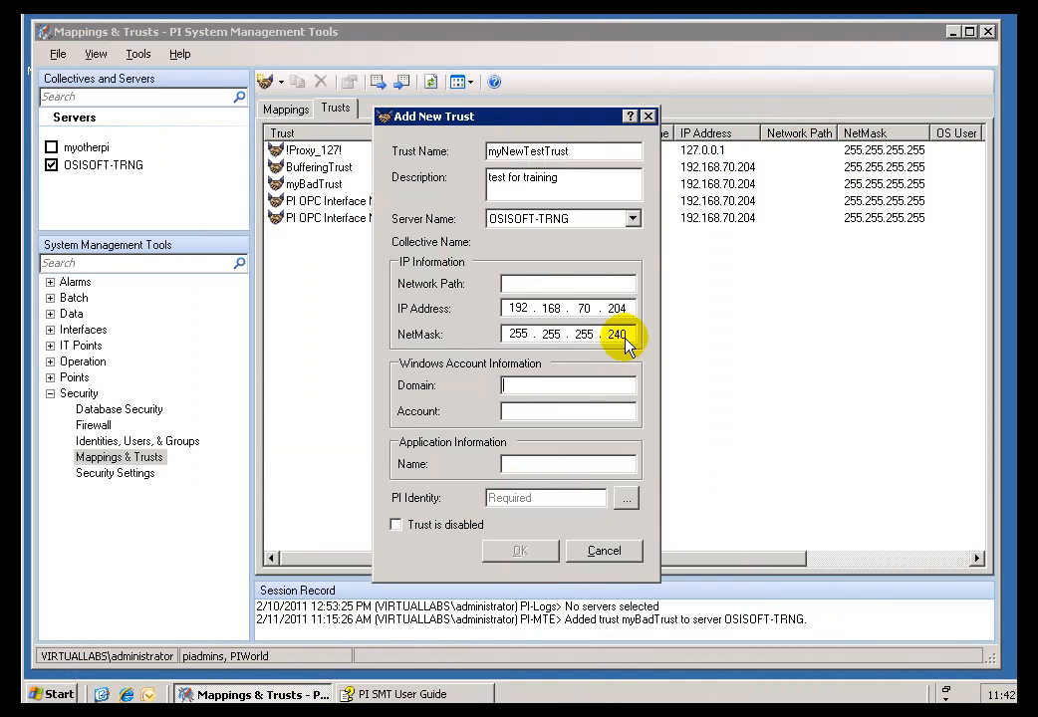
click(620, 335)
text(55)
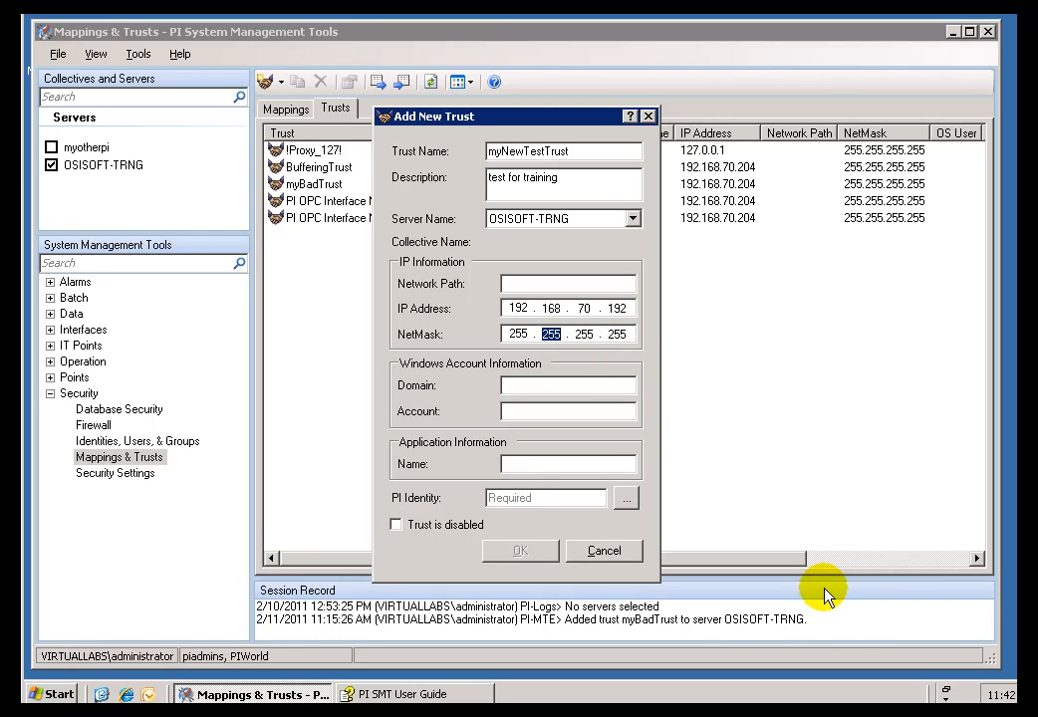
click(520, 335)
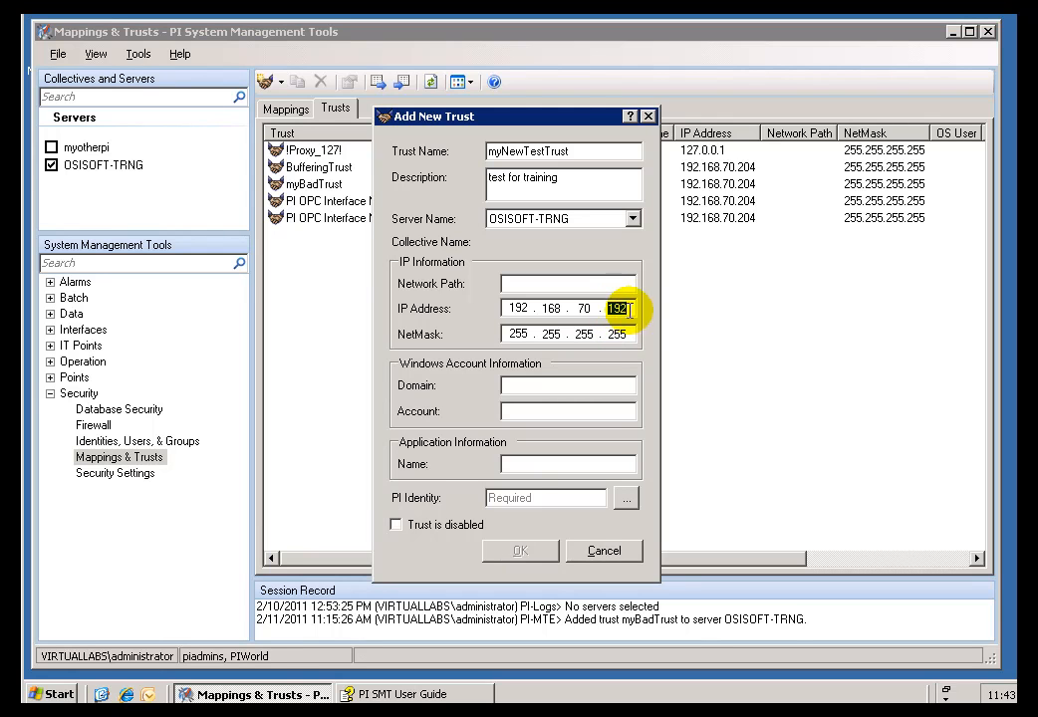
text(204)
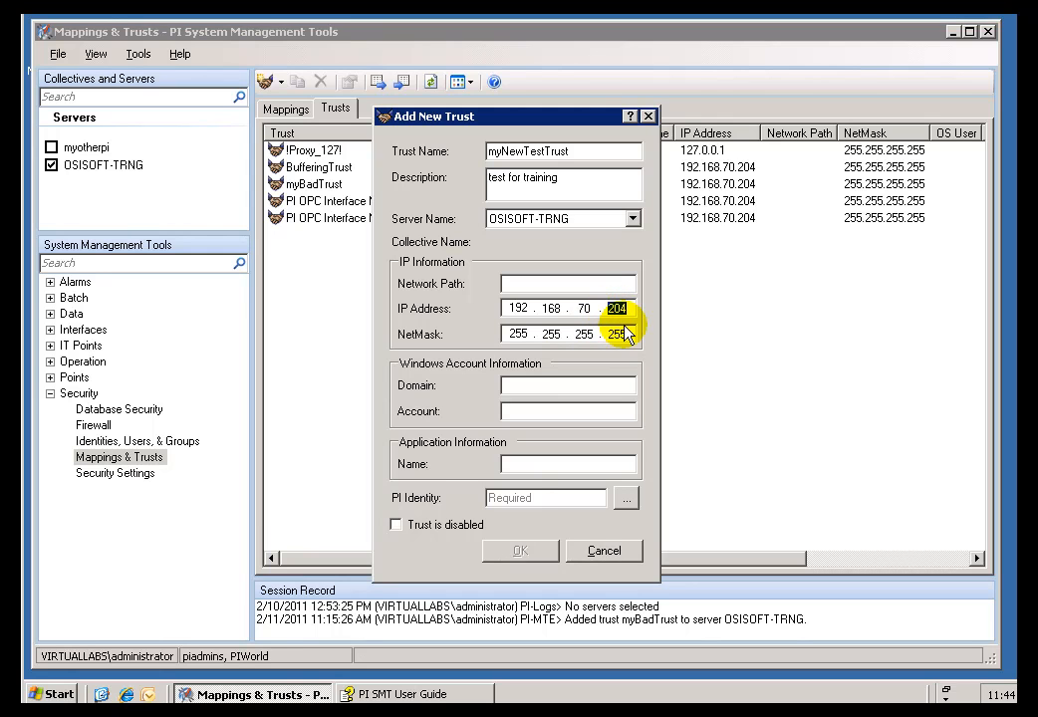
mouse_move(574, 466)
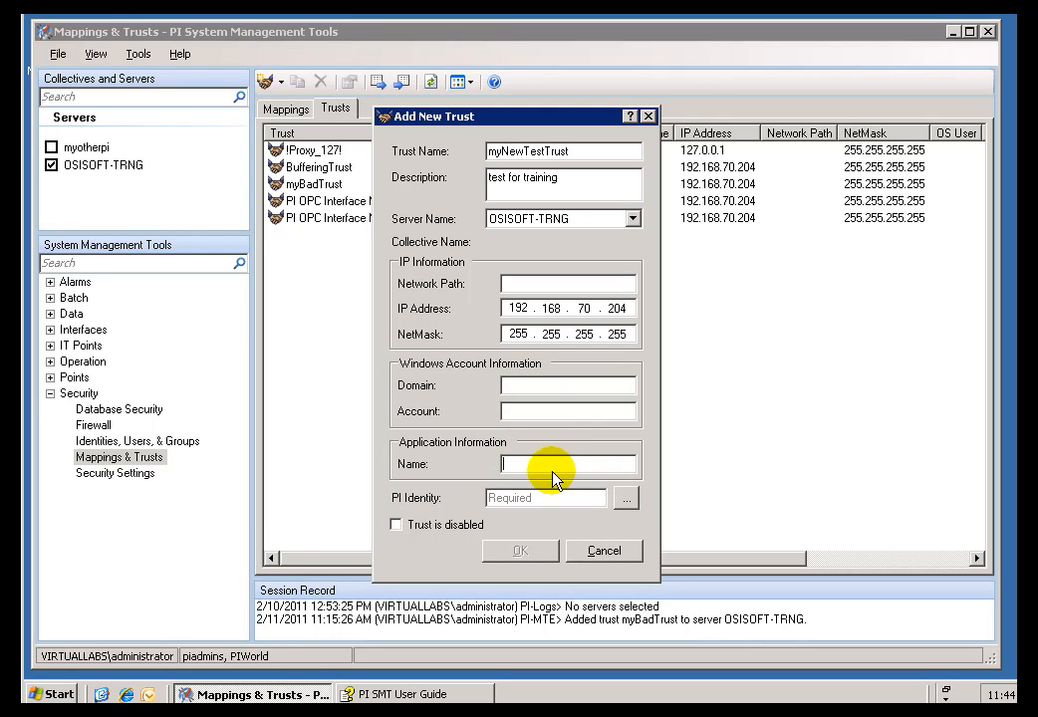
mouse_move(610, 486)
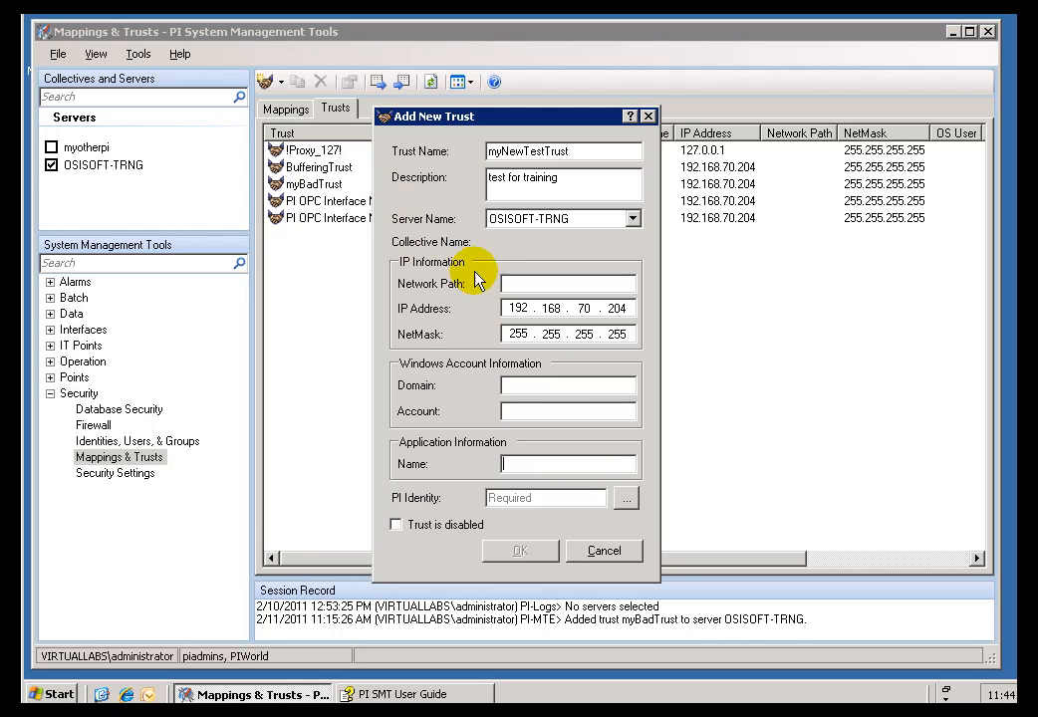
Step: Enter pibufss.exe as the trust's application name, leaving domain and account empty
text(pibufss.exe)
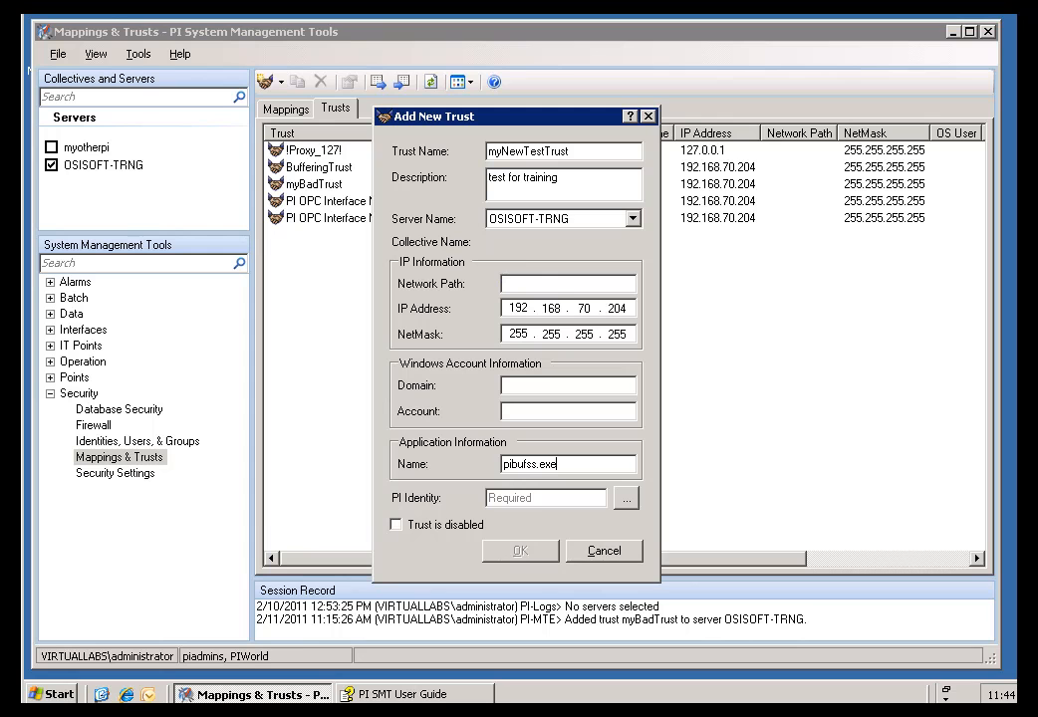
mouse_move(586, 447)
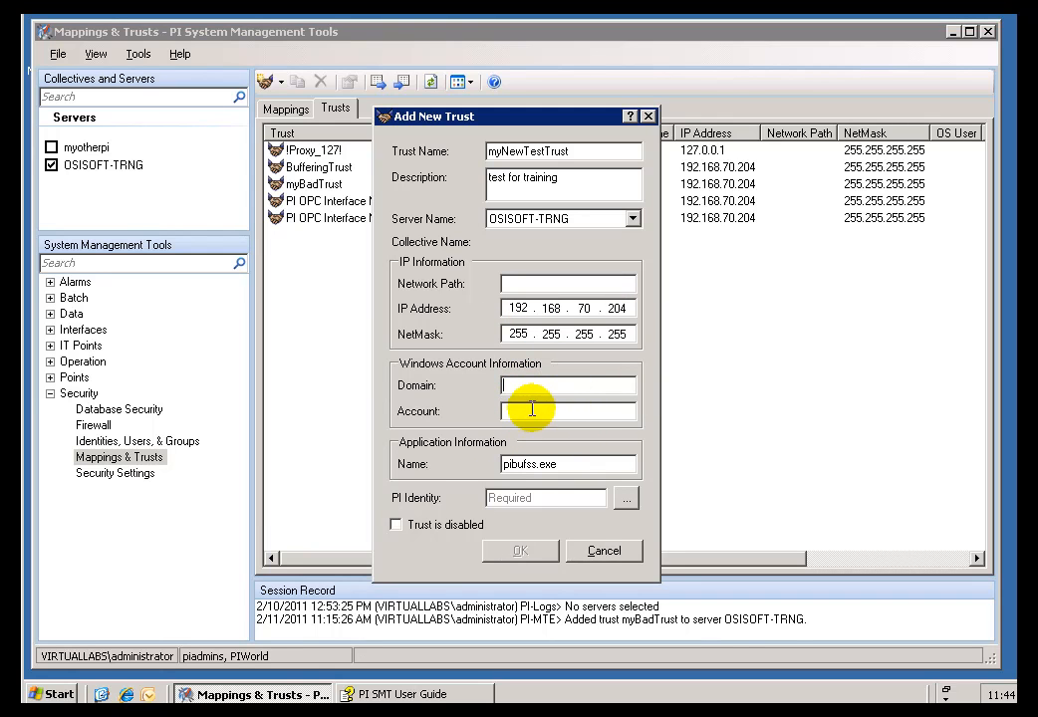
mouse_move(606, 411)
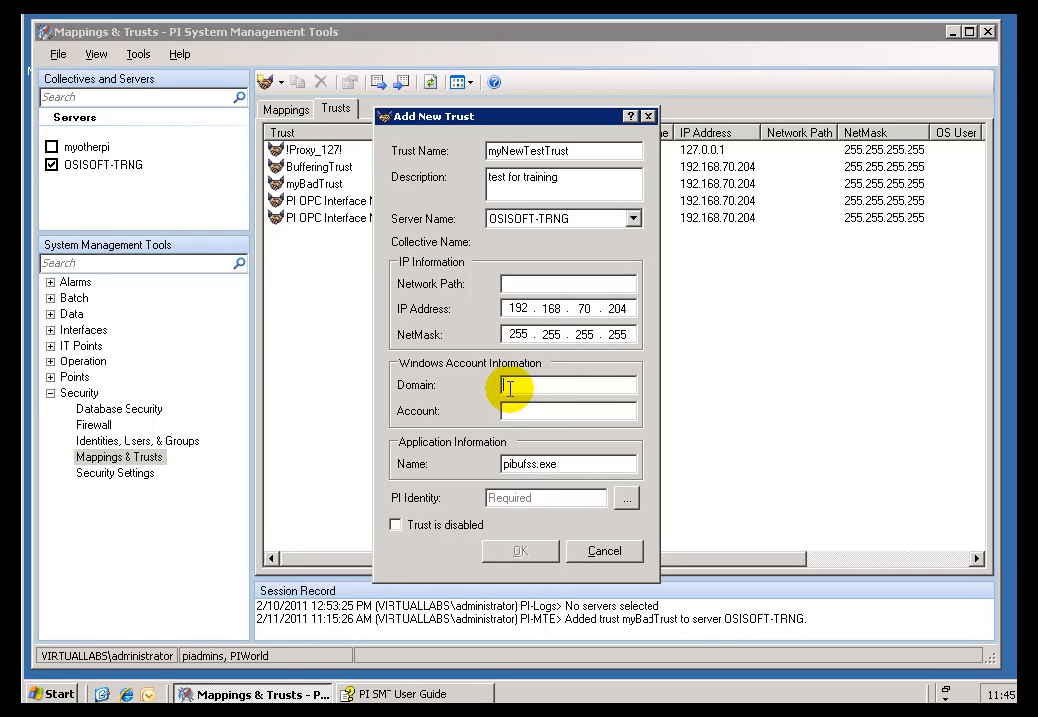
mouse_move(514, 410)
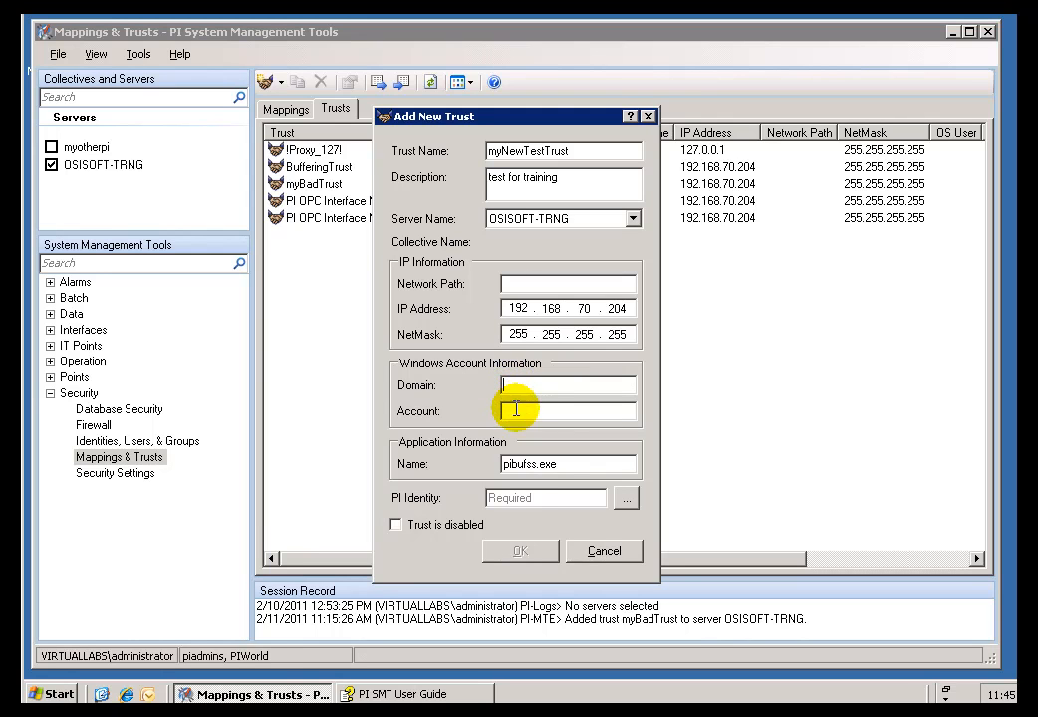
mouse_move(506, 412)
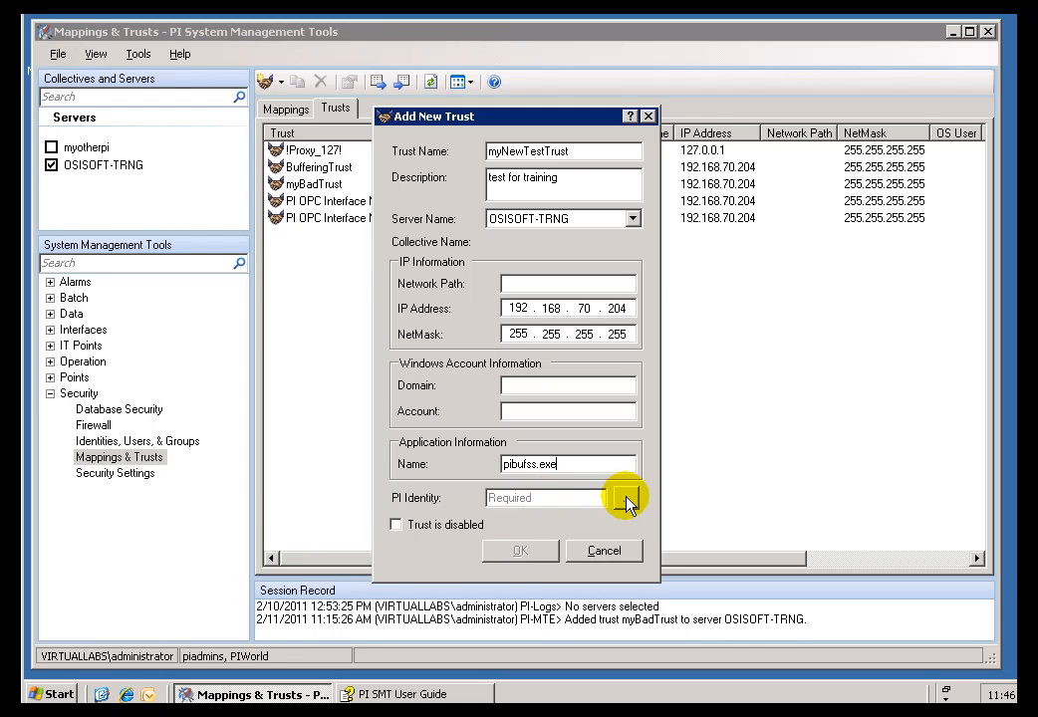
Step: Choose piadmin from the PI users list as the trust's identity, keeping pibufss.exe as application
click(626, 498)
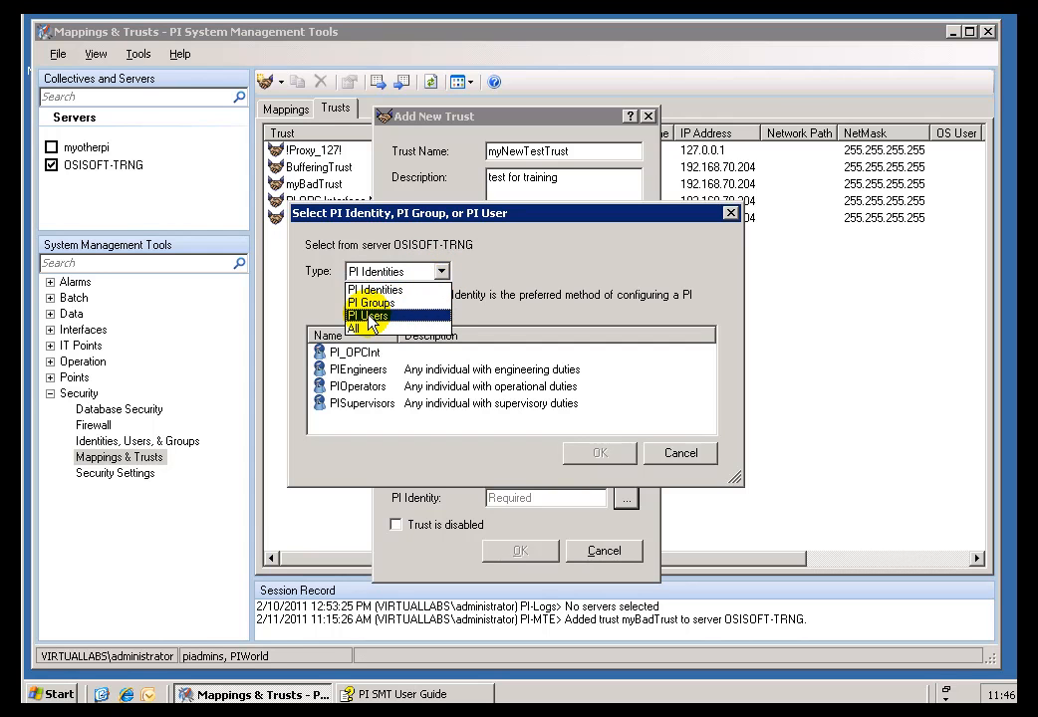
click(367, 315)
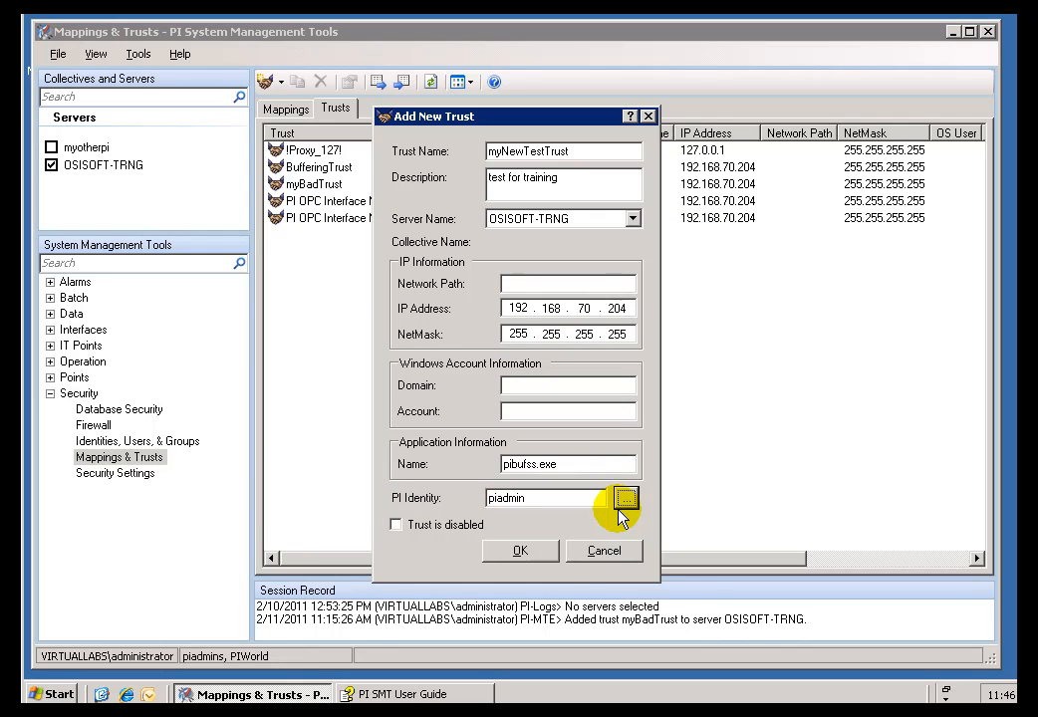
mouse_move(566, 522)
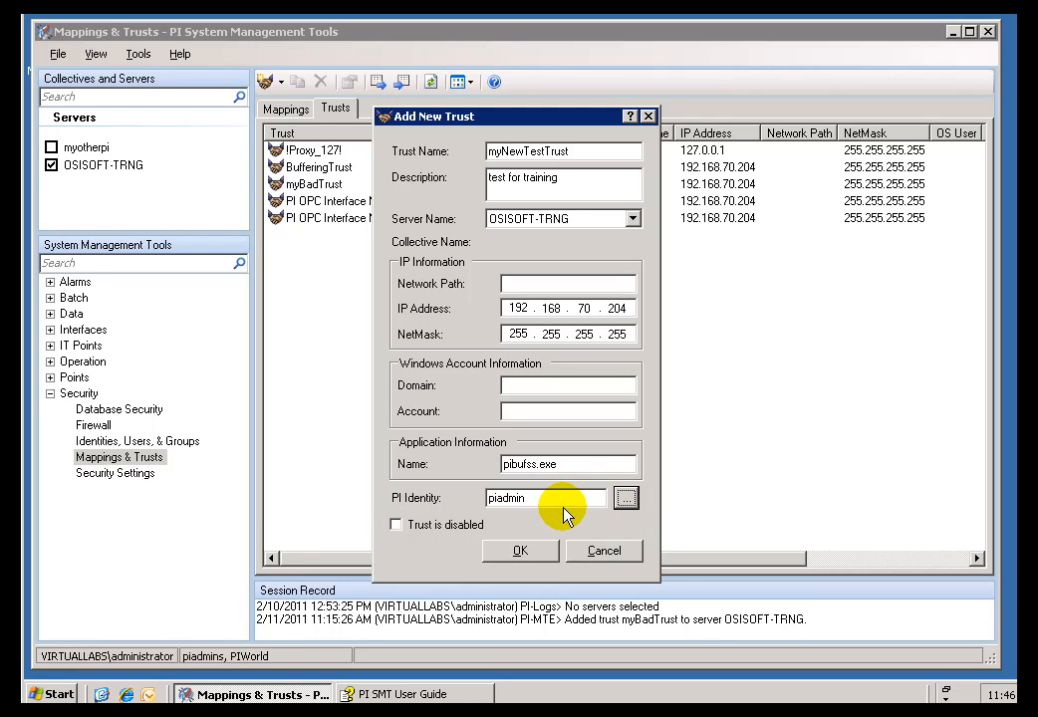
mouse_move(576, 503)
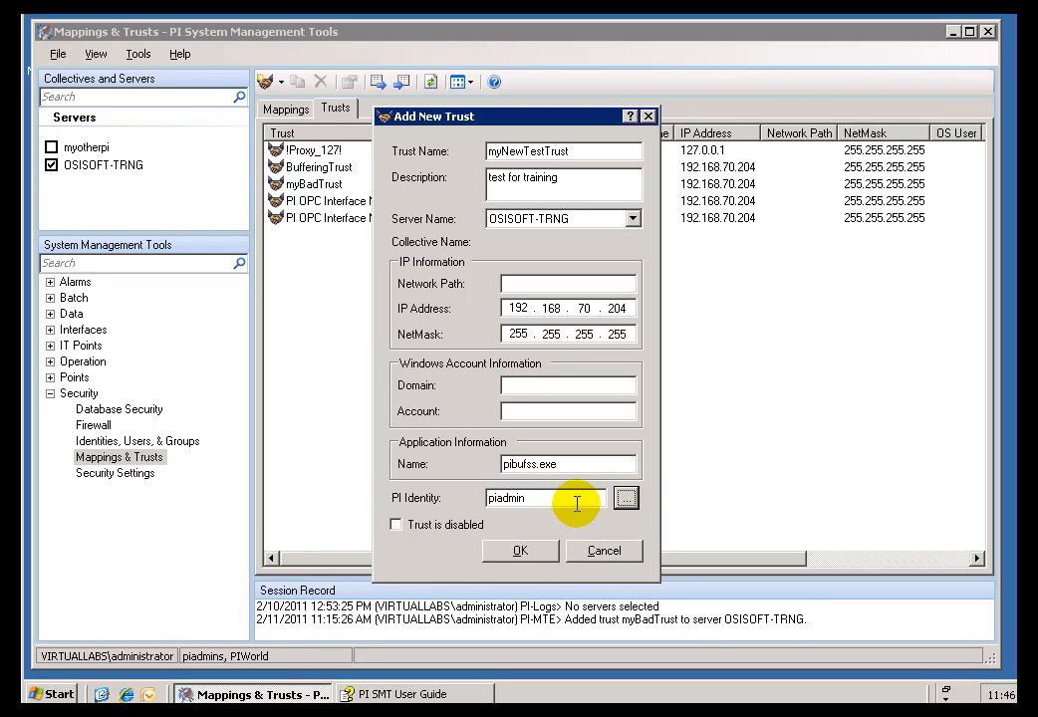
double_click(508, 498)
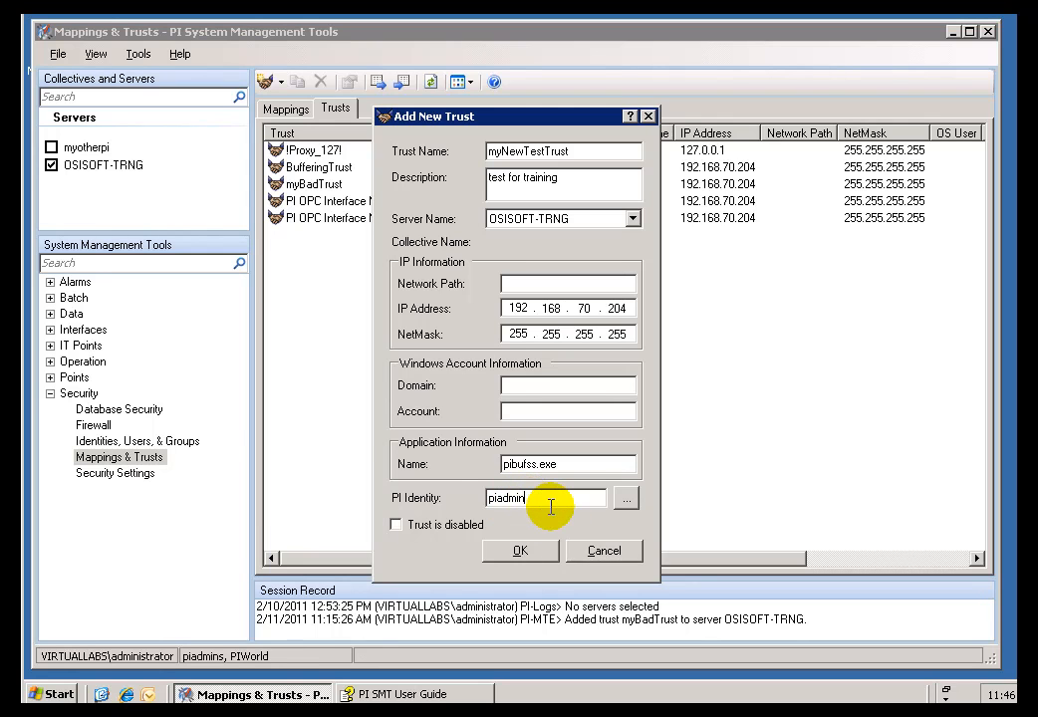
double_click(506, 499)
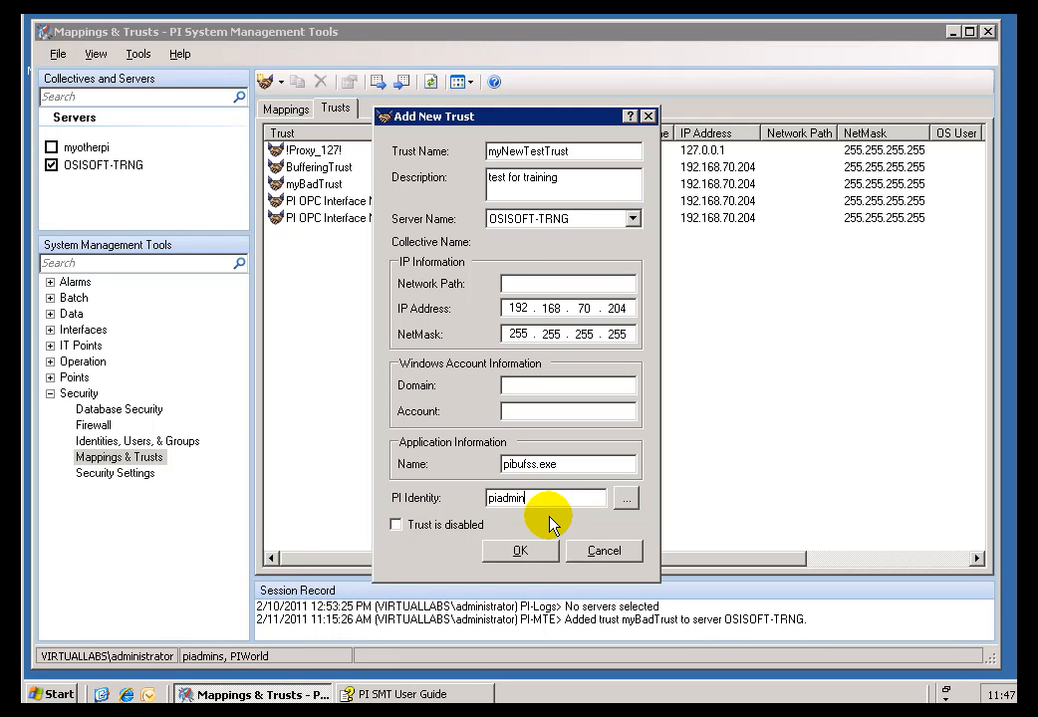
mouse_move(610, 499)
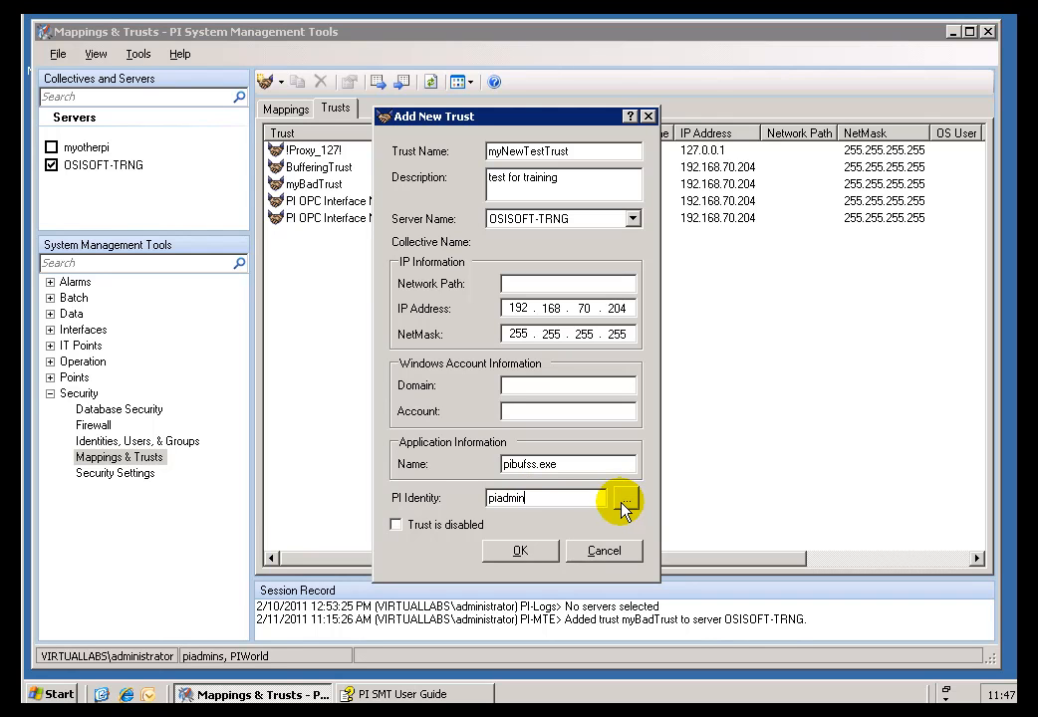
mouse_move(578, 422)
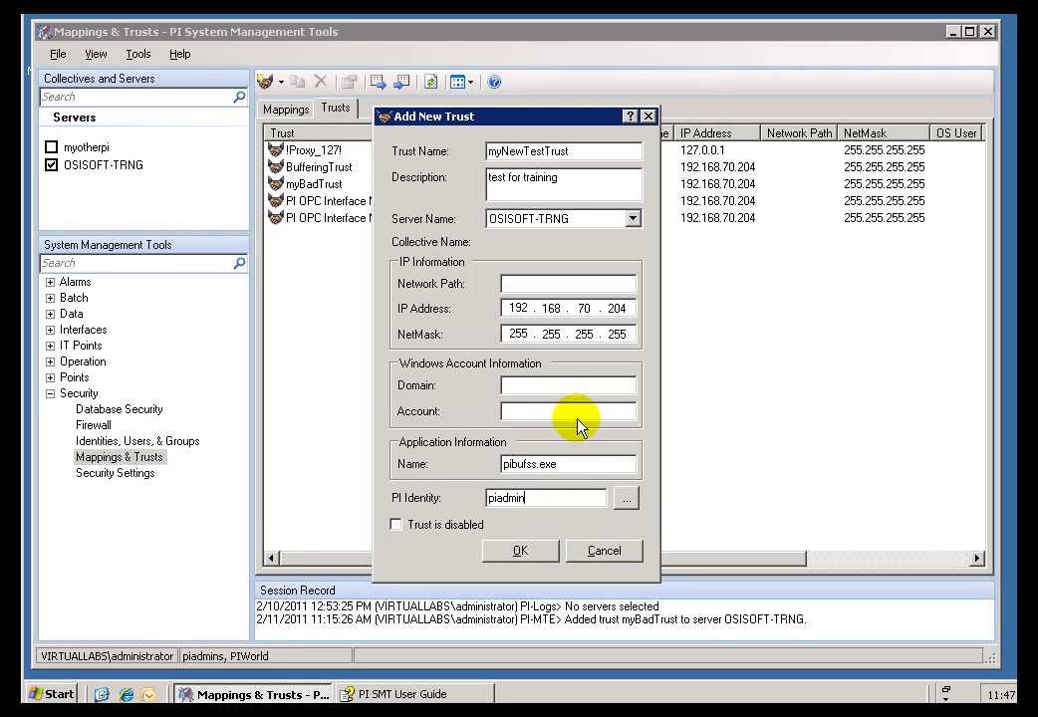
mouse_move(522, 550)
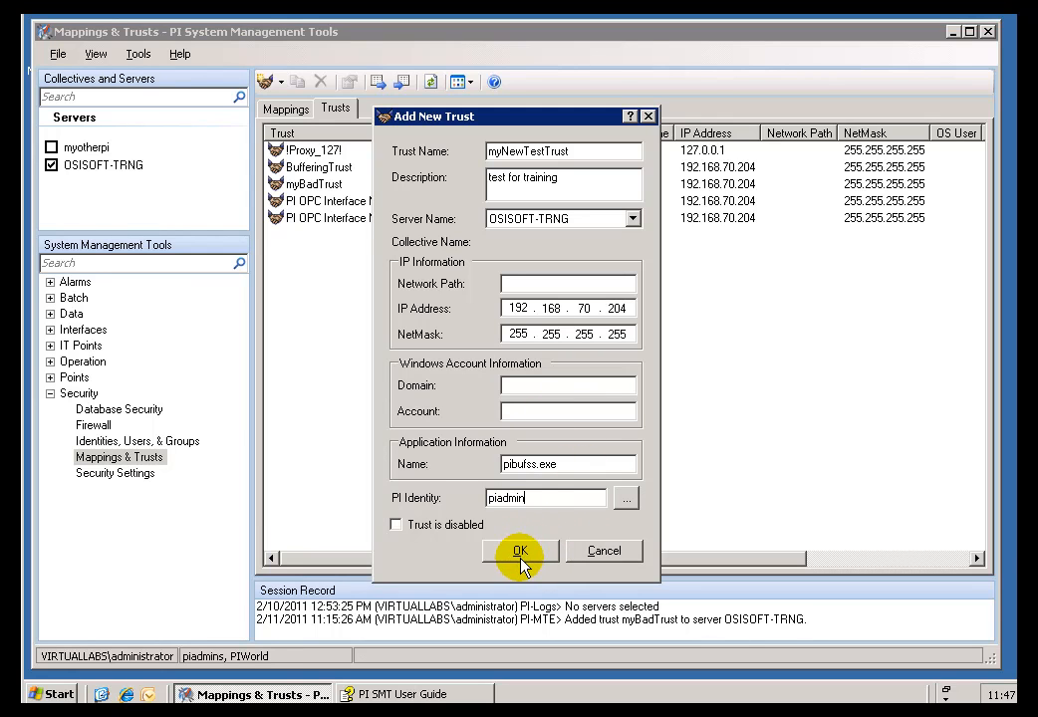
mouse_move(568, 464)
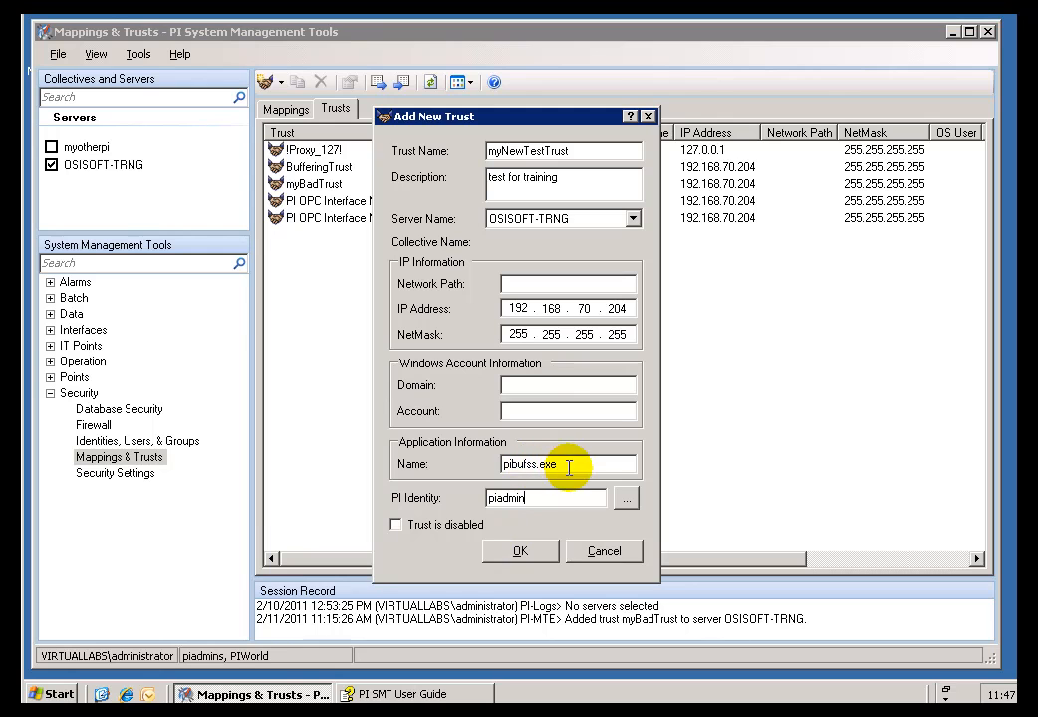
double_click(554, 464)
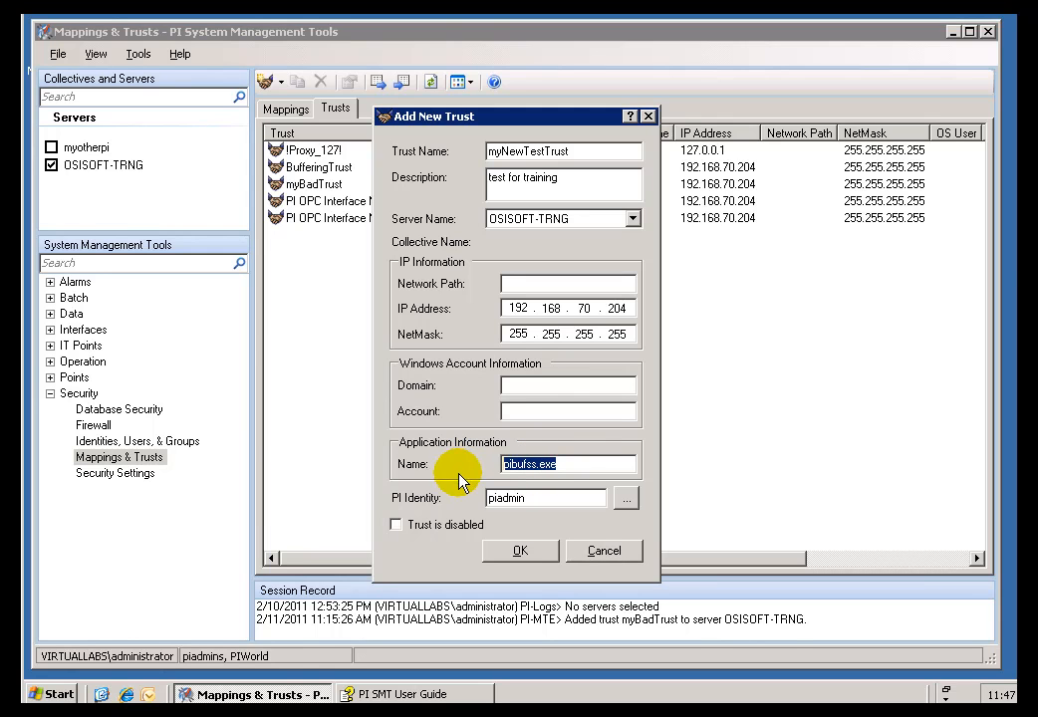
Step: Change the trust's IP to 192.168.70.202 and create myNewTestTrust
click(622, 306)
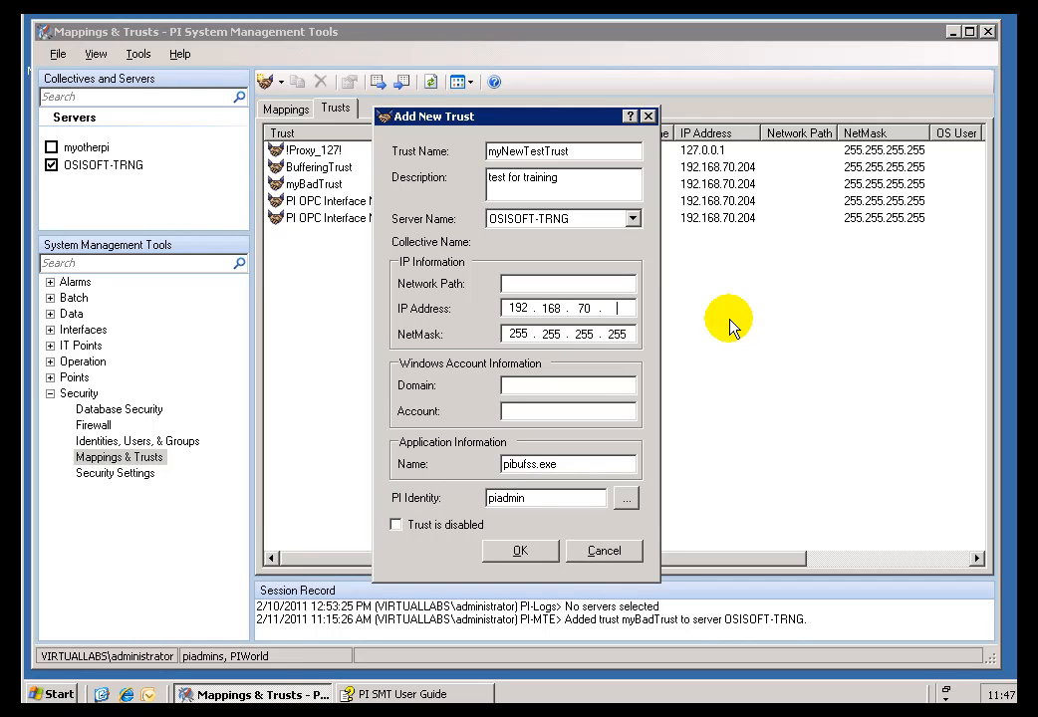
text(202)
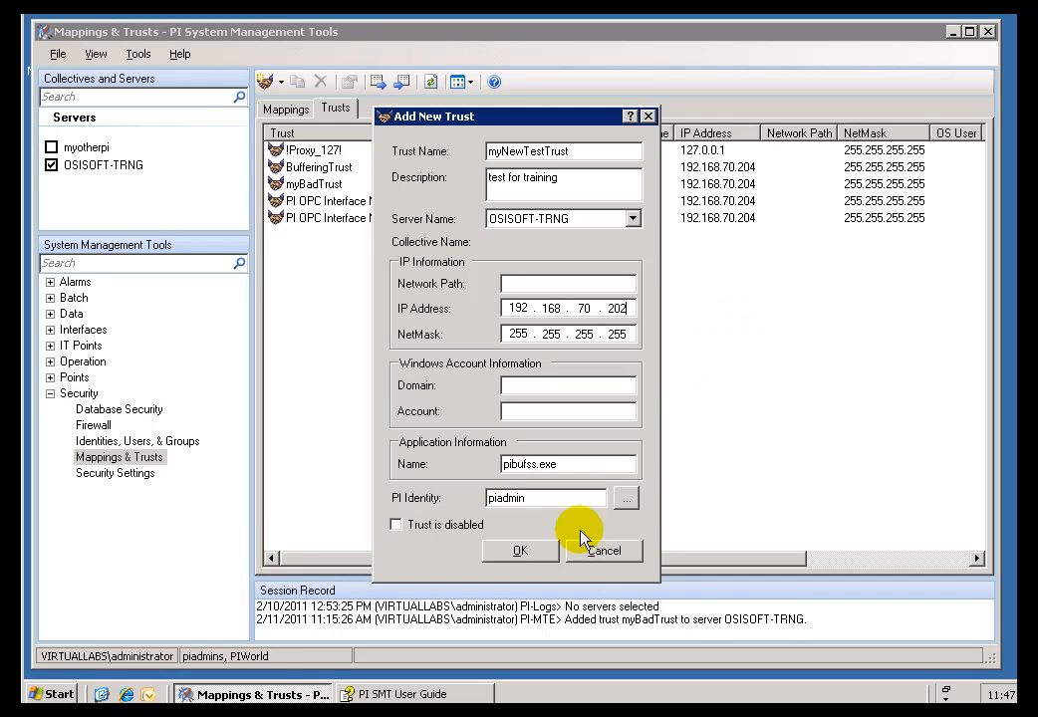
click(522, 550)
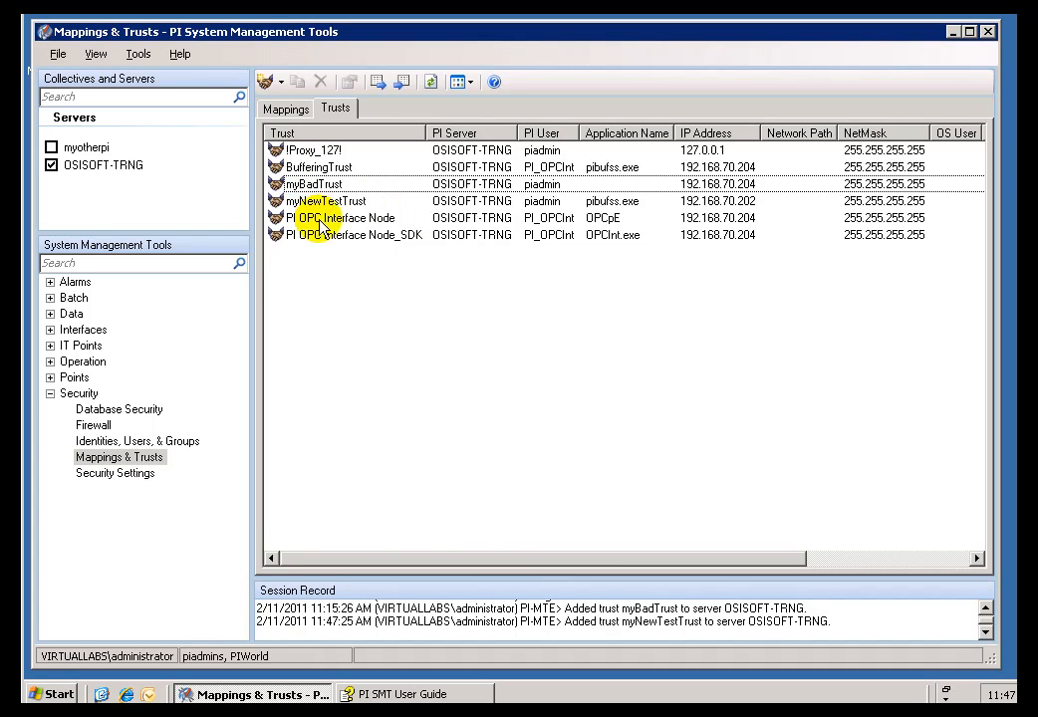
Step: Delete myBadTrust from the trusts list and select myNewTestTrust
right_click(311, 183)
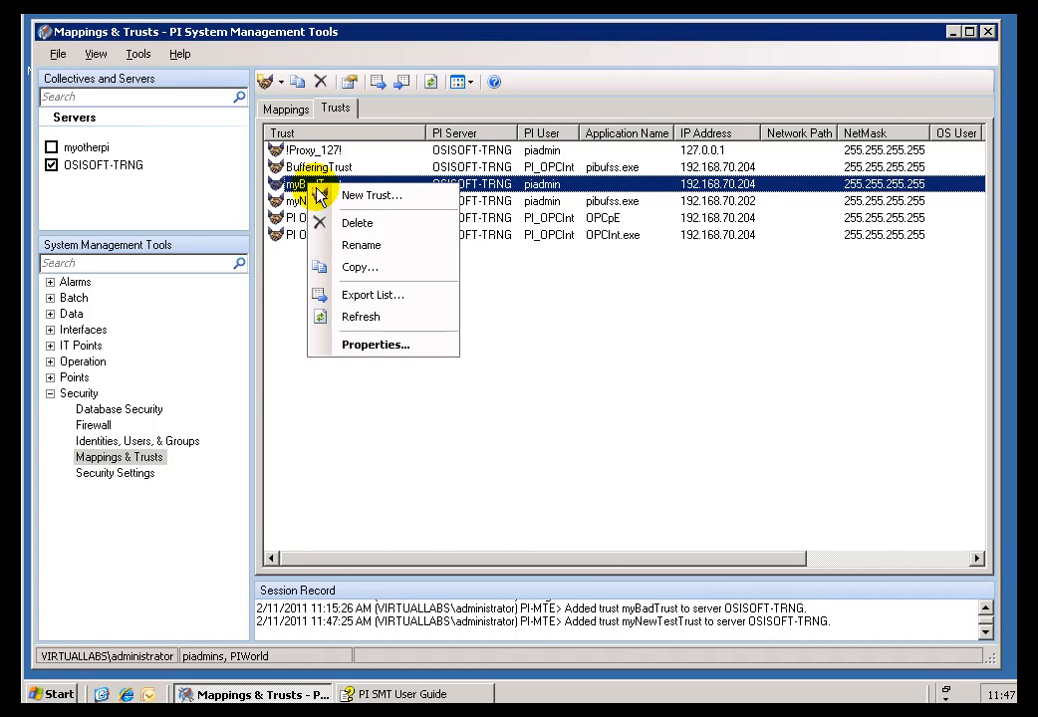
click(357, 223)
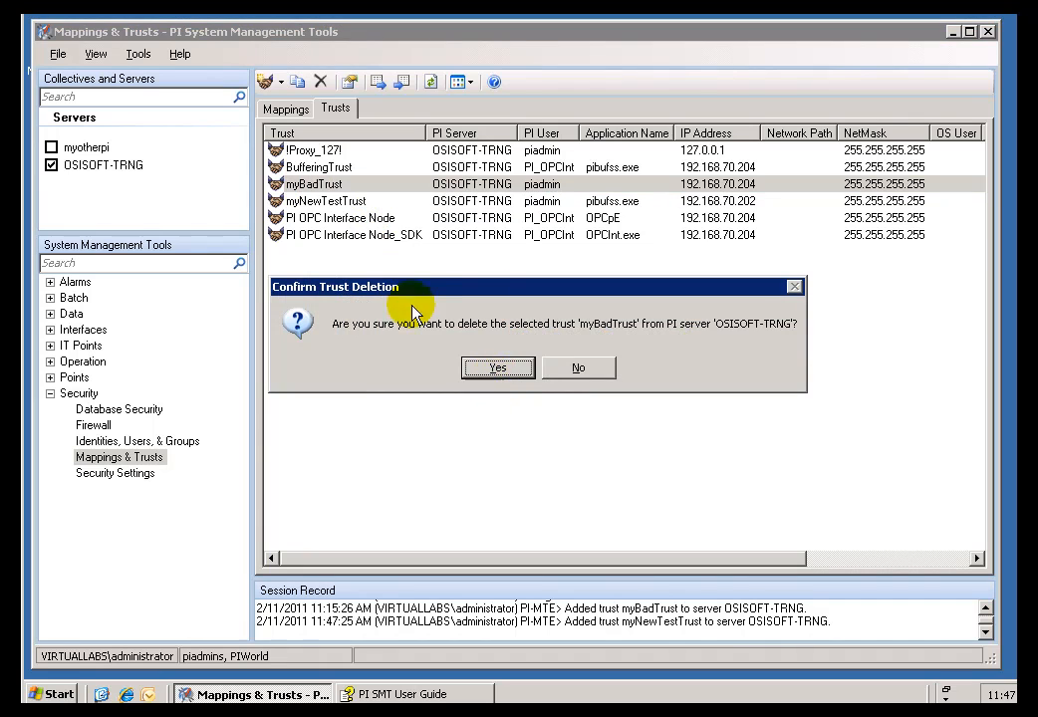
click(498, 367)
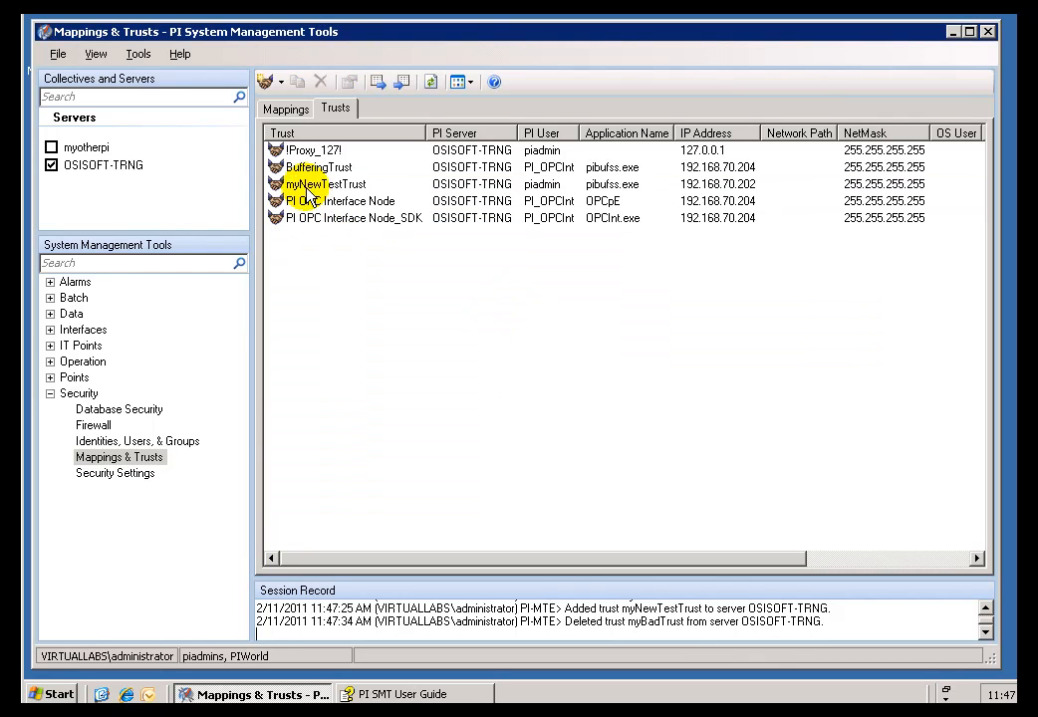
click(323, 184)
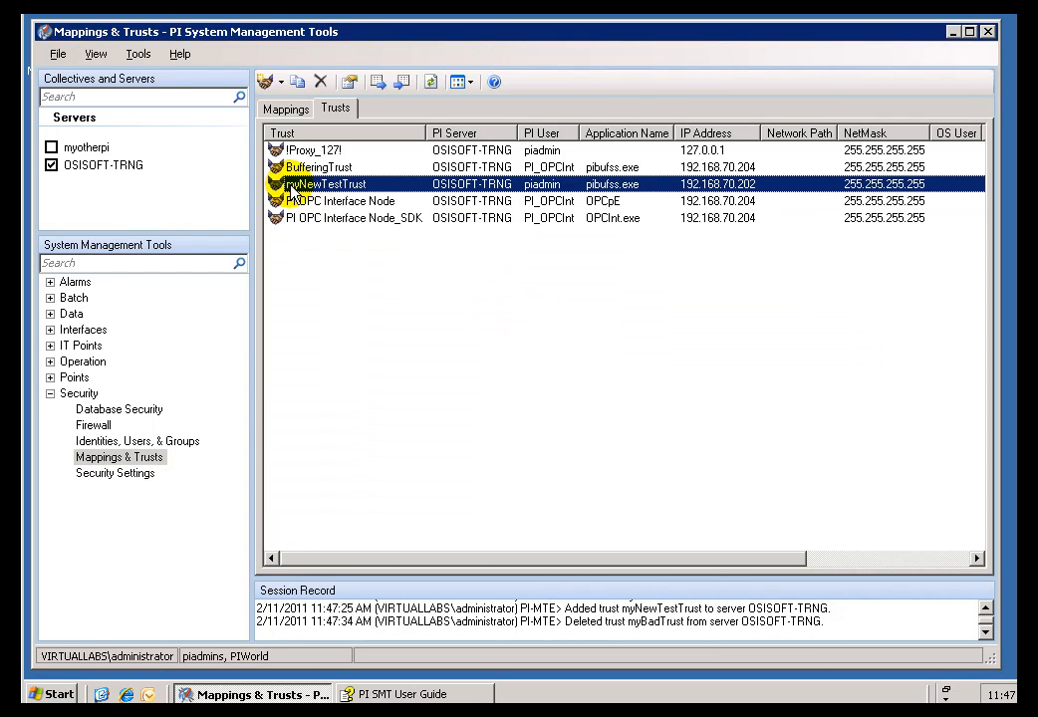
double_click(327, 183)
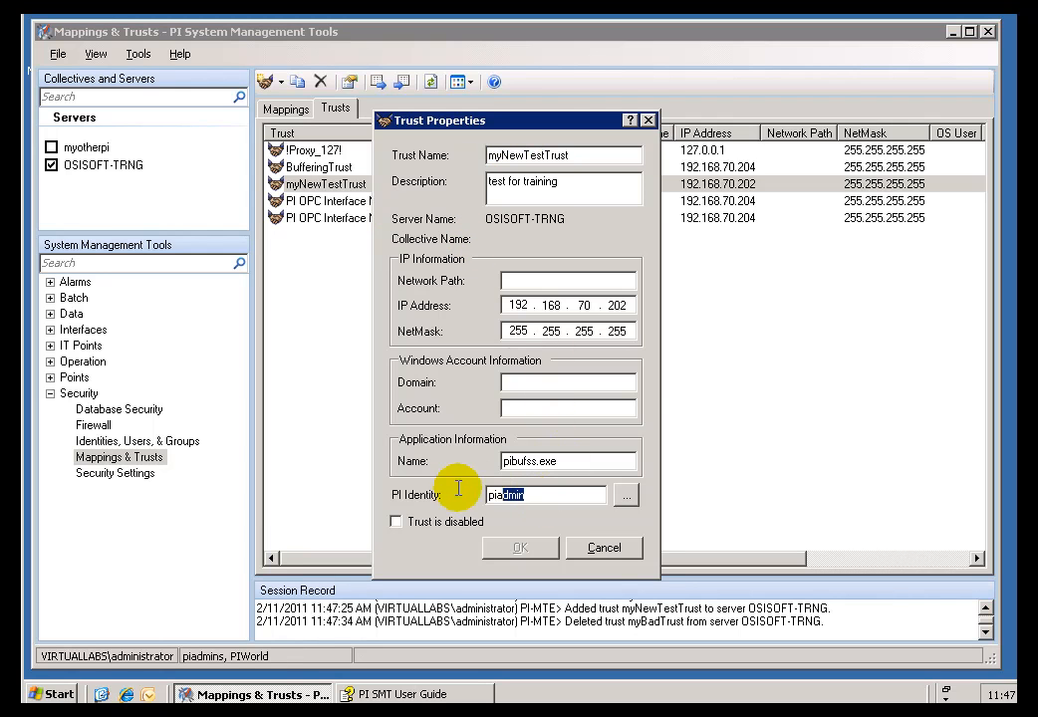
click(520, 548)
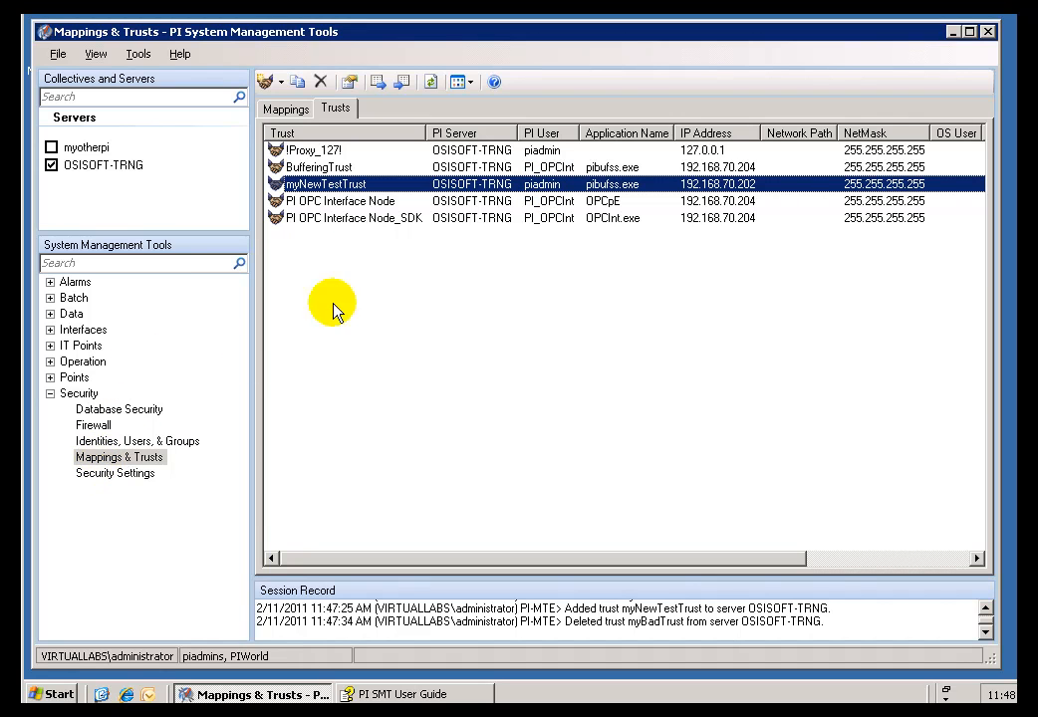
mouse_move(548, 203)
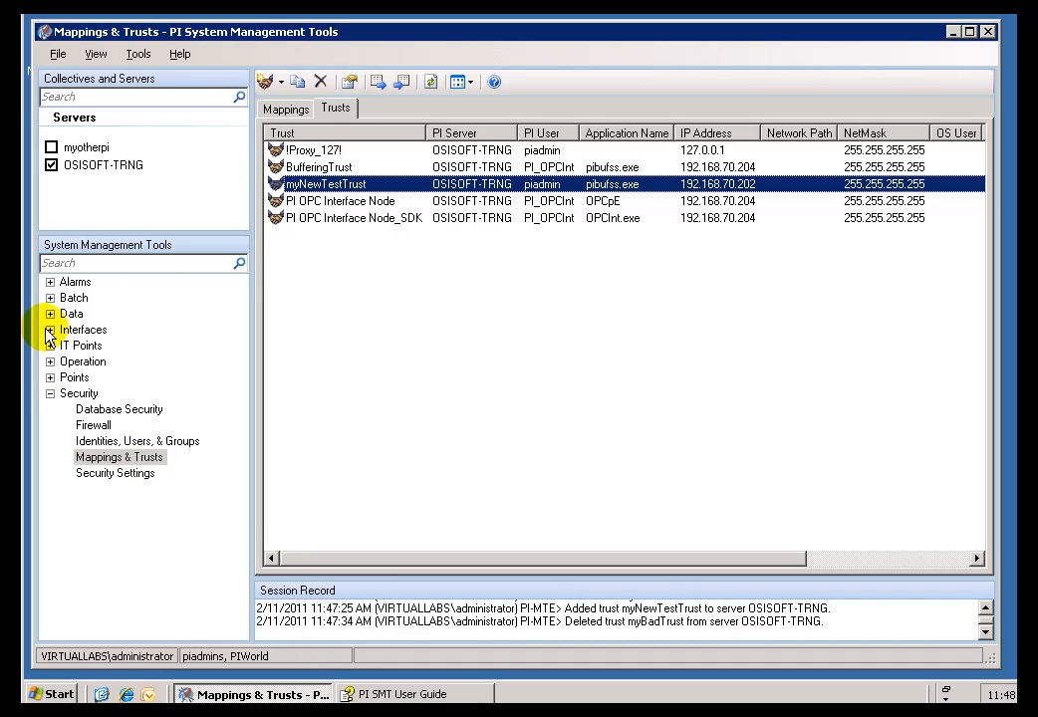
Step: In Point Builder, search tags with point source opc* and load PumpSpeed_Test
click(48, 377)
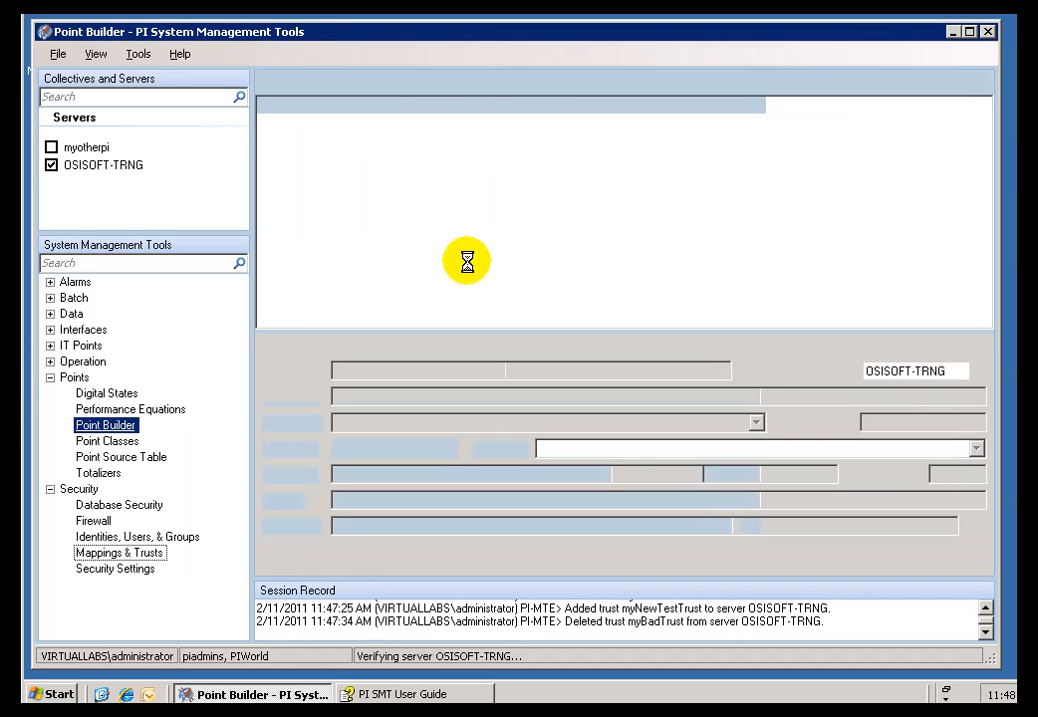
click(321, 84)
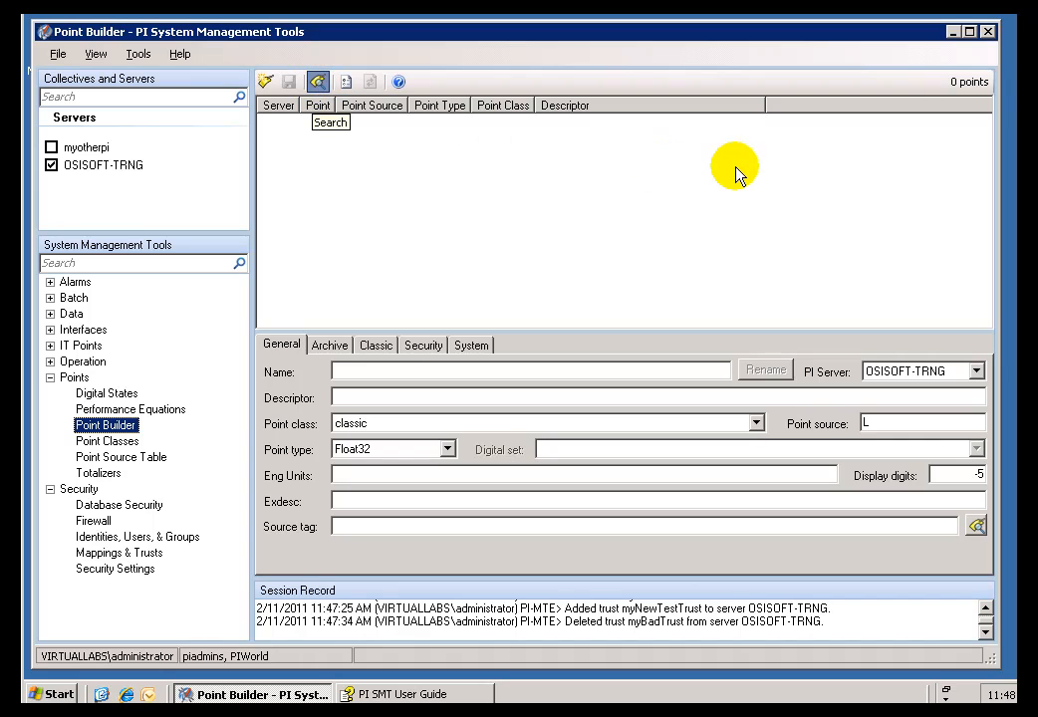
click(319, 80)
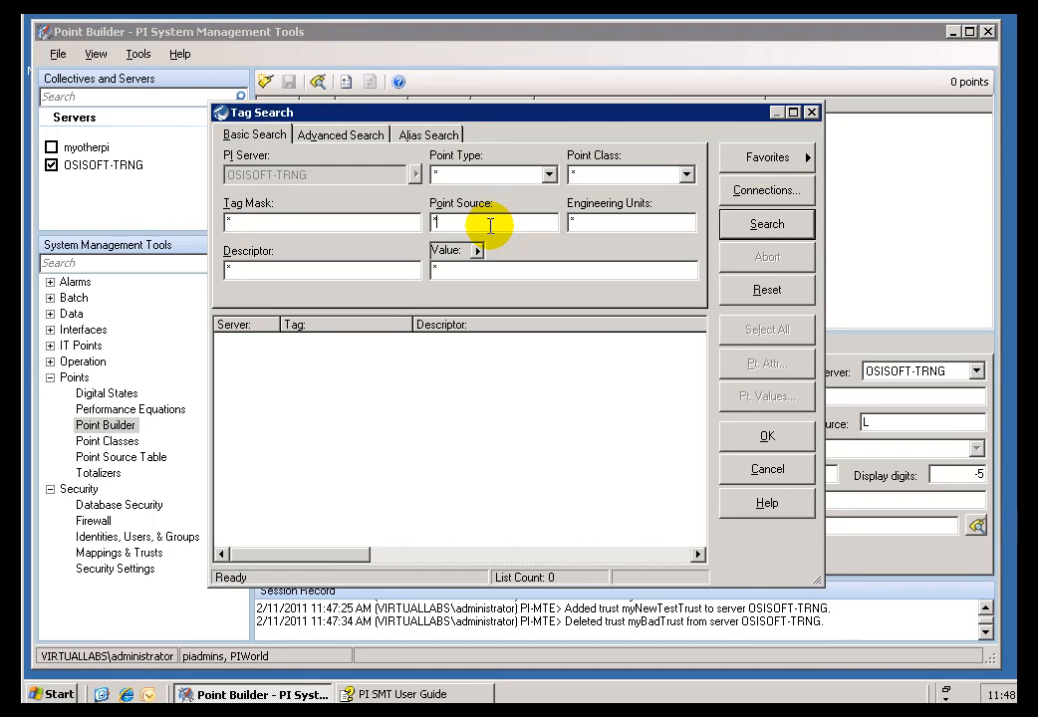
text(opc*)
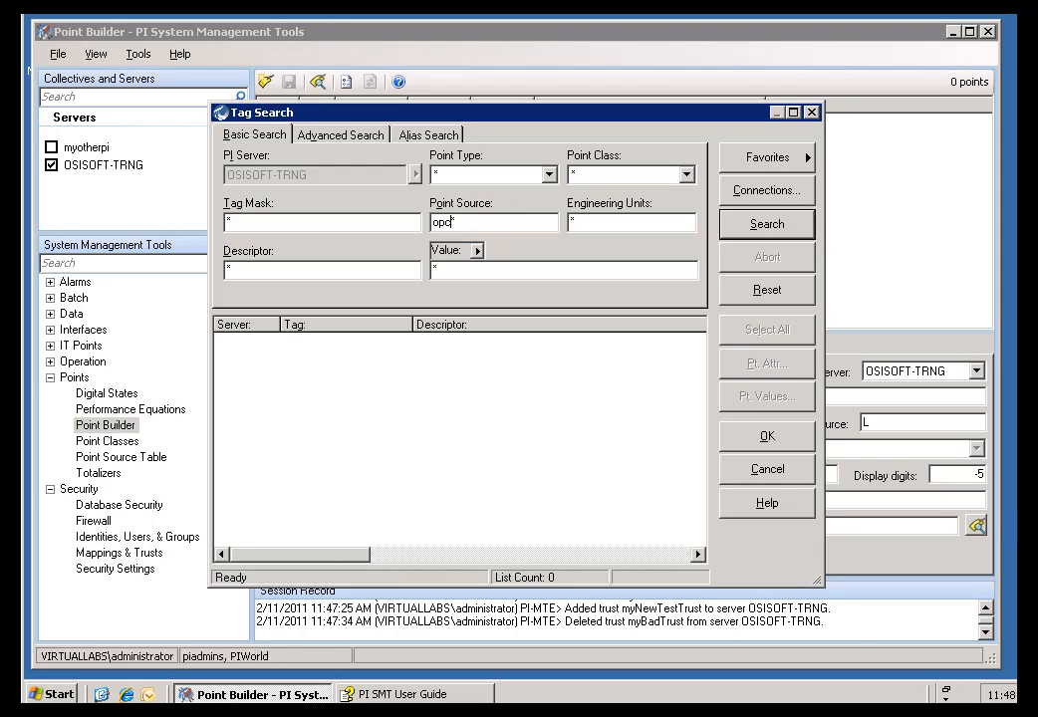
click(765, 223)
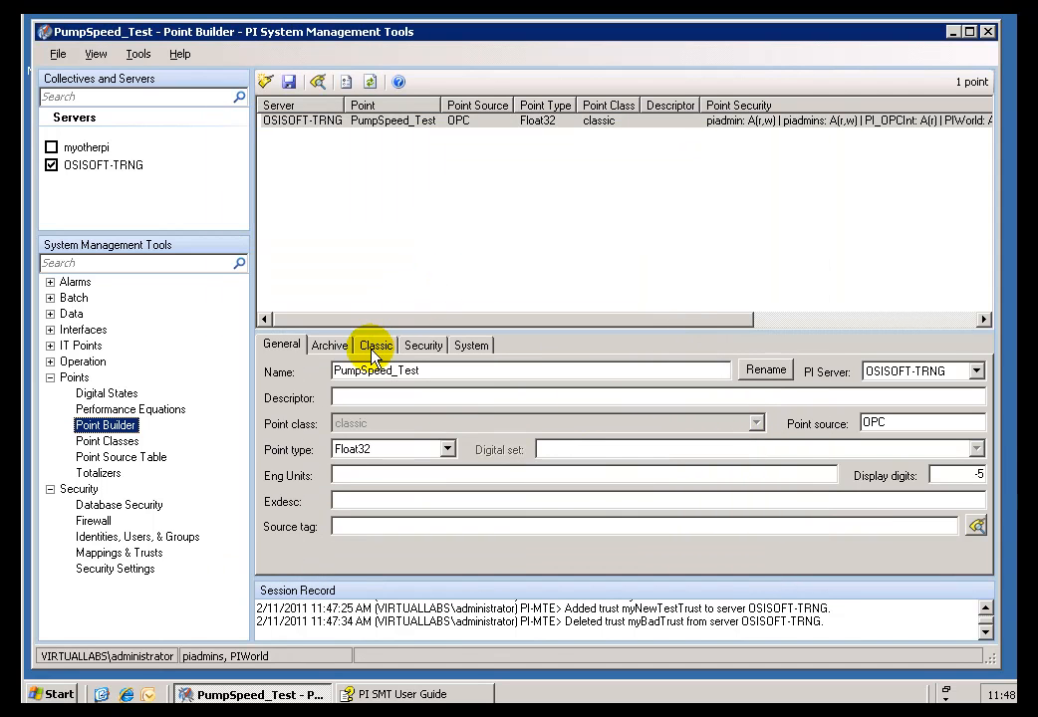
click(423, 345)
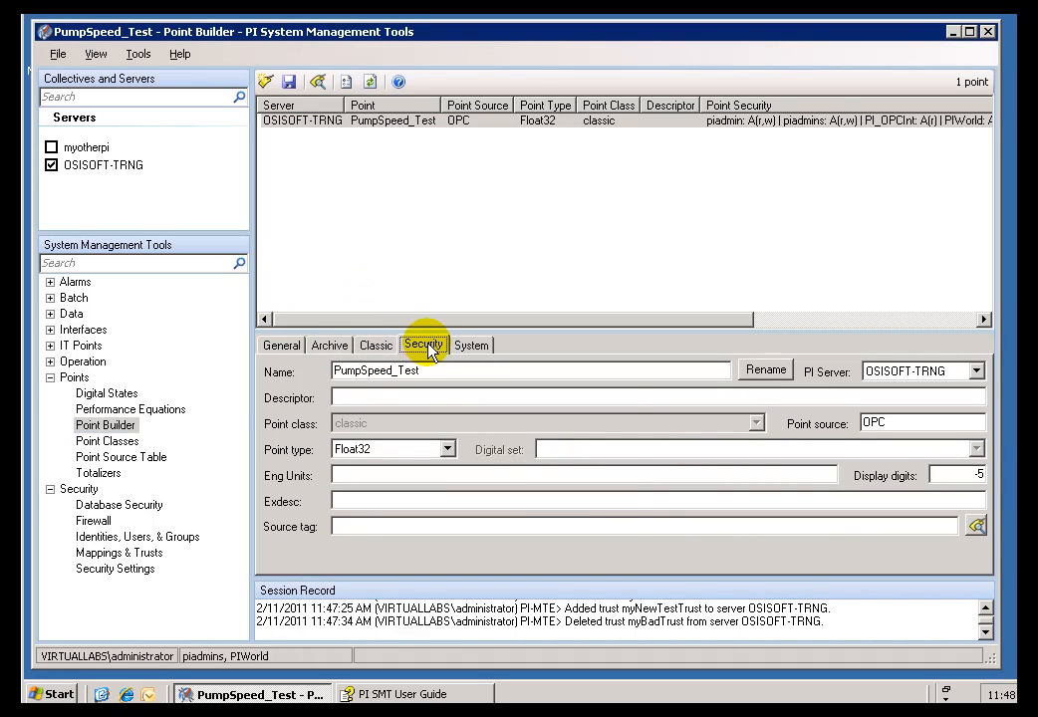
Step: Show PI_OPCInt's point security and data security permissions on PumpSpeed_Test
click(422, 345)
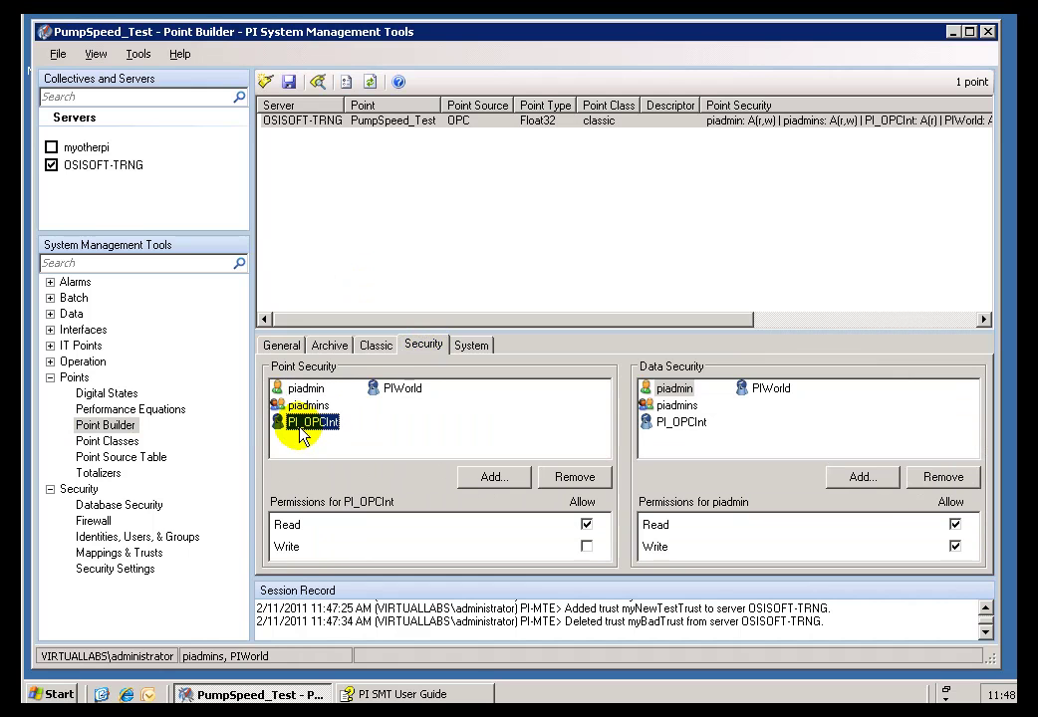
click(681, 422)
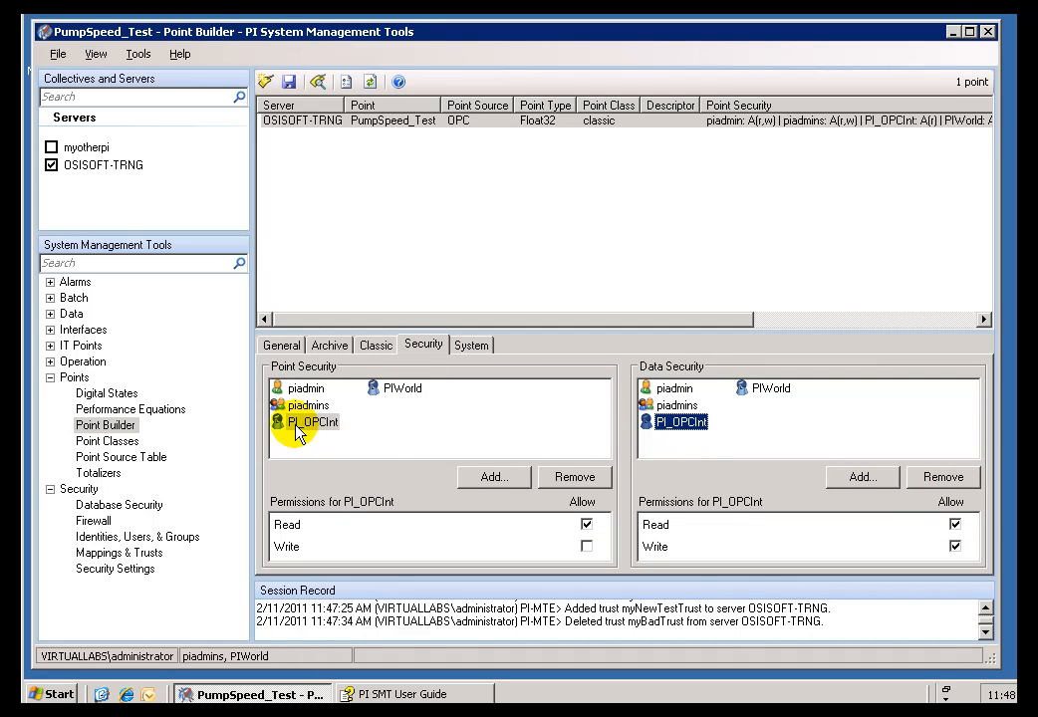
click(311, 422)
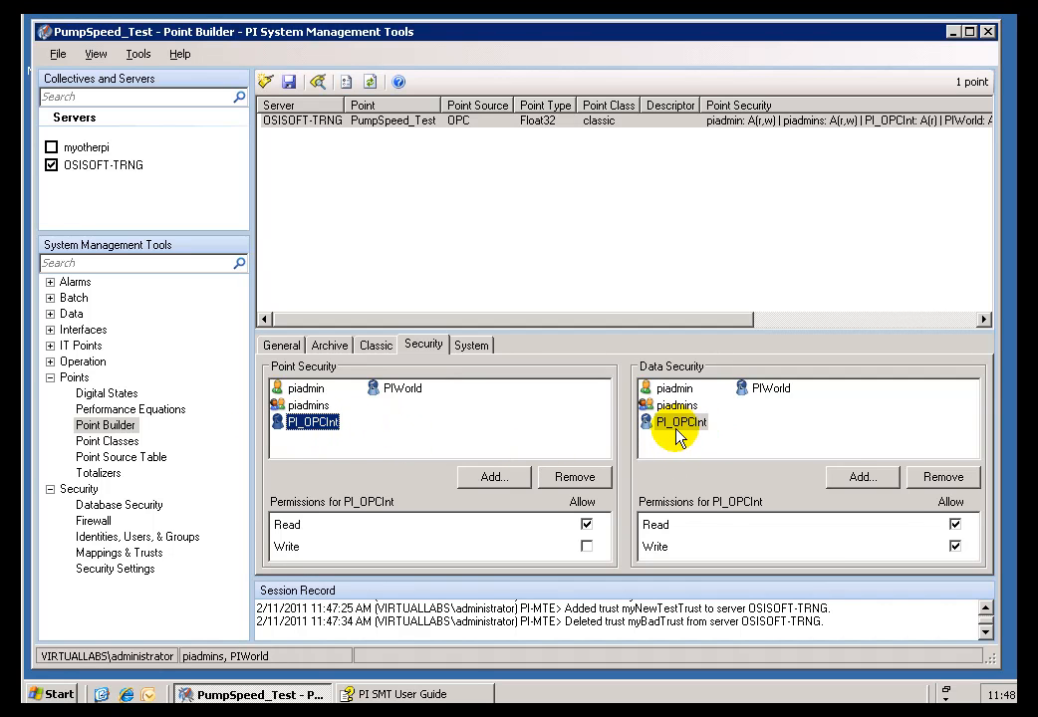
click(680, 422)
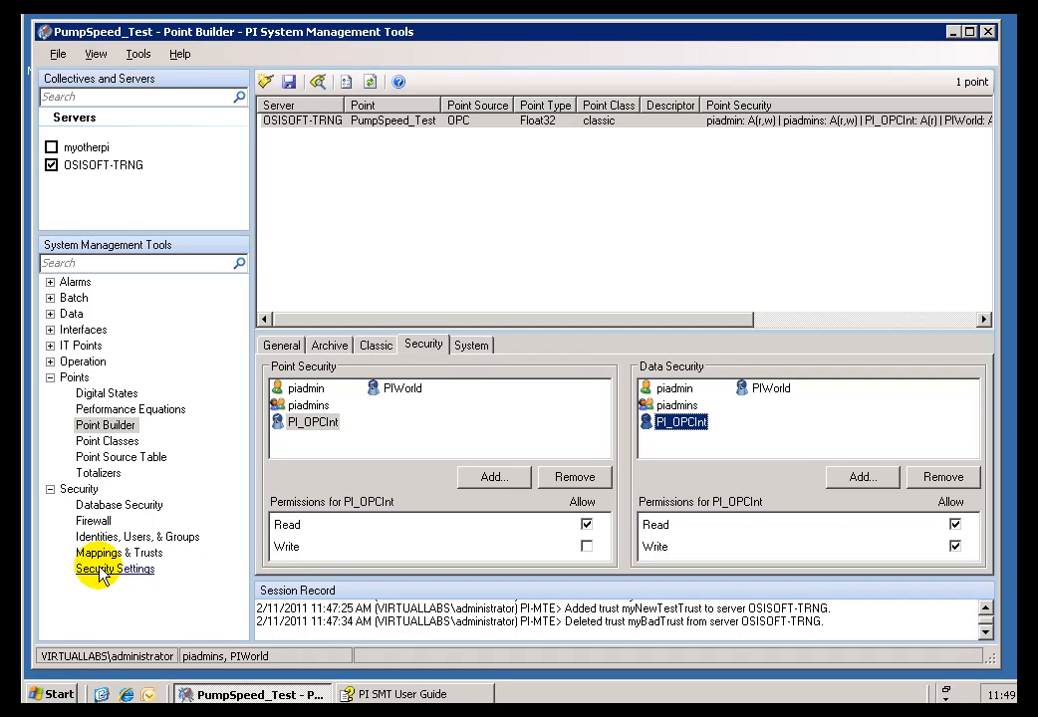
Step: Return to the trusts list and bring up the properties of myNewTestTrust
click(120, 552)
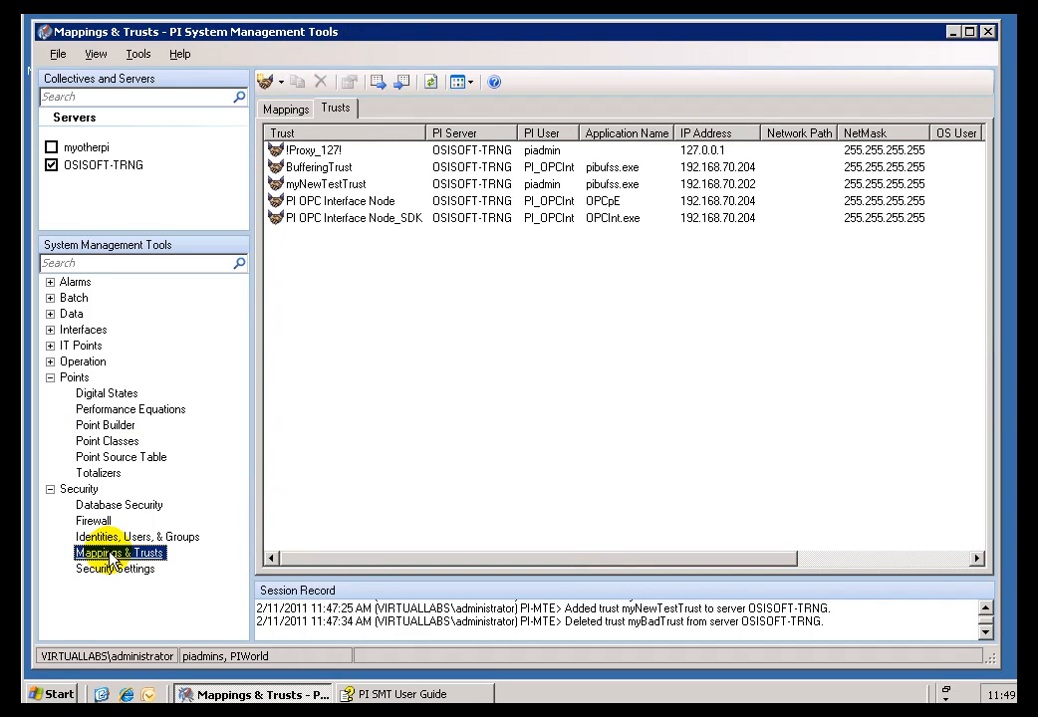
click(327, 183)
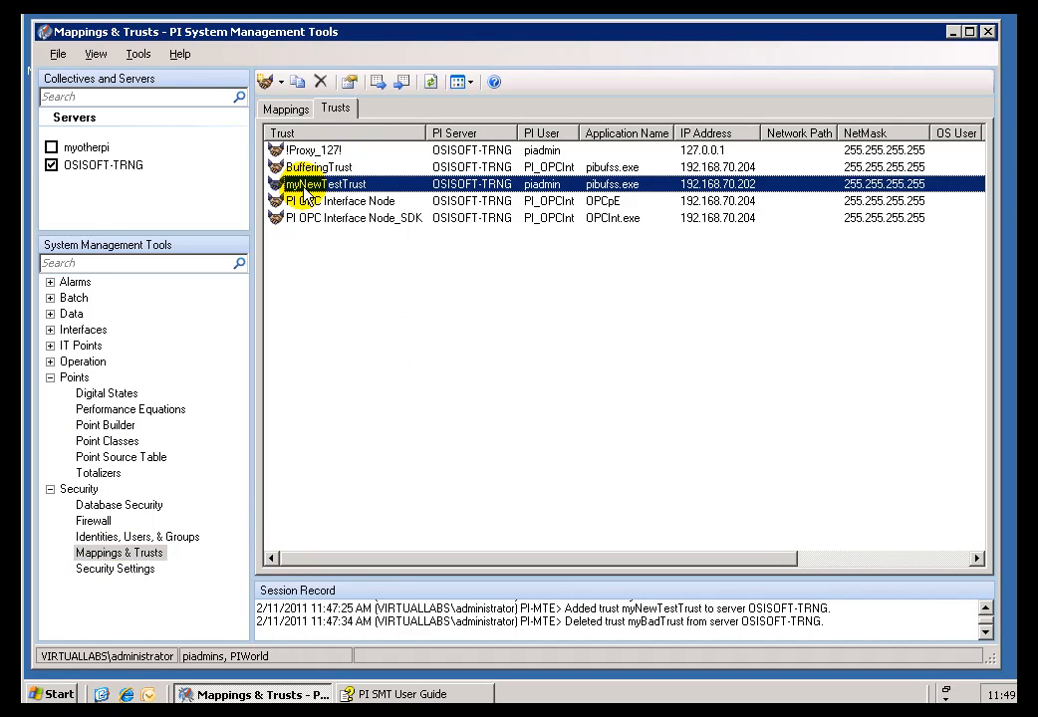
double_click(323, 183)
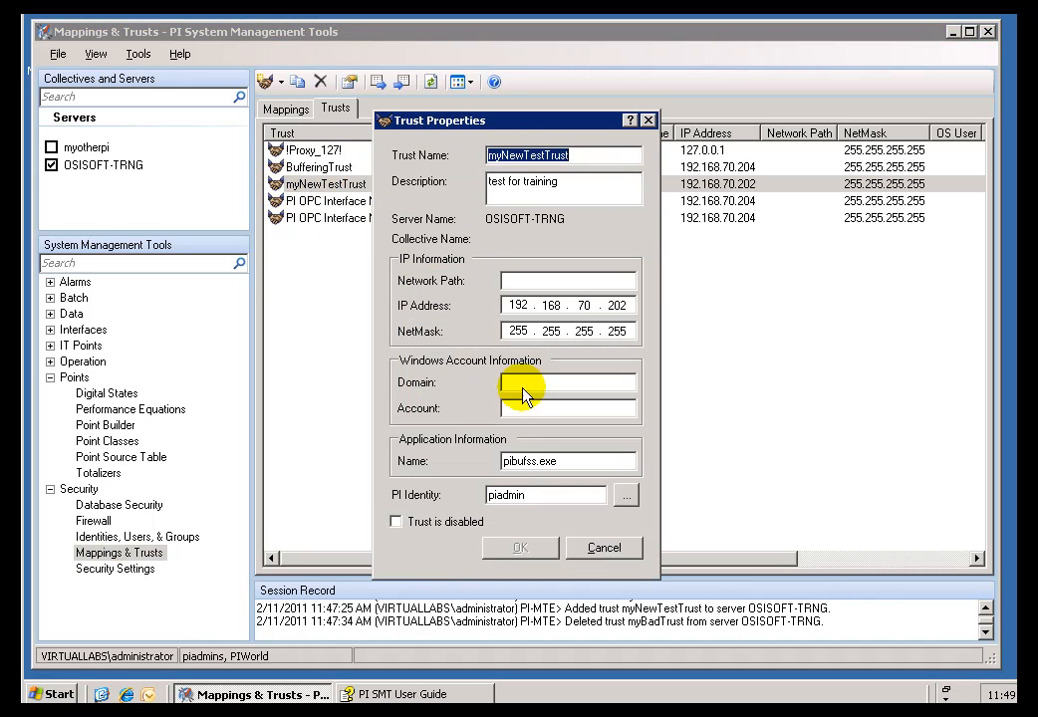
Step: Replace the trust's identity piadmin with PI_OPCInt and save the trust
triple_click(546, 494)
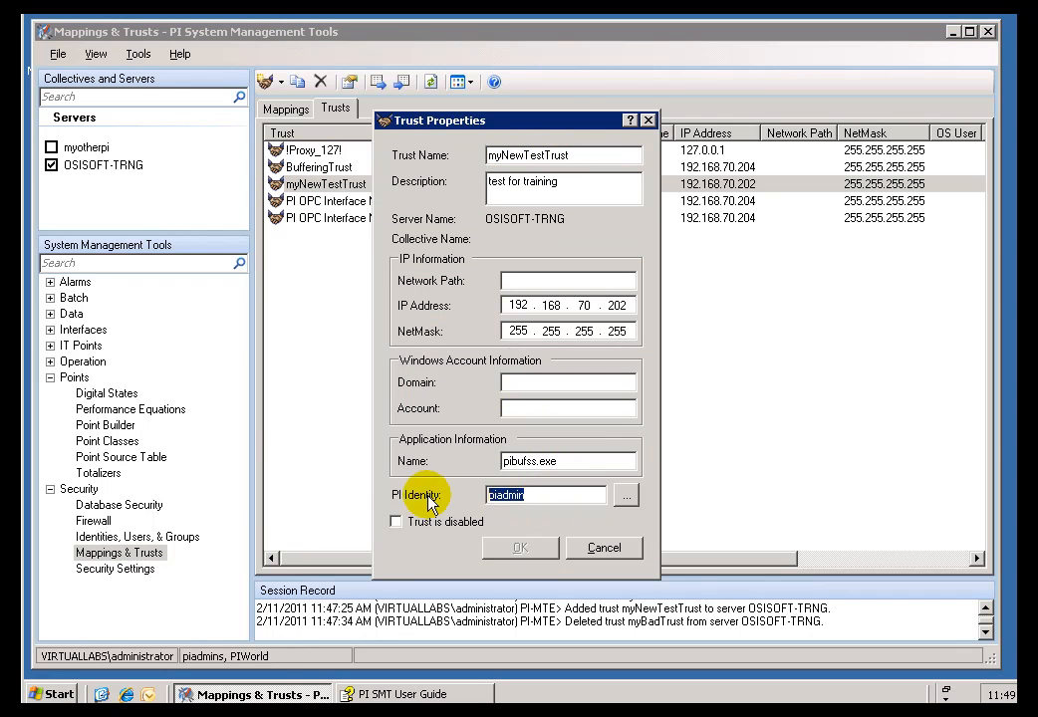
click(625, 494)
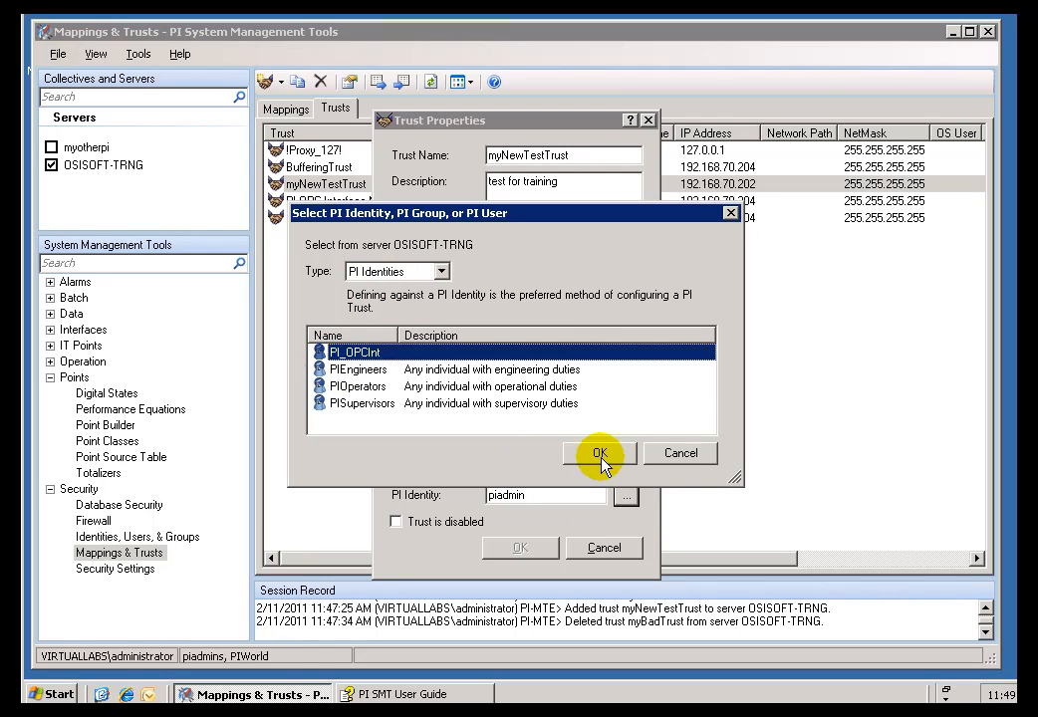
click(600, 454)
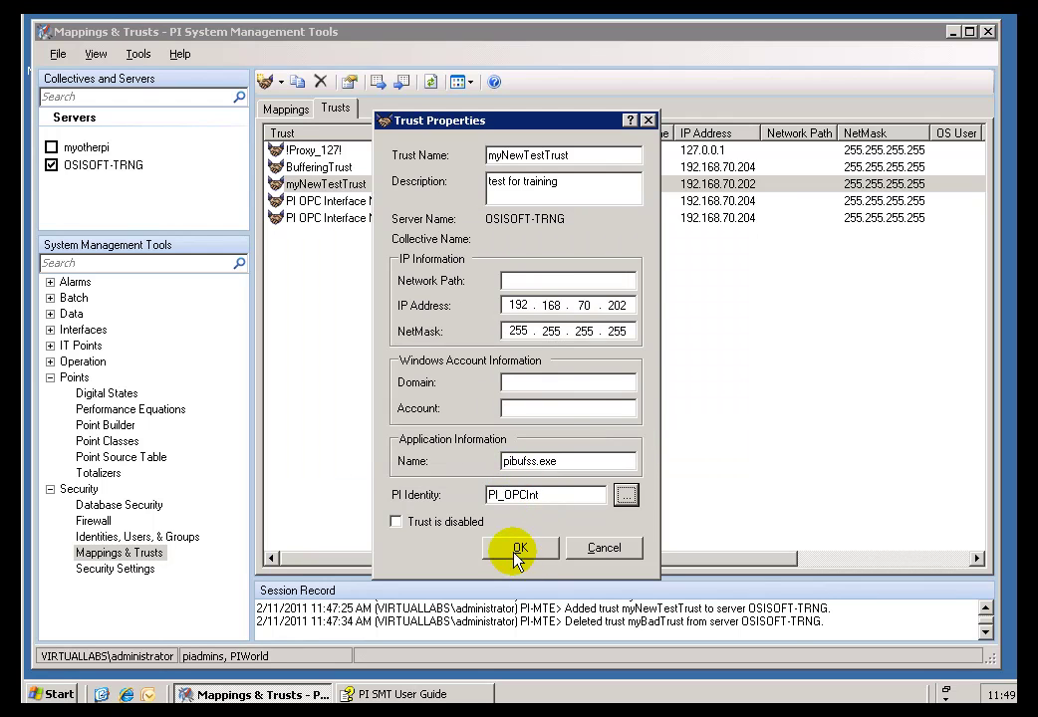
click(518, 548)
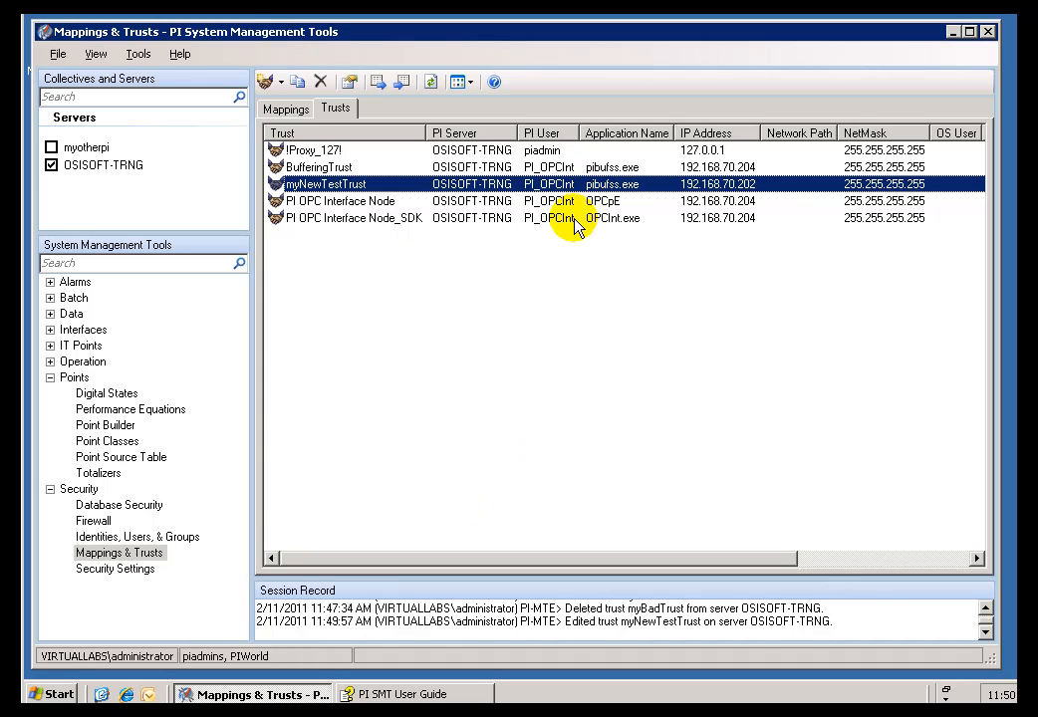
Step: Set myNewTestTrust to IP 192.168.70.204 mapped to the pidemo identity (Type All) and save it
double_click(323, 183)
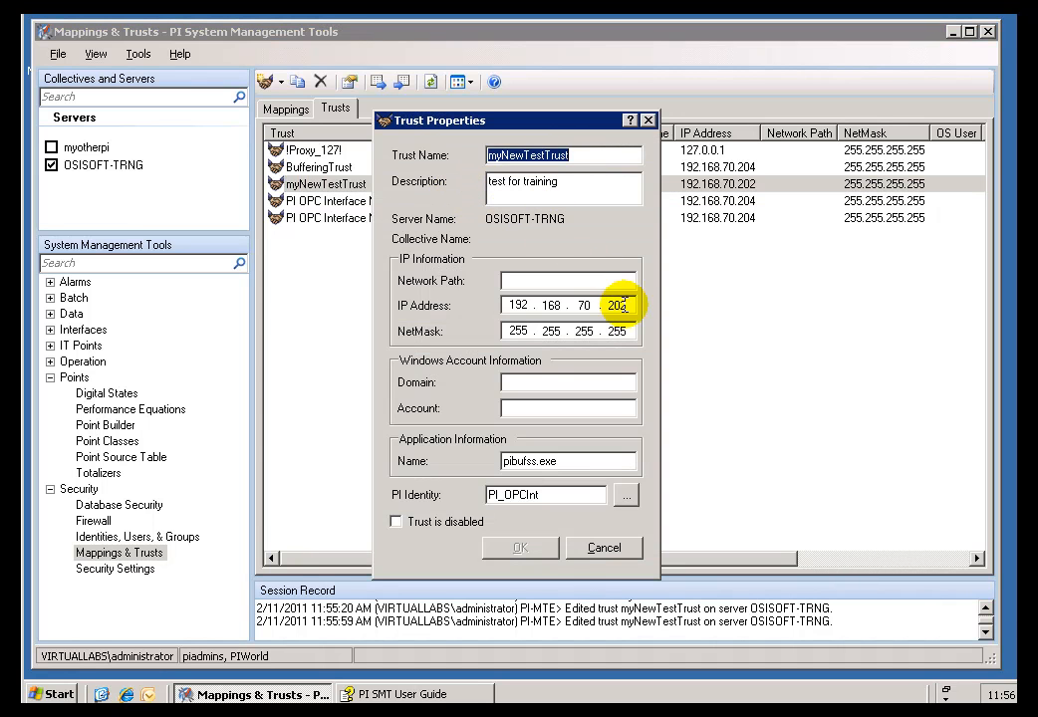
text(204)
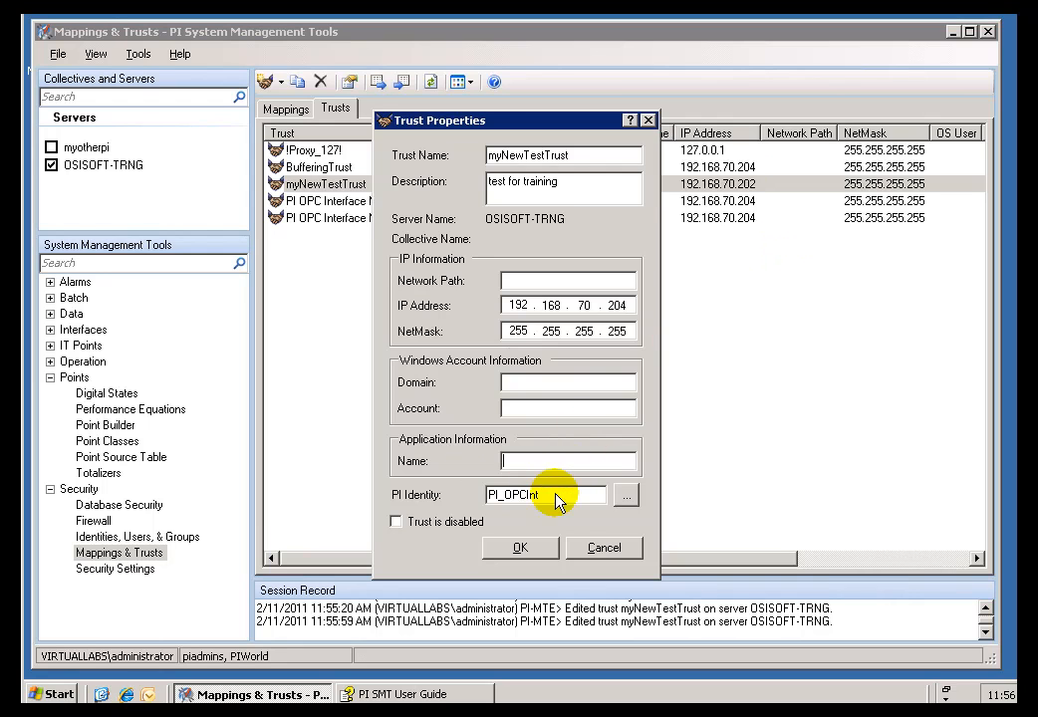
click(626, 495)
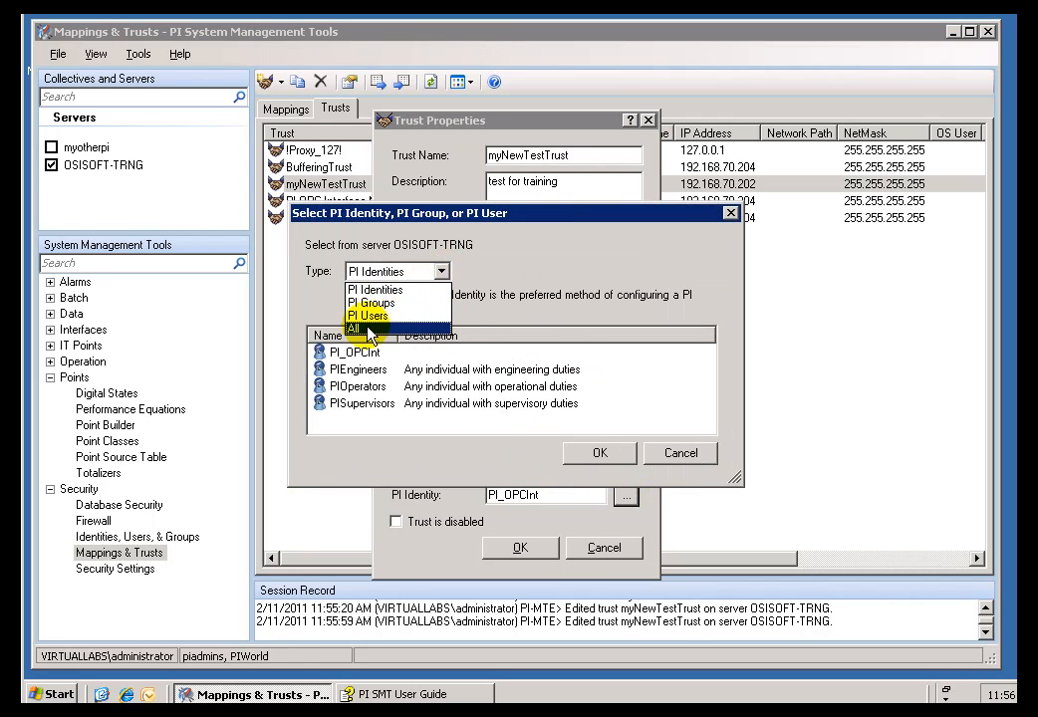
click(356, 328)
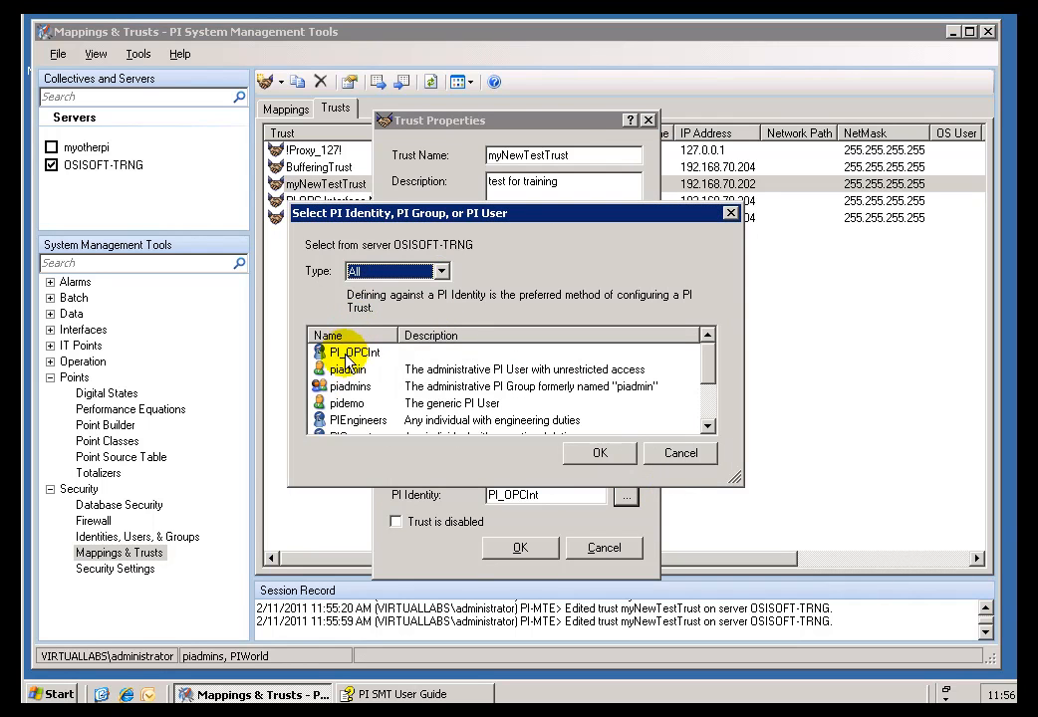
click(344, 402)
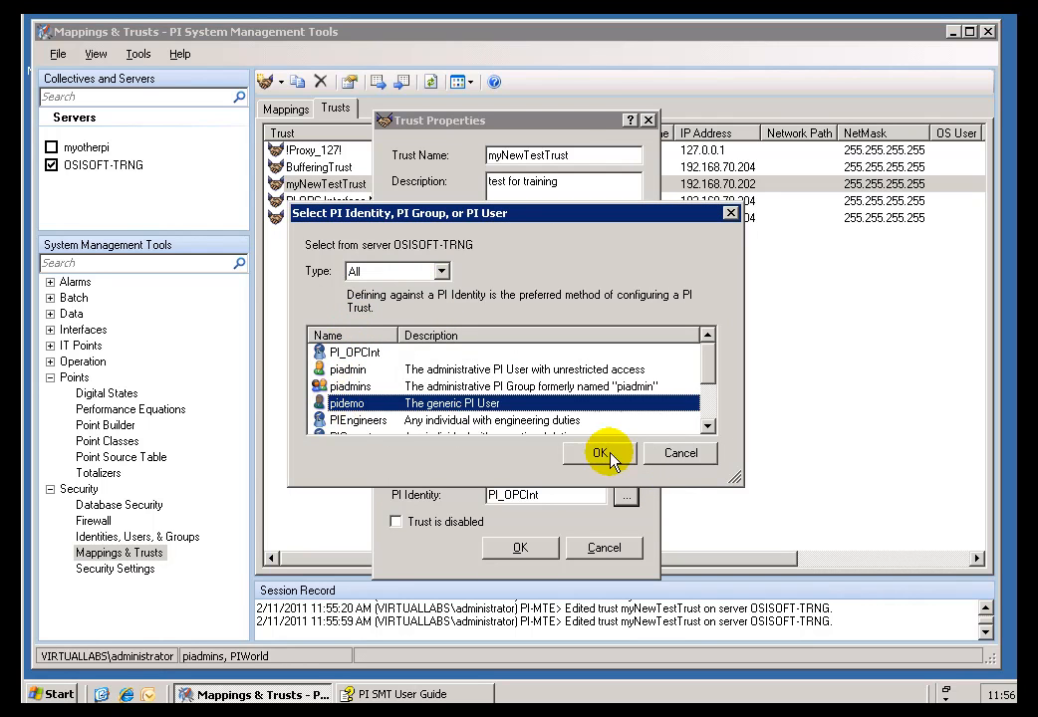
click(598, 454)
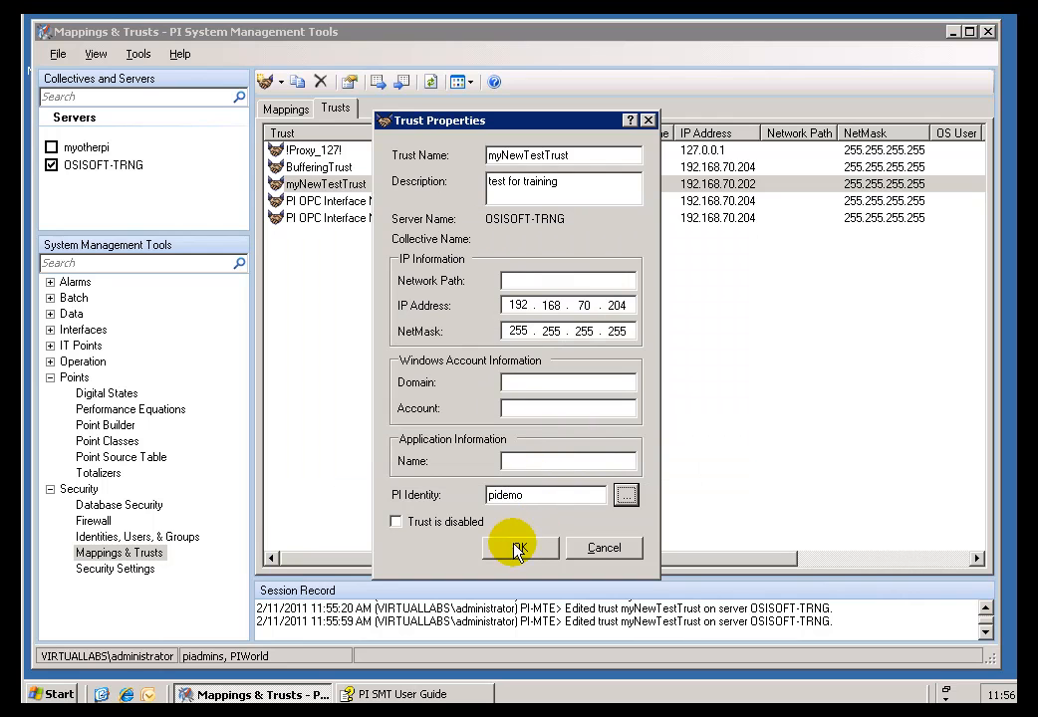
click(518, 548)
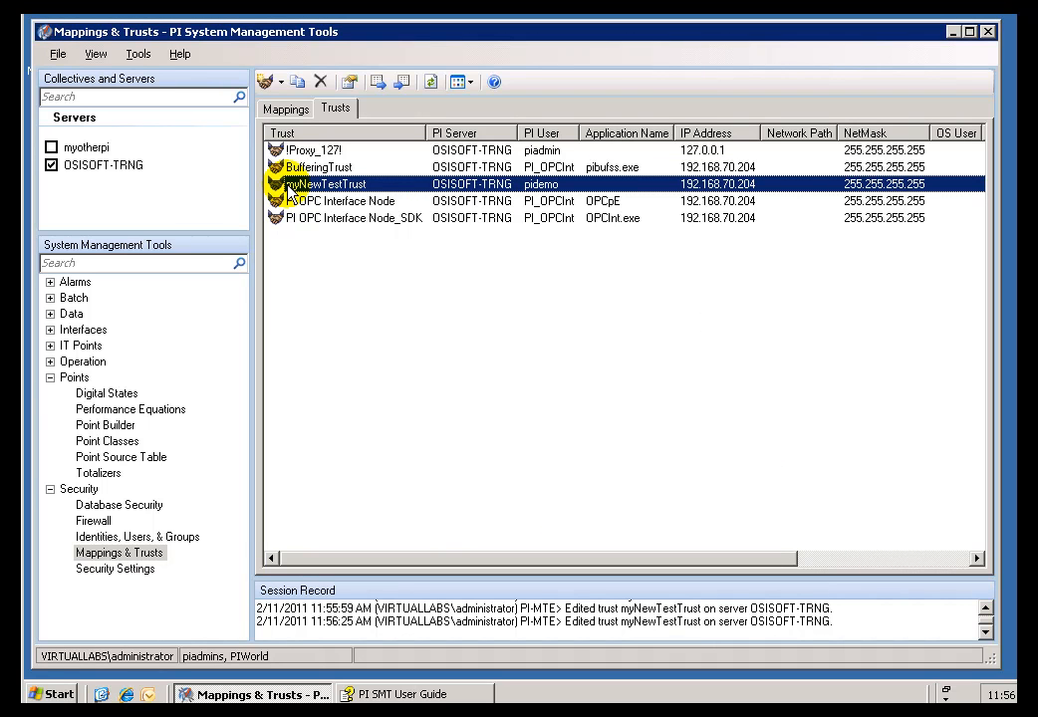
click(339, 199)
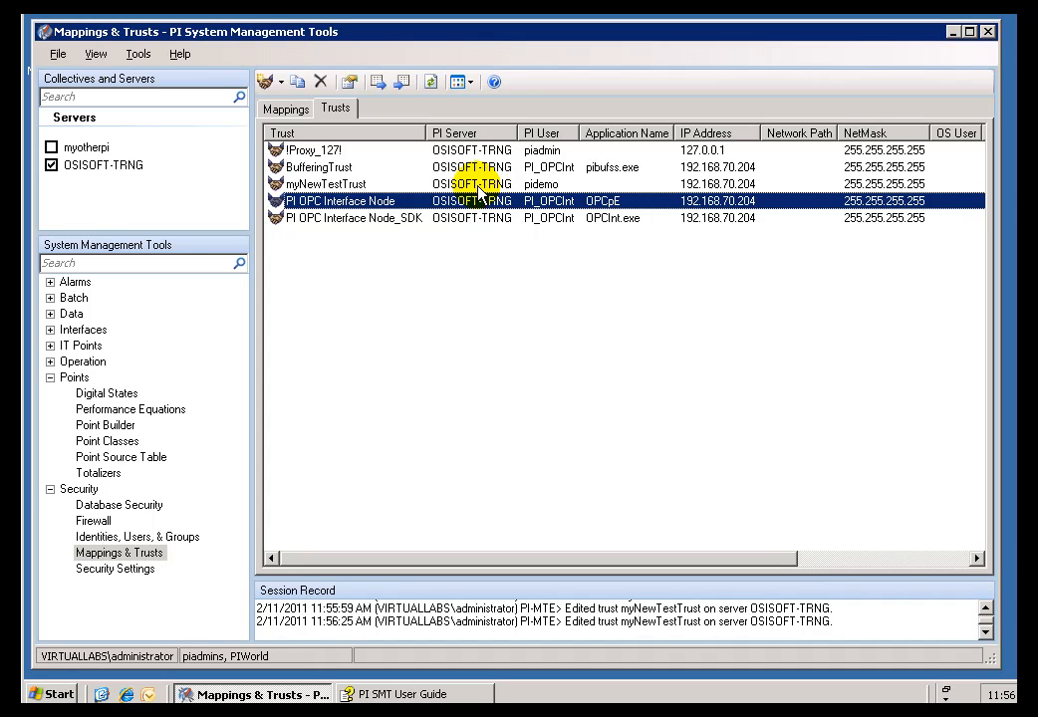
click(323, 183)
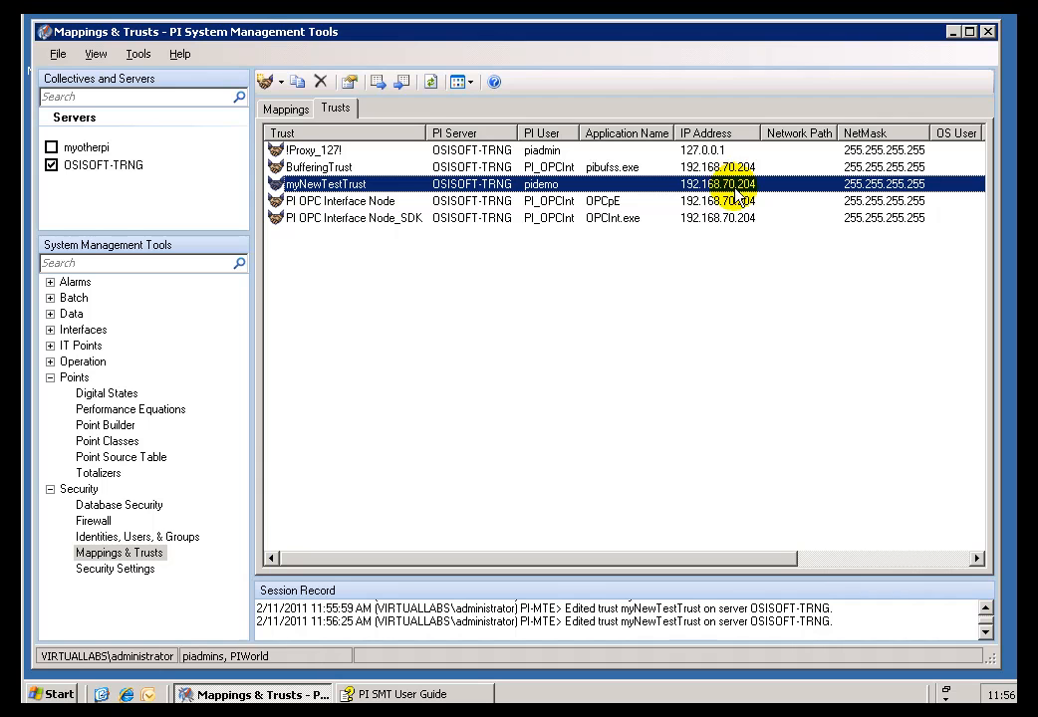
mouse_move(733, 199)
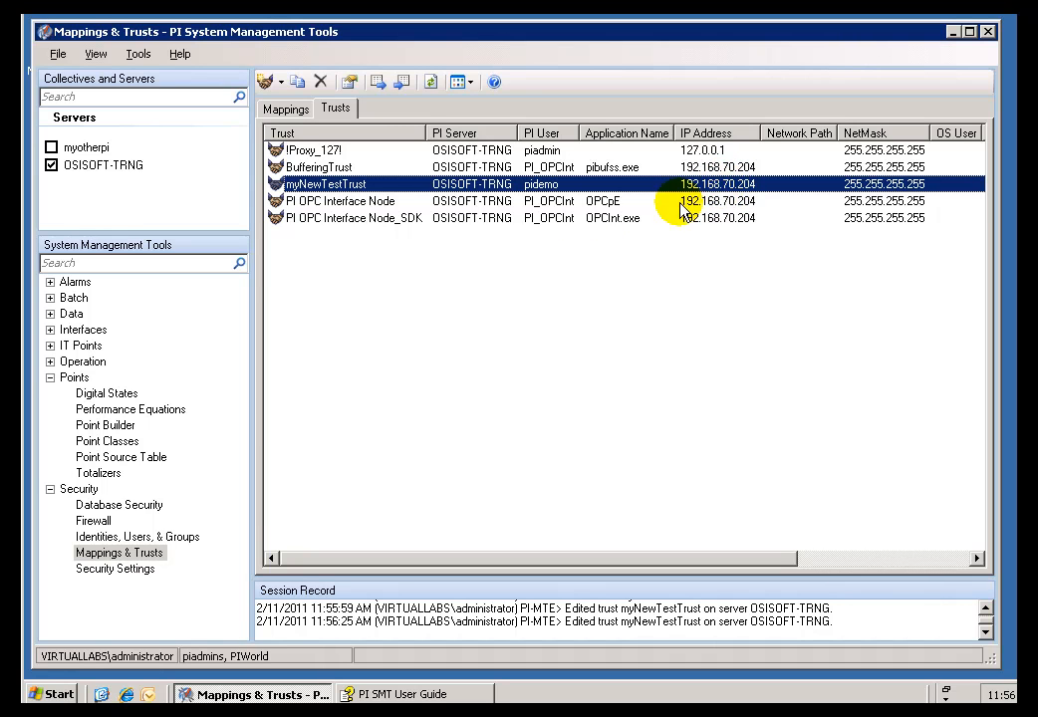
click(669, 199)
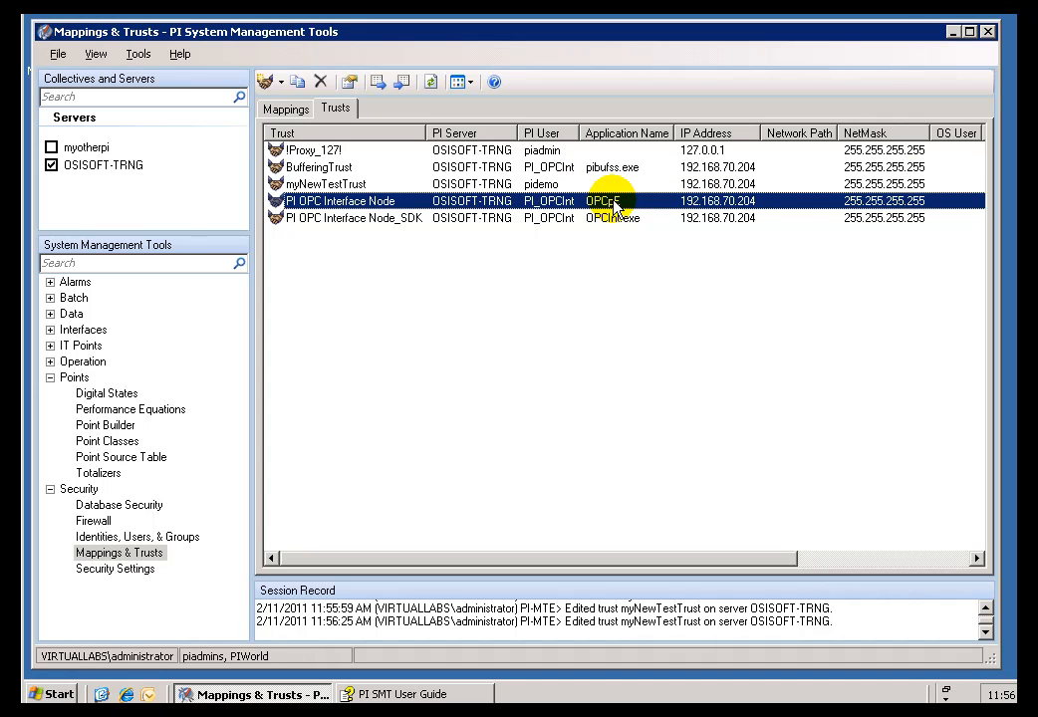
click(327, 183)
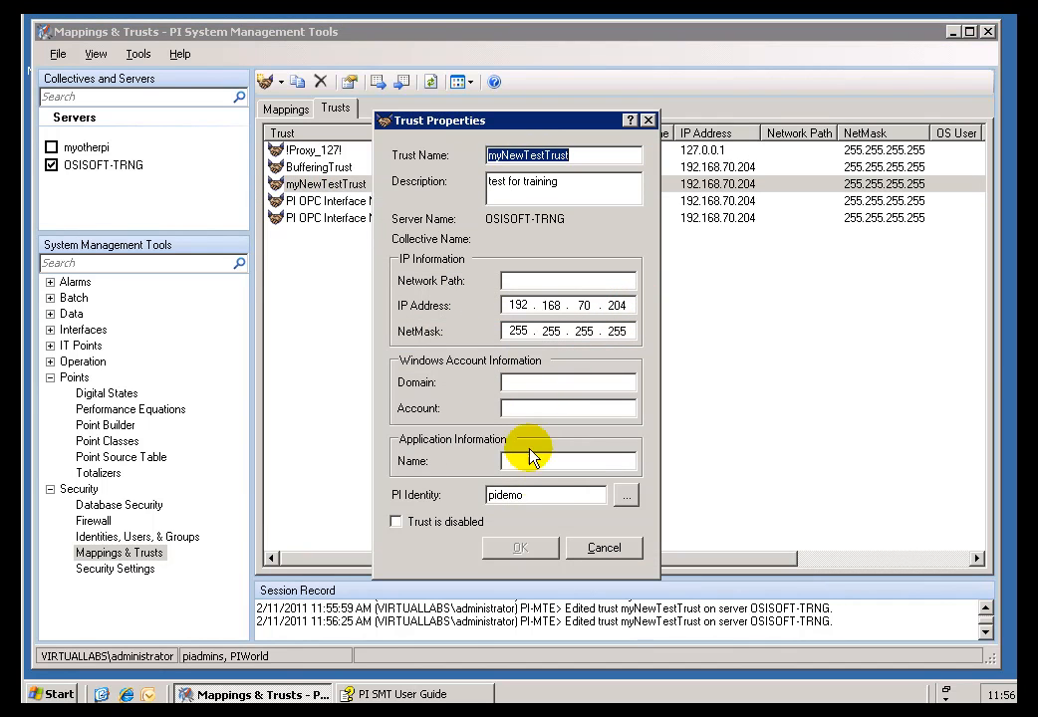
mouse_move(574, 412)
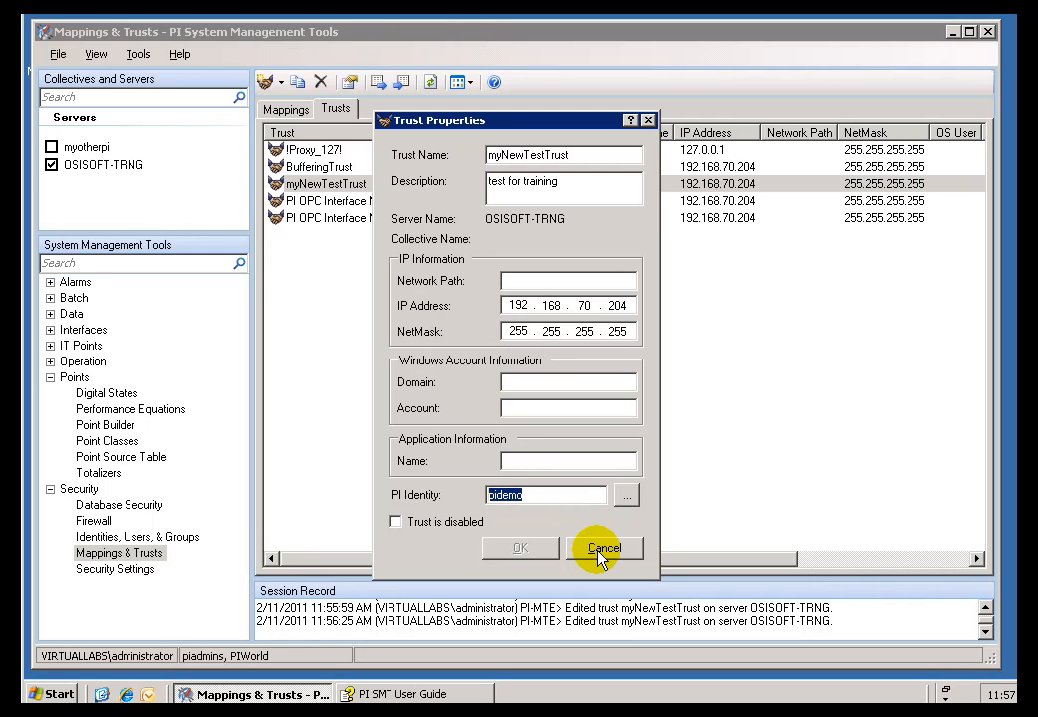
click(606, 548)
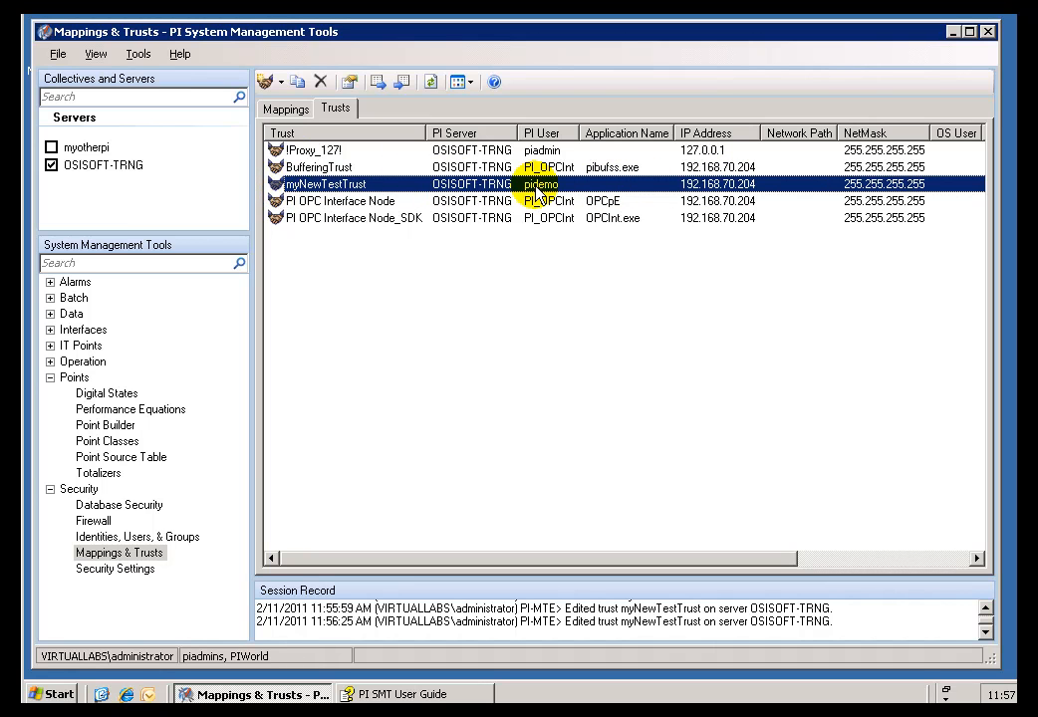
mouse_move(648, 184)
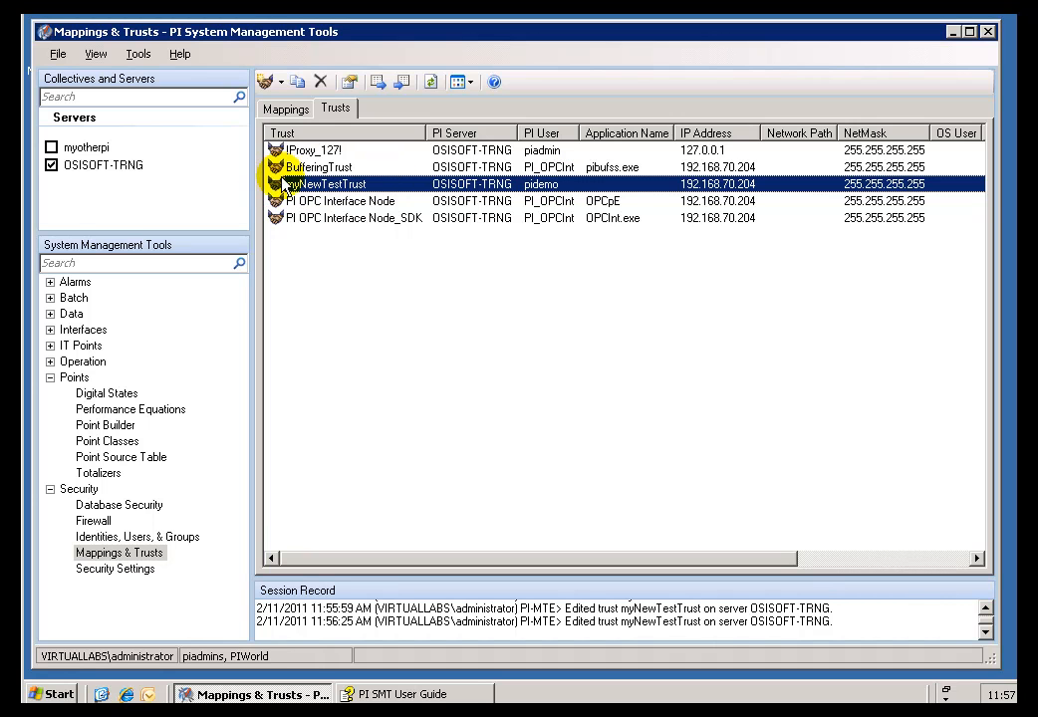
click(339, 199)
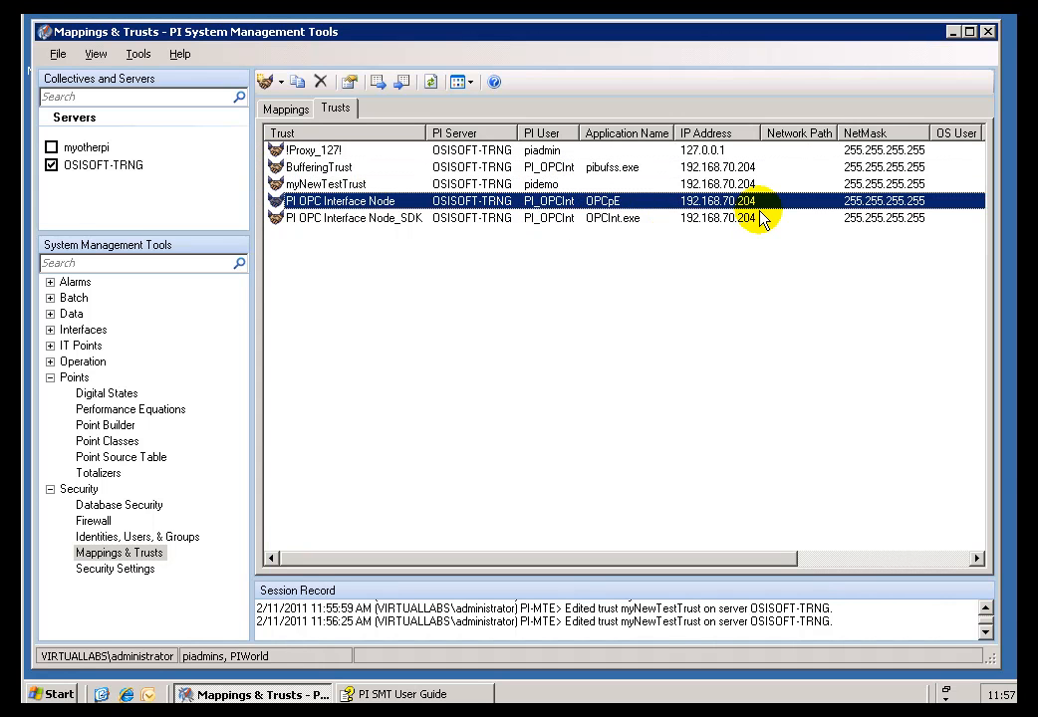
mouse_move(749, 189)
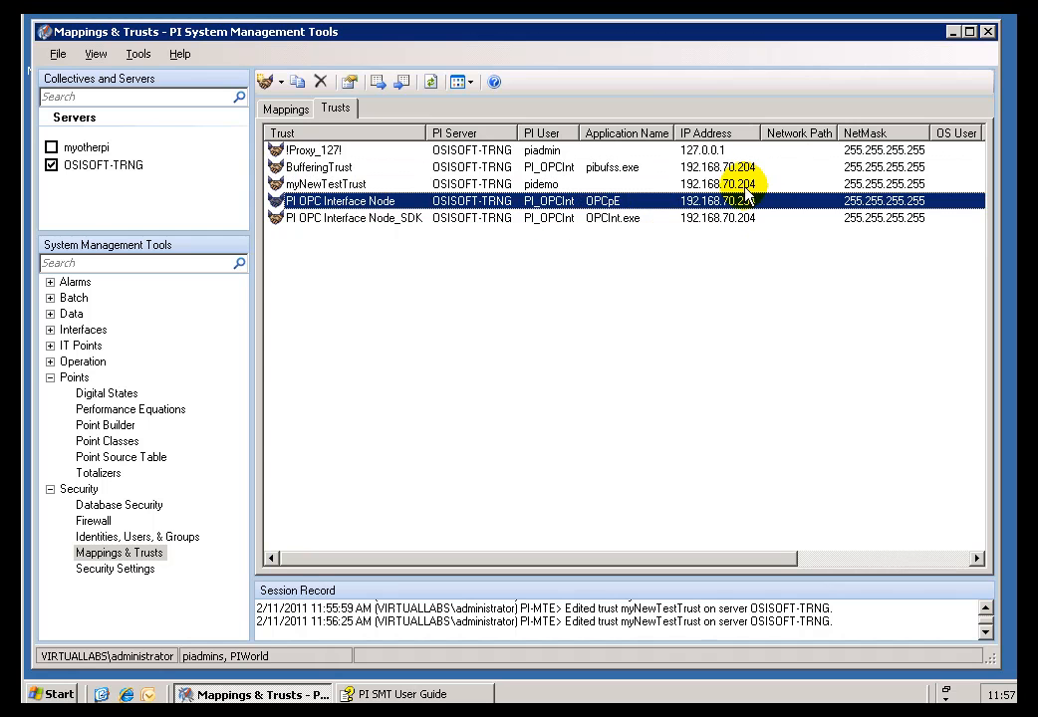
click(327, 183)
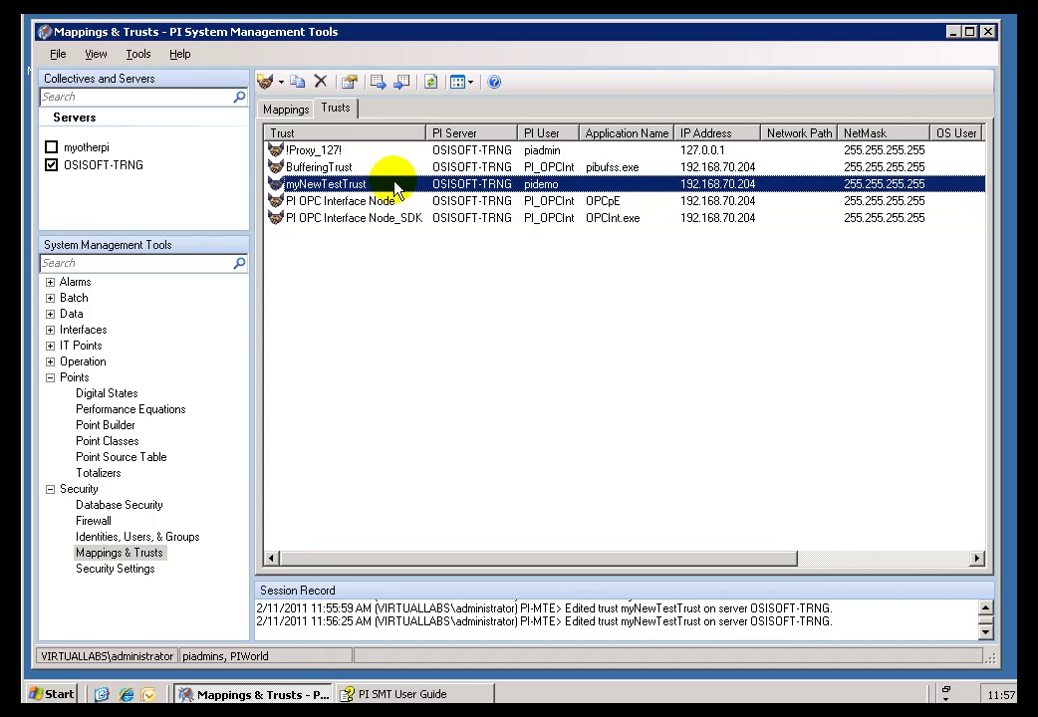
mouse_move(588, 177)
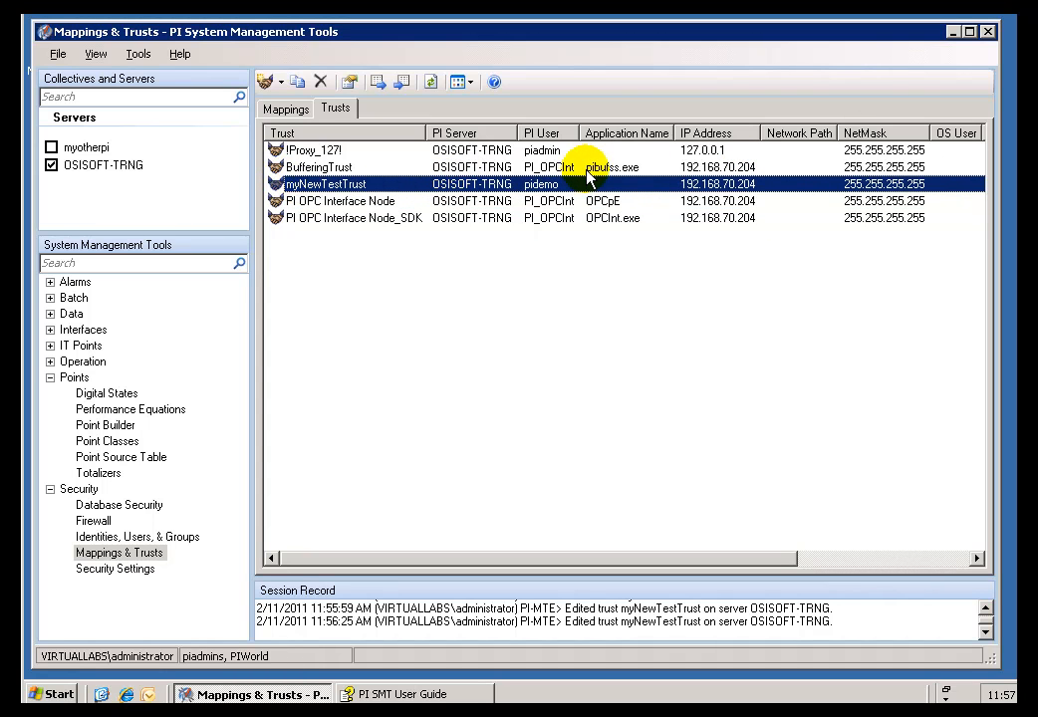
click(339, 199)
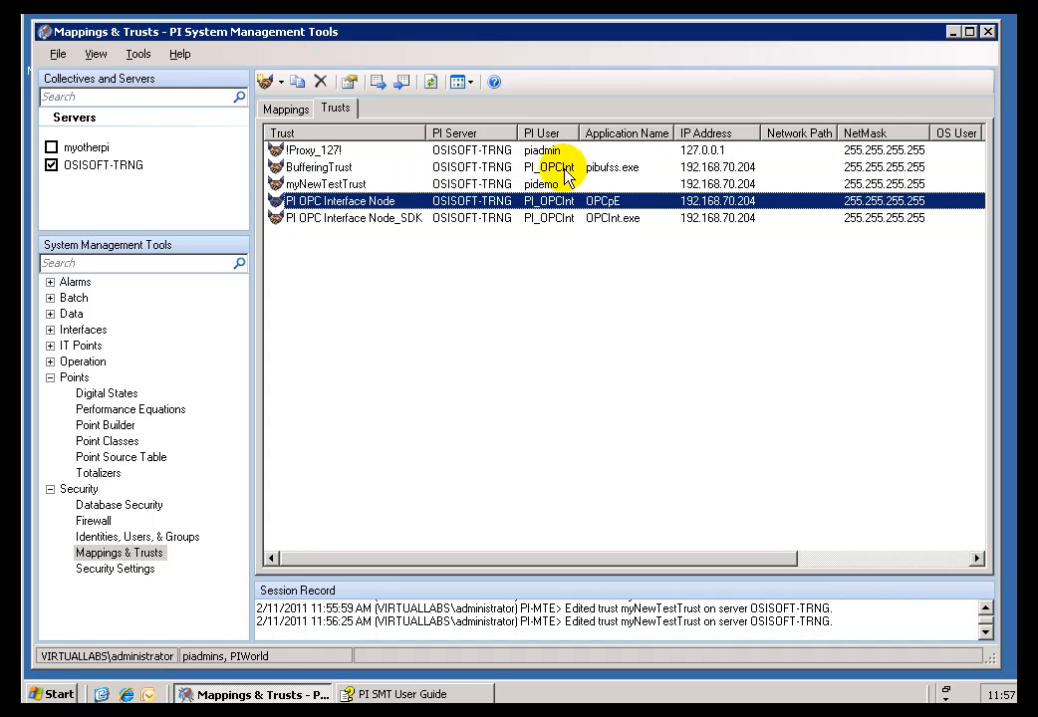
mouse_move(419, 189)
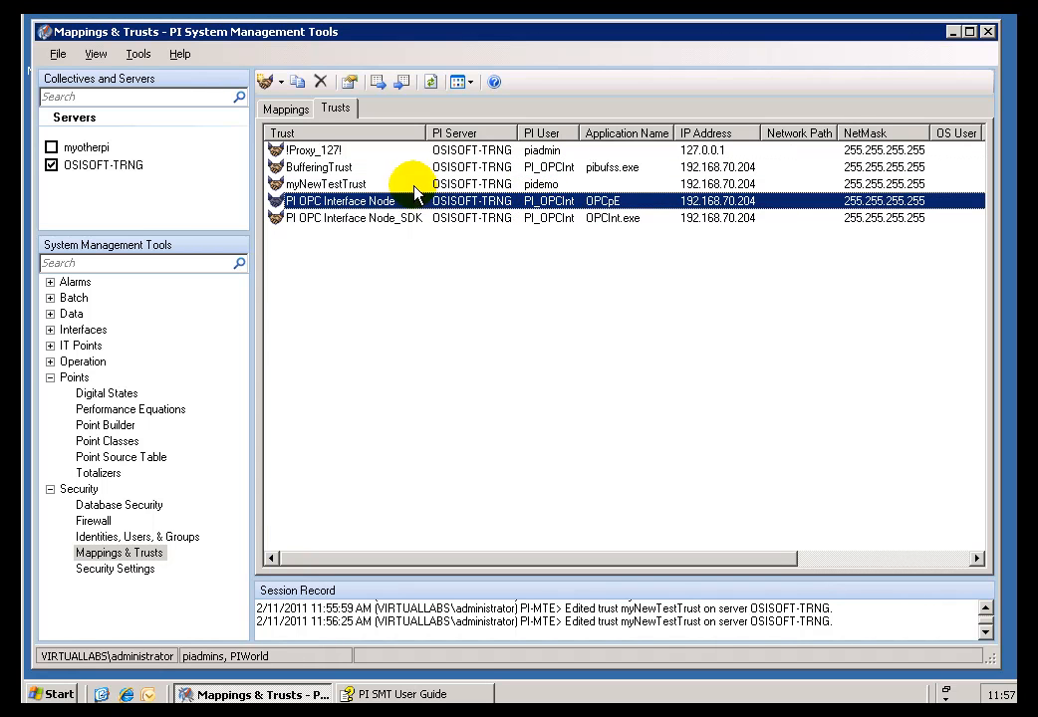
Step: Switch to the Word user guide showing the PI Trust scoring table with field weights
click(323, 183)
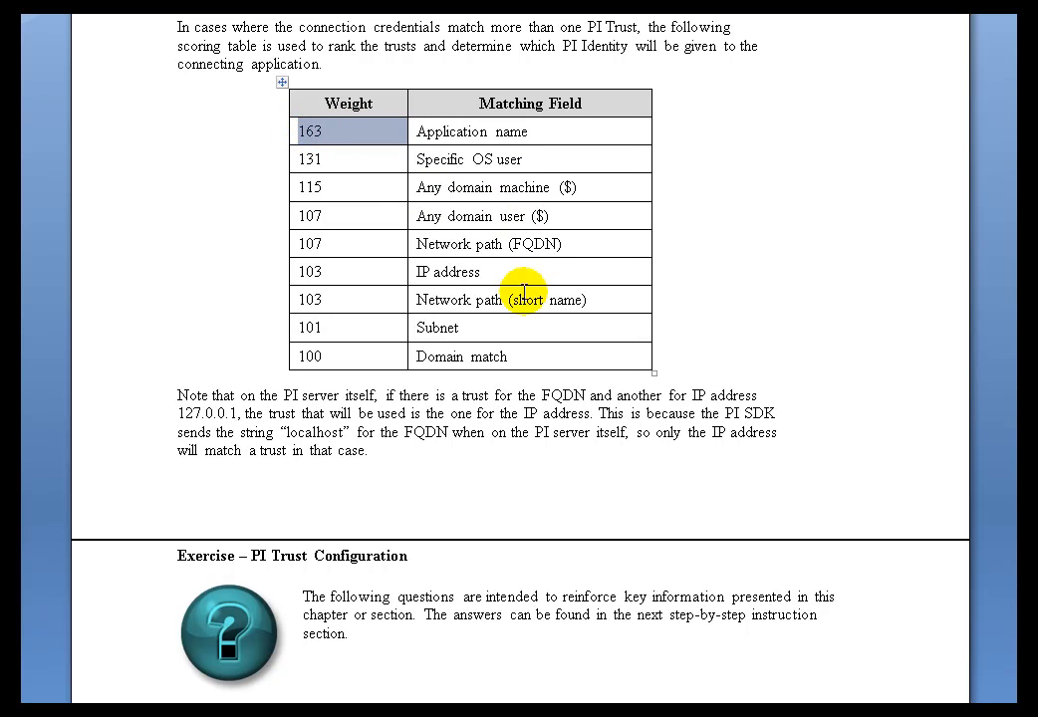
mouse_move(409, 137)
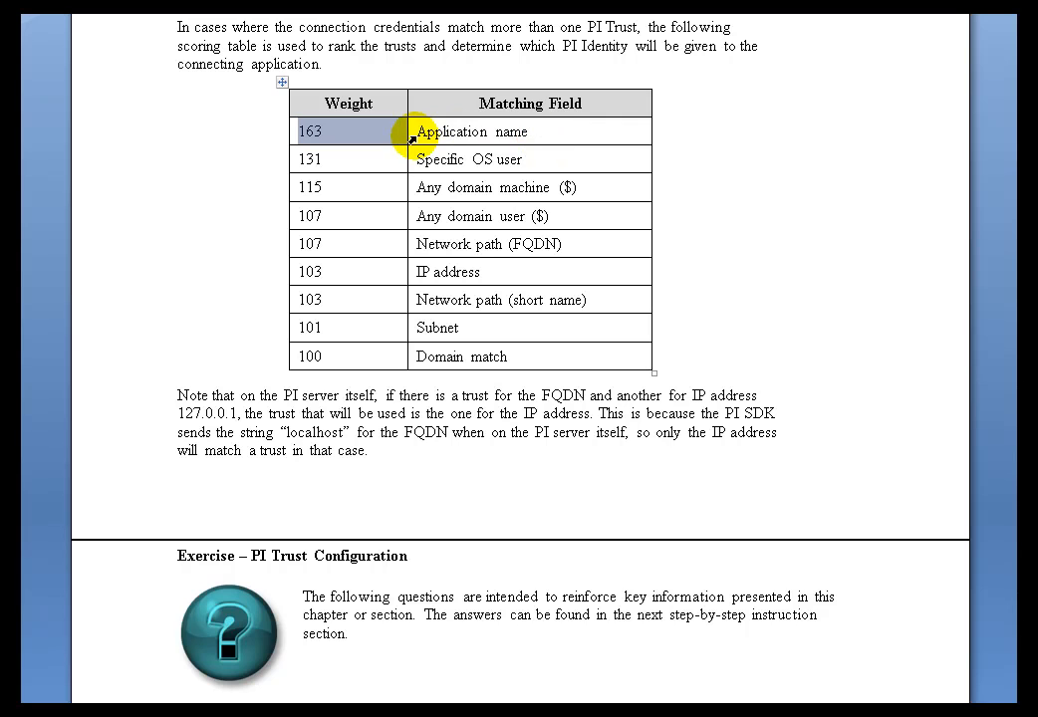